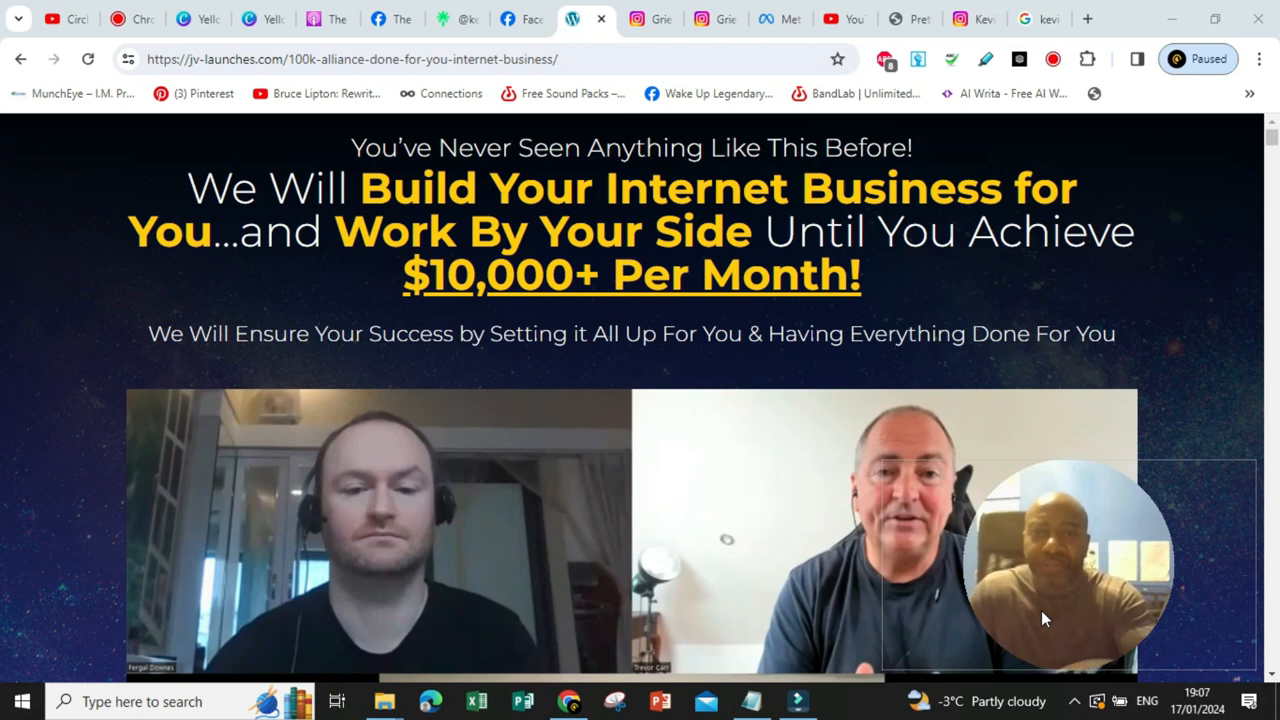
mouse_move(880, 580)
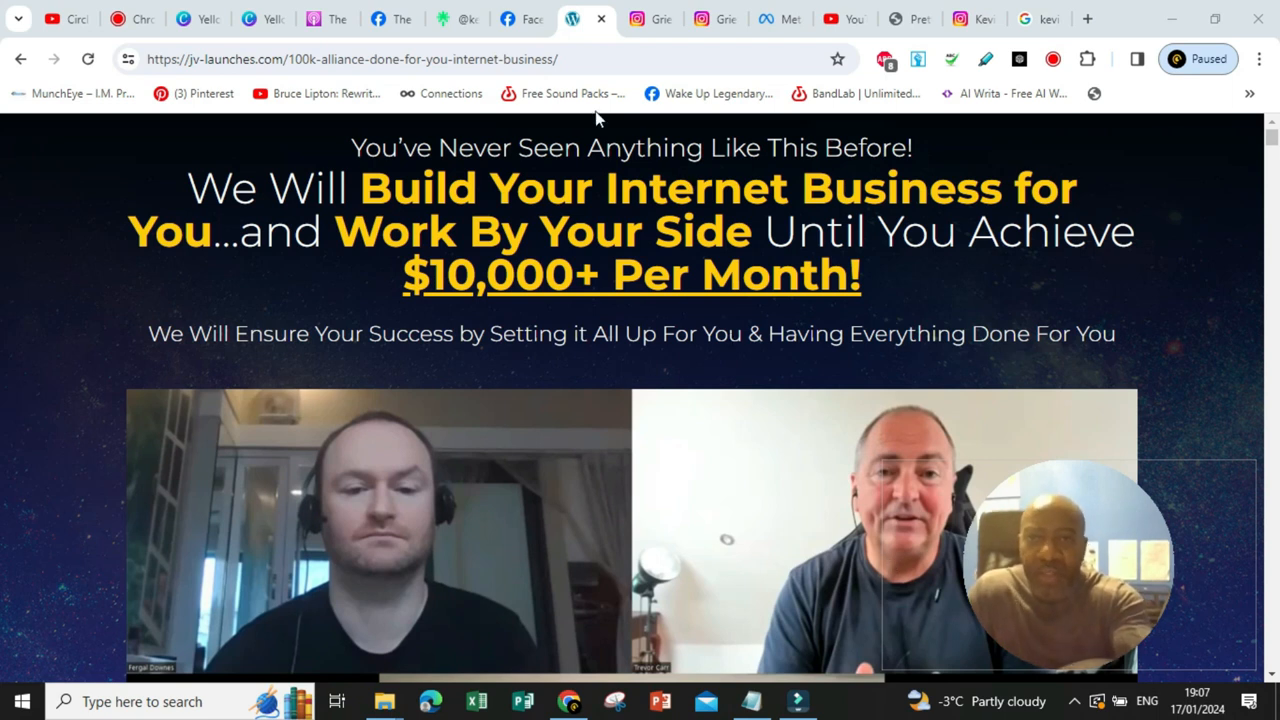
mouse_move(520, 18)
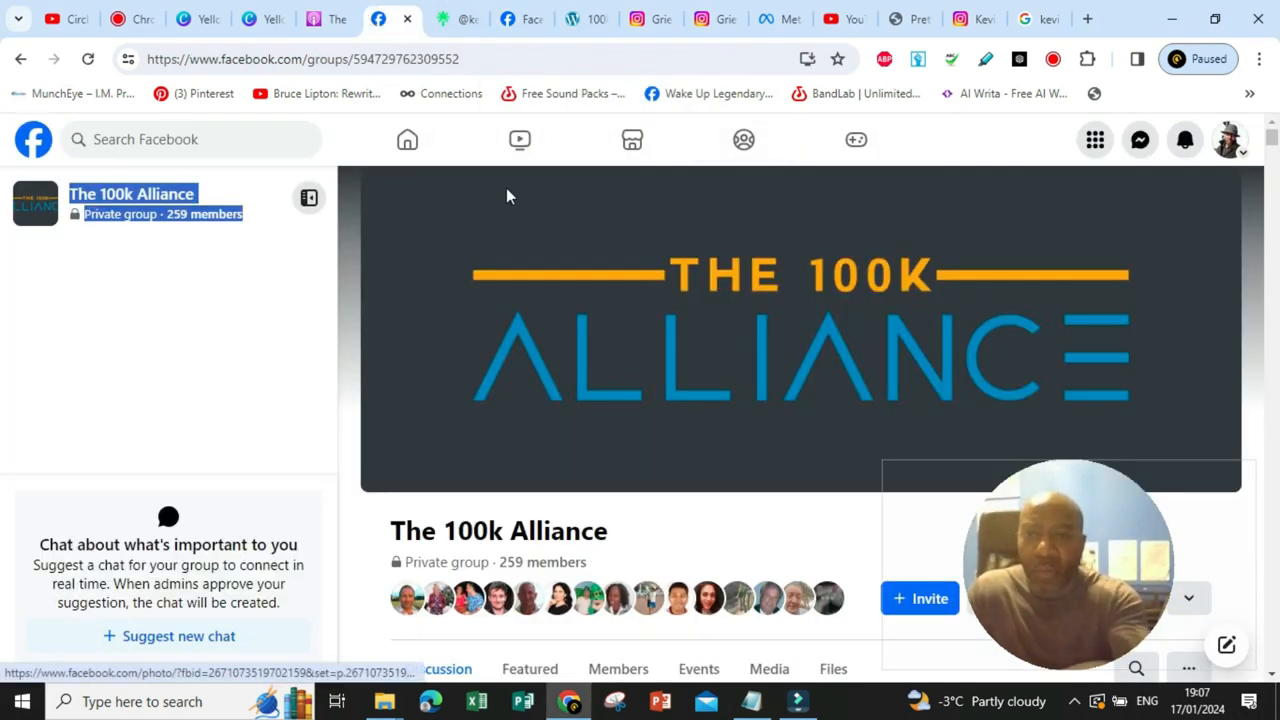
mouse_move(268, 272)
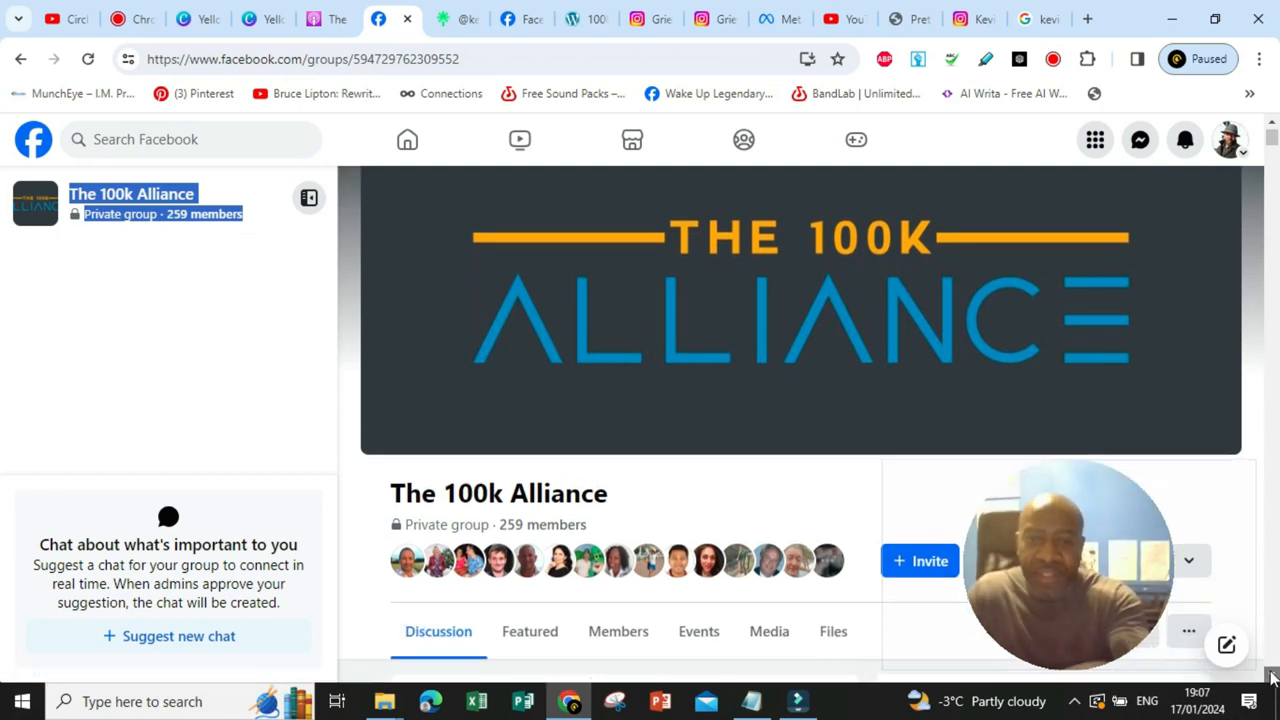
Scroll the 100k Alliance feed past the header to the PayPal payment screenshot post and its comments
scroll(down, 3)
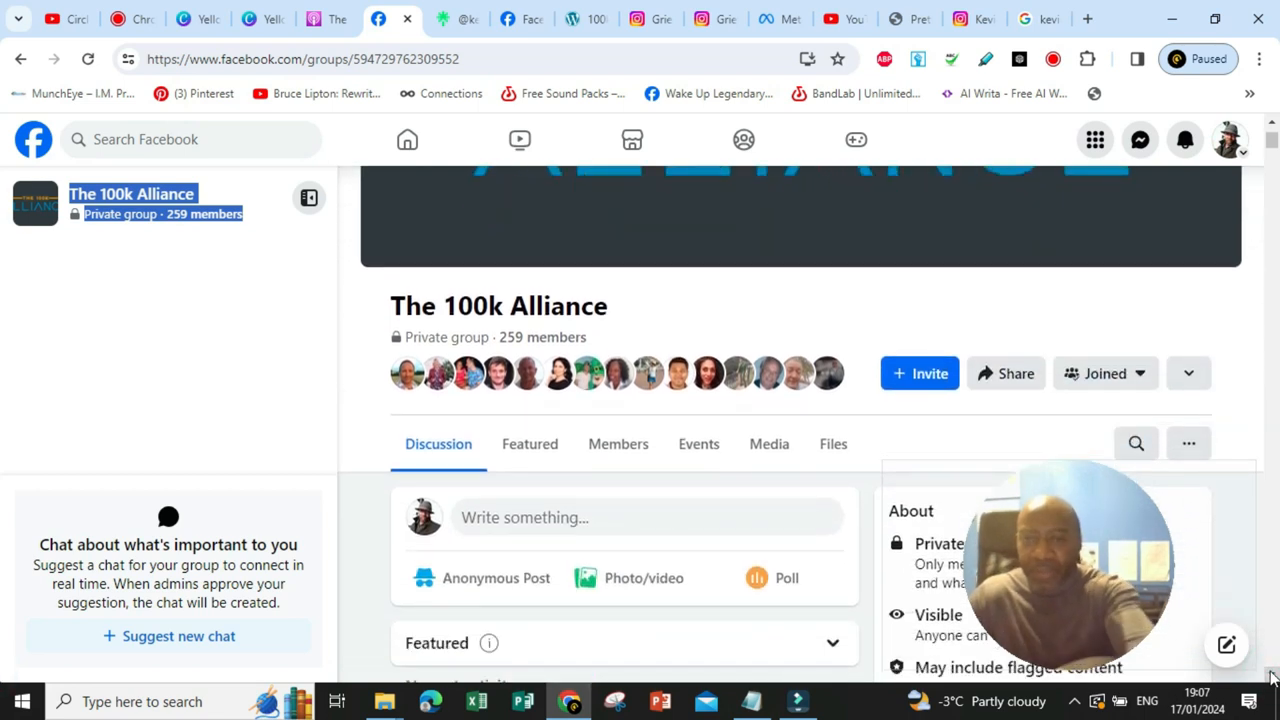
scroll(down, 3)
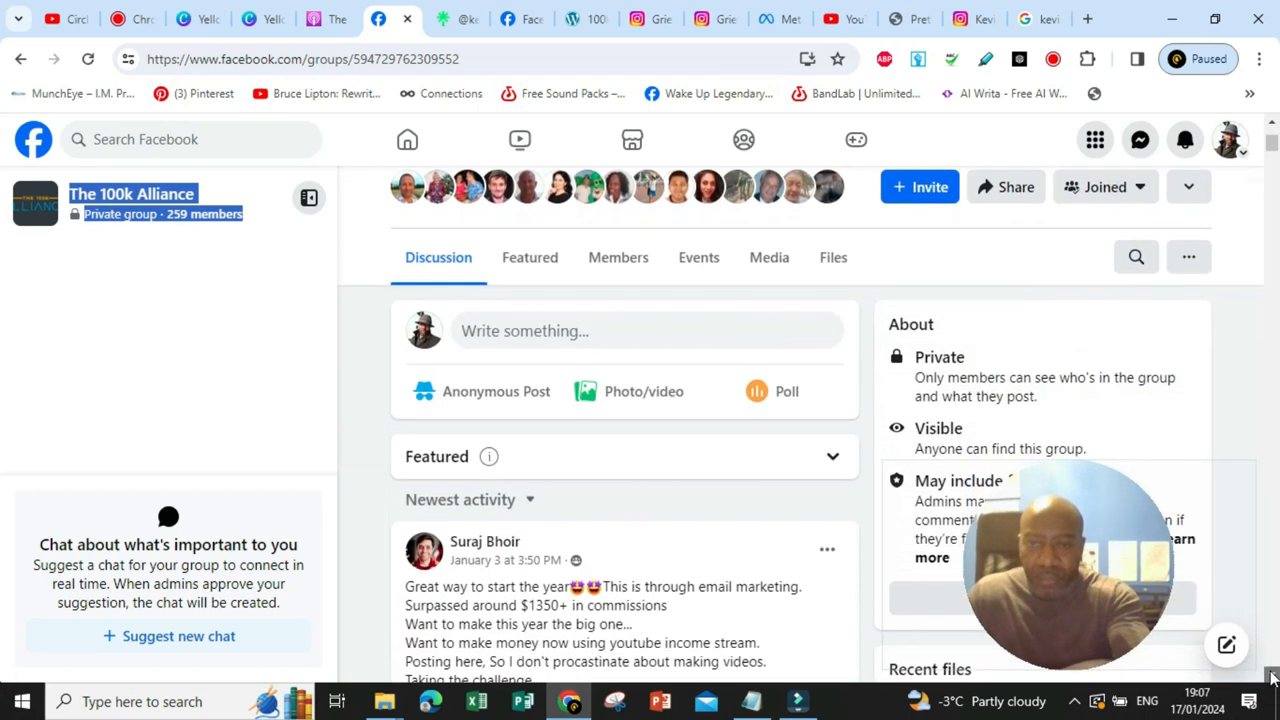
scroll(down, 3)
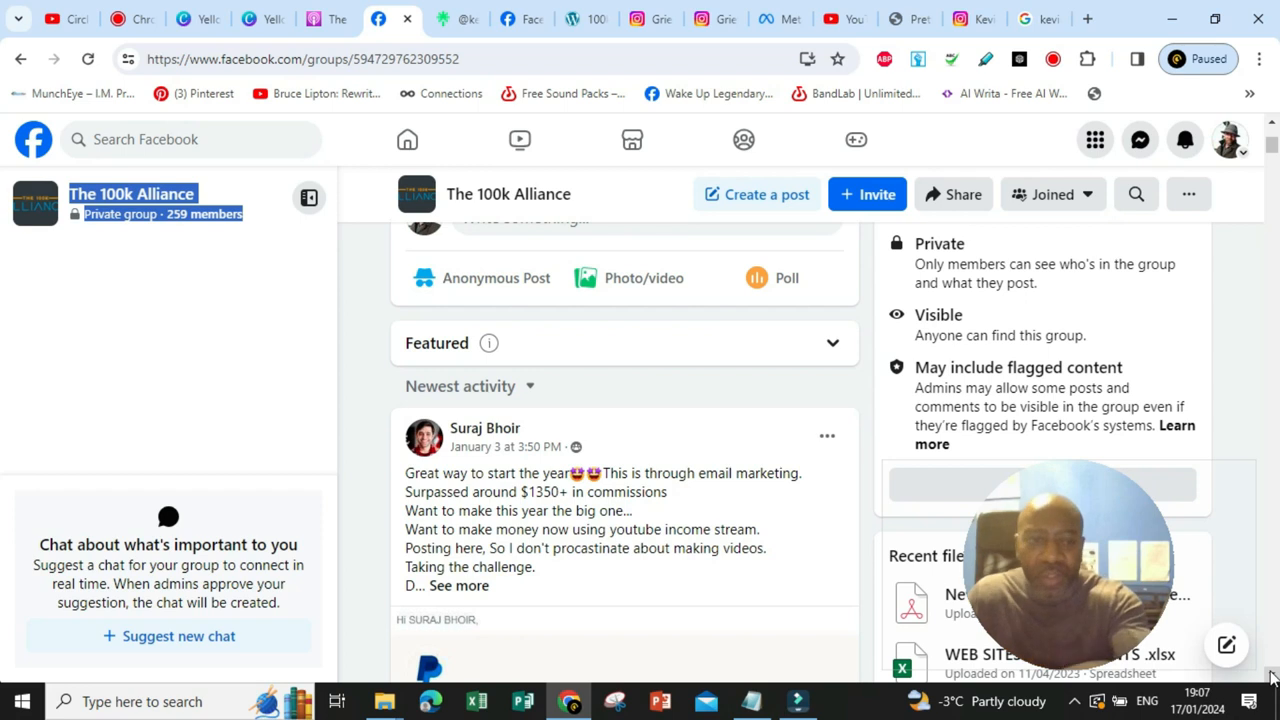
scroll(down, 3)
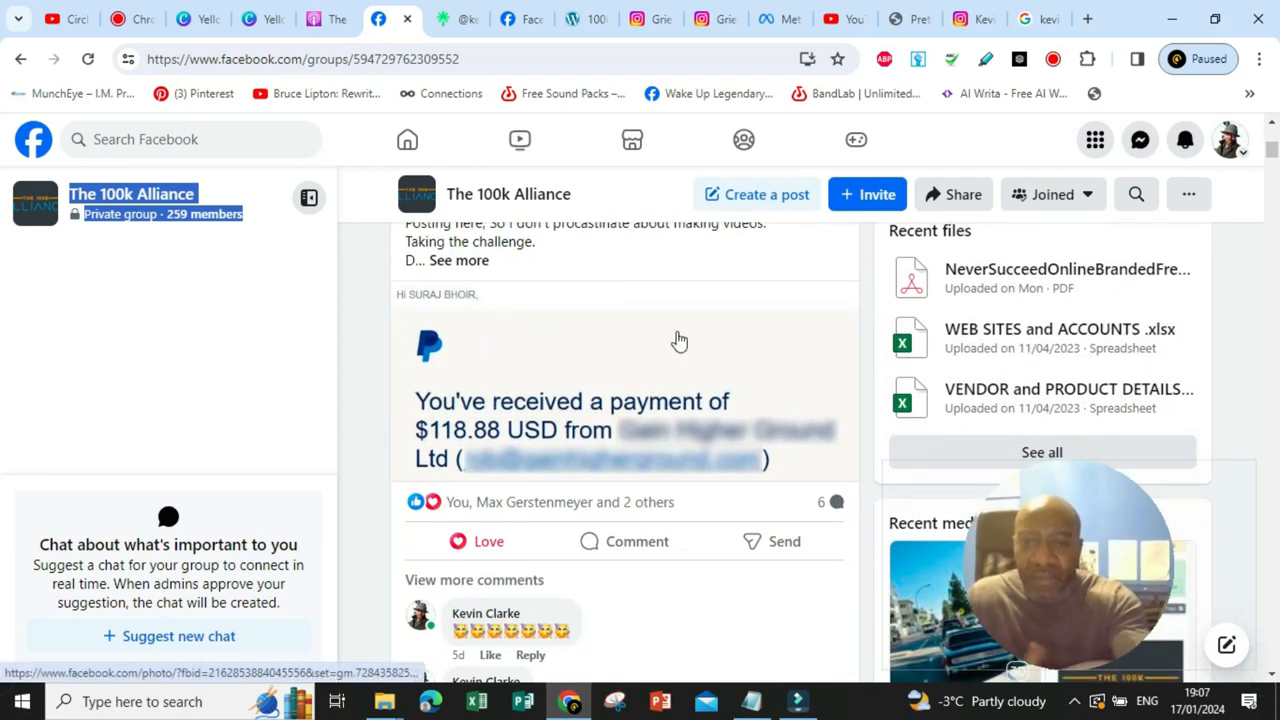
mouse_move(614, 375)
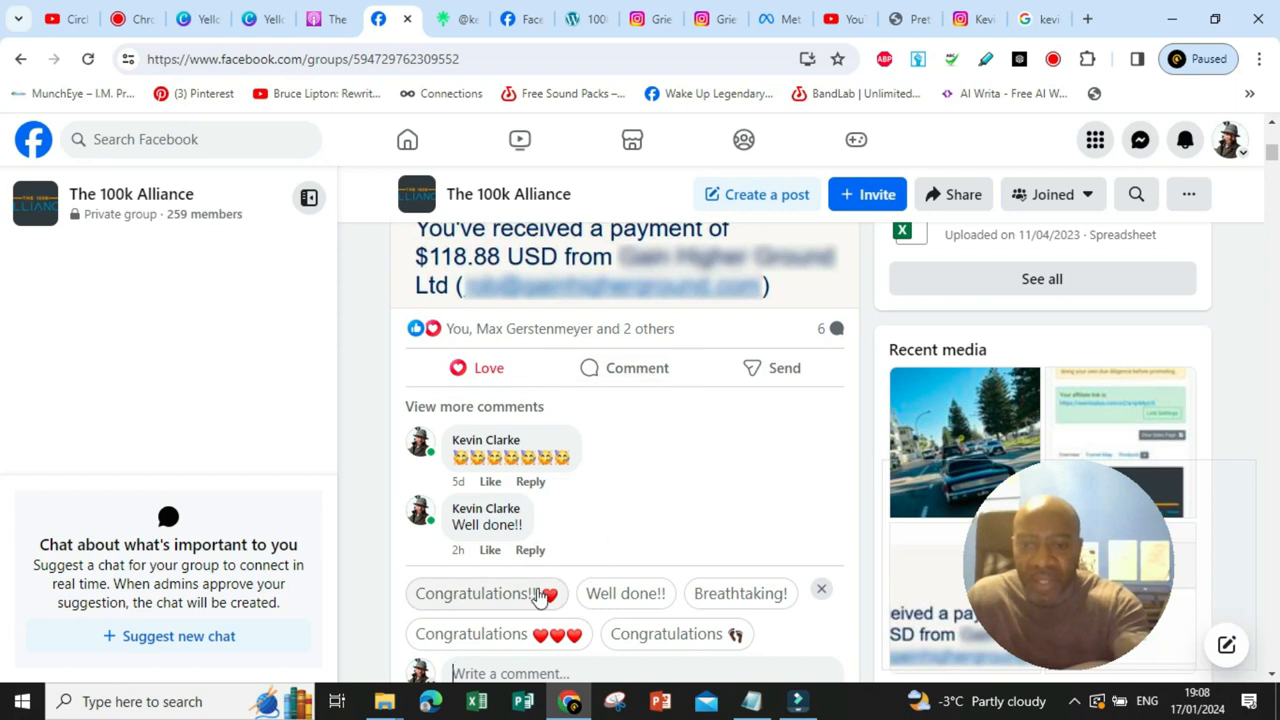
mouse_move(1054, 505)
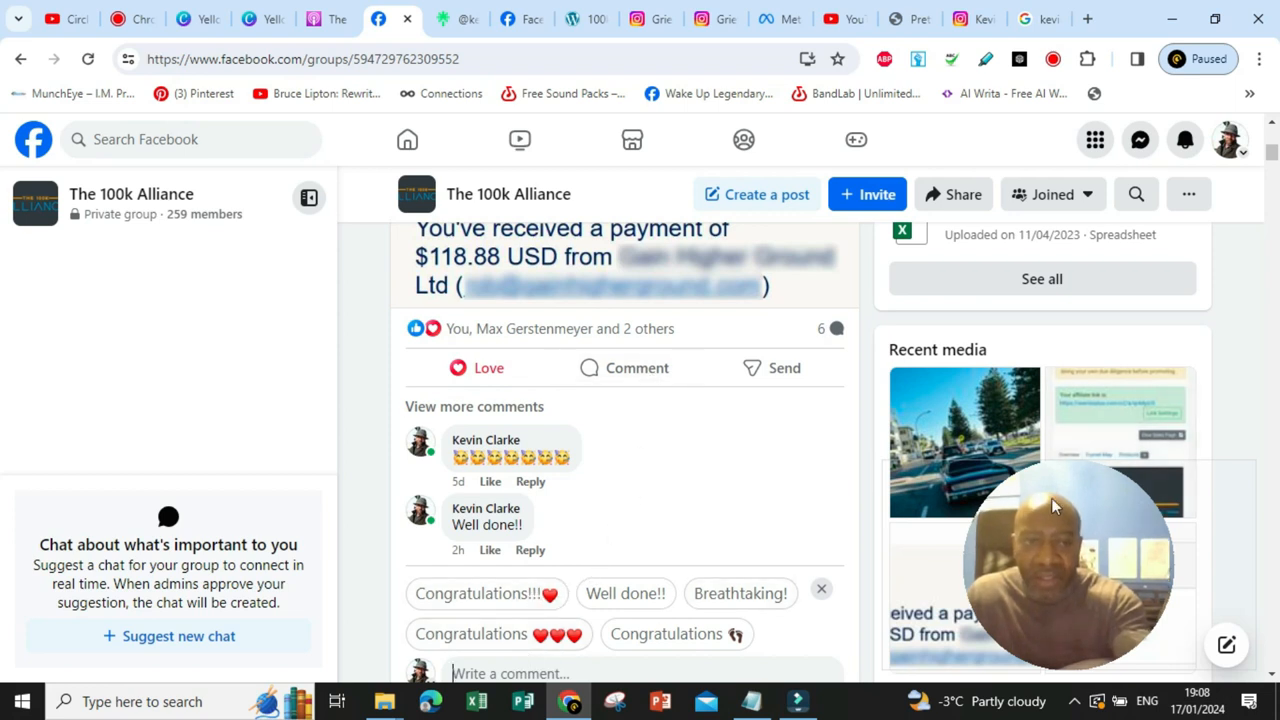
Comment 'Keep up the great work!' under the PayPal payment announcement post
click(597, 673)
text(Keep)
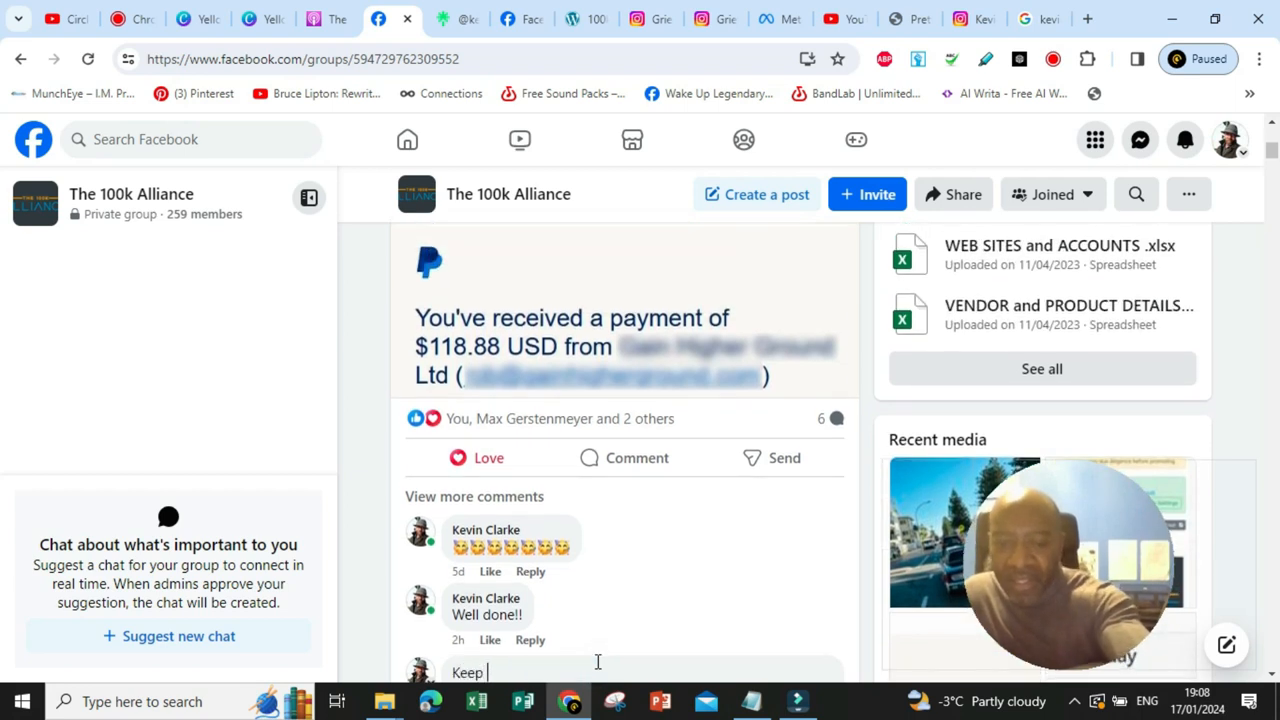
text(up the great wor)
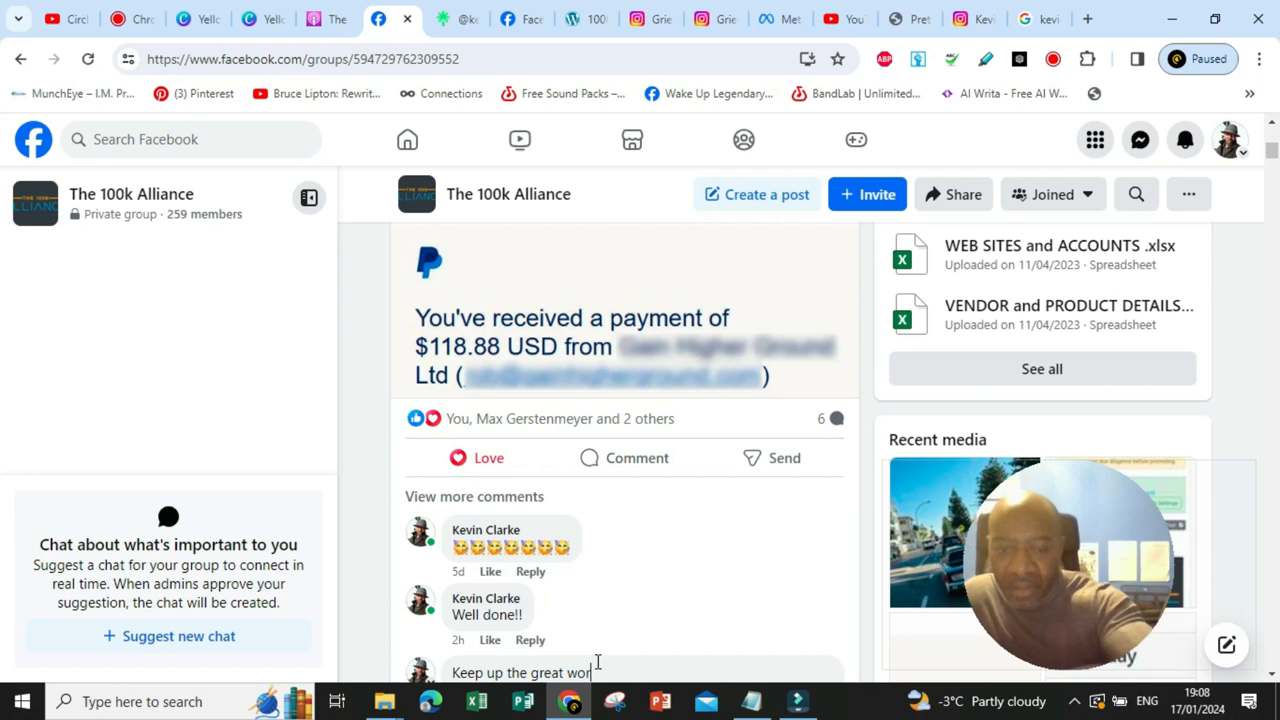
text(k!)
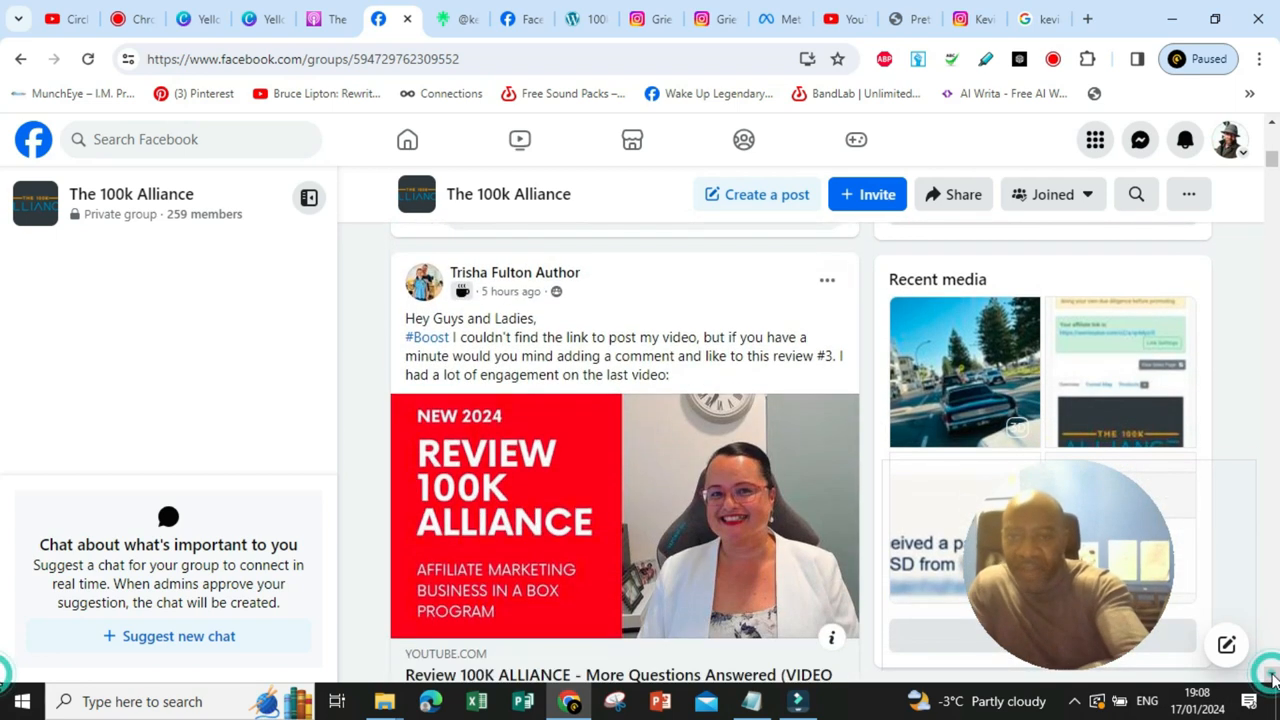
Scroll past the review-video and newbie question posts to the admin check-in video post with comments
scroll(down, 3)
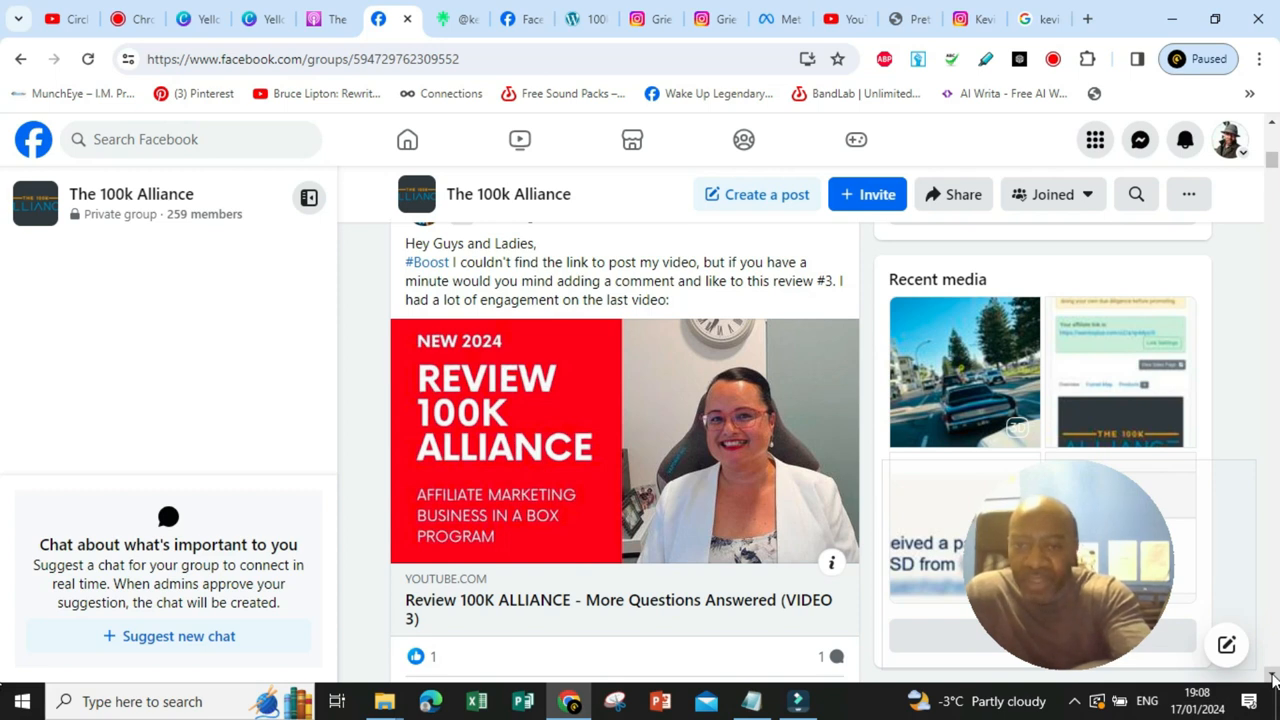
scroll(down, 3)
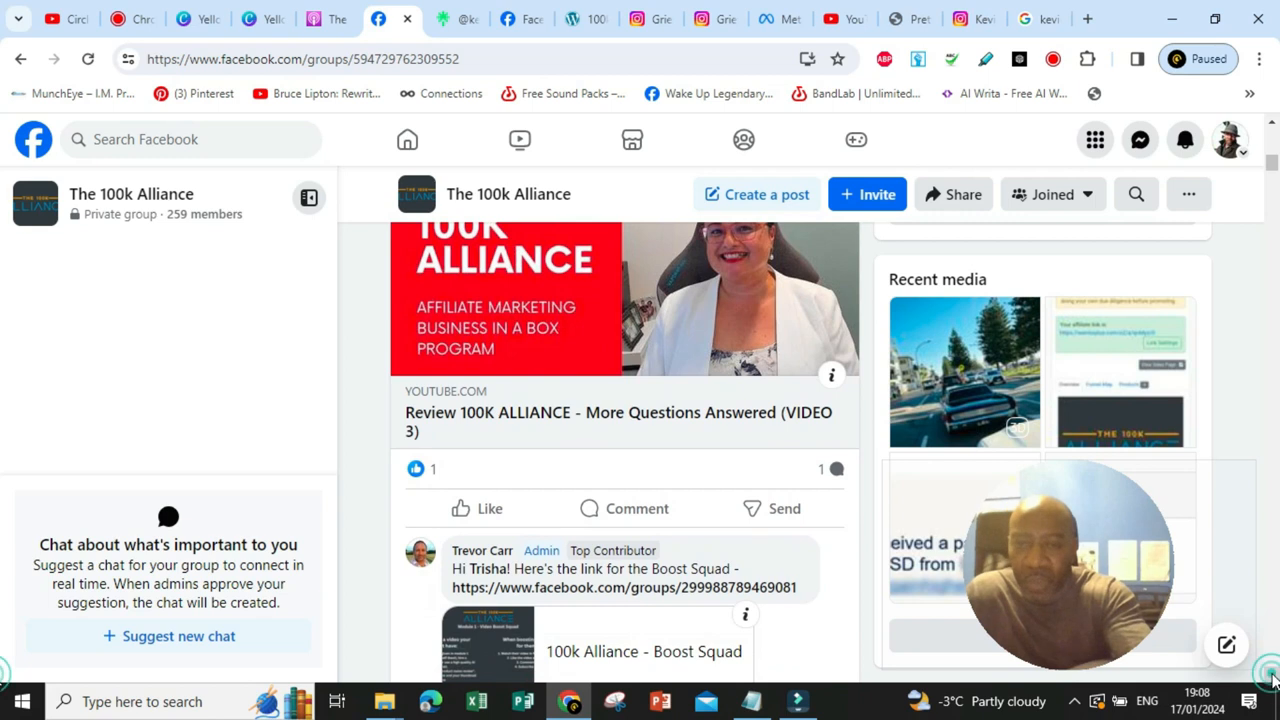
scroll(down, 3)
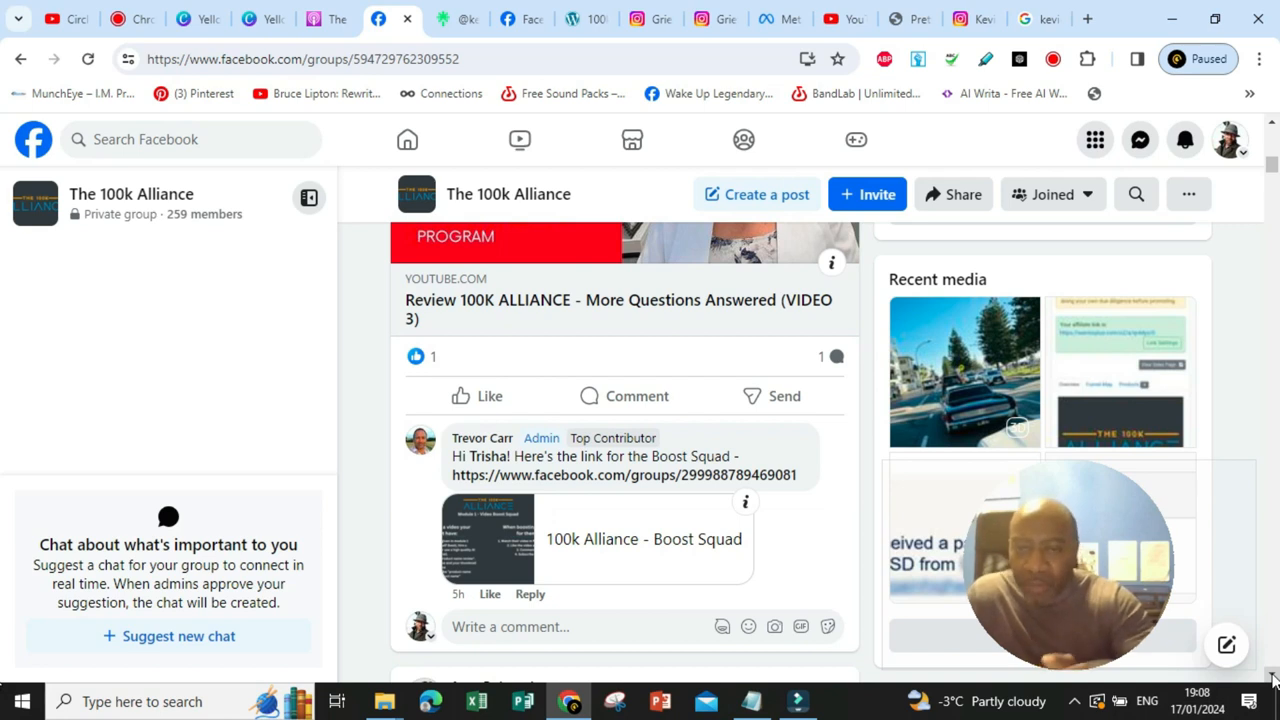
scroll(down, 3)
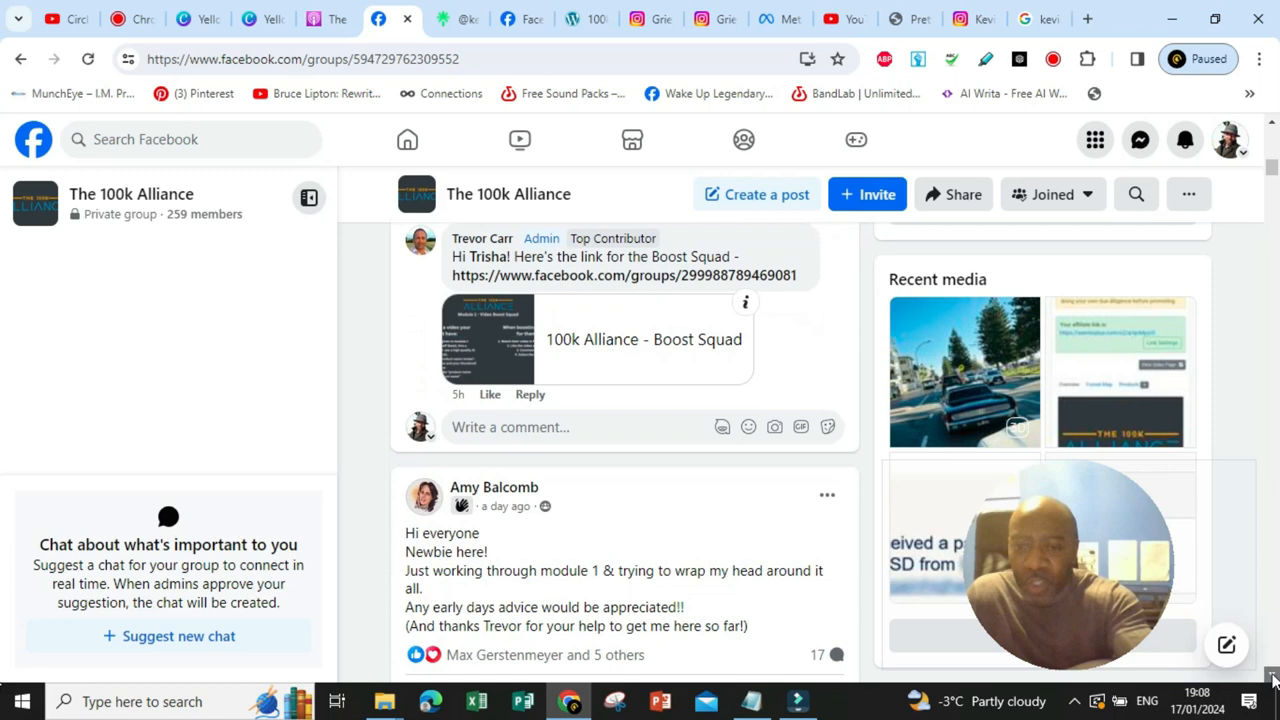
scroll(down, 3)
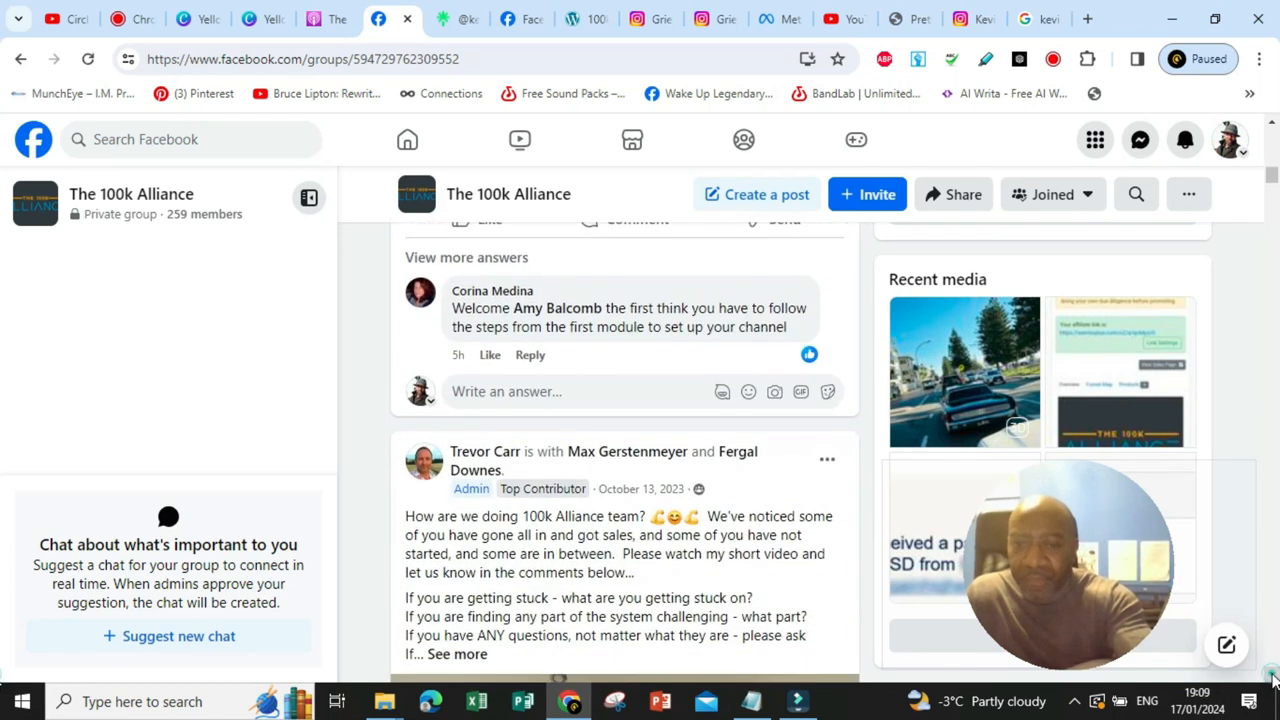
scroll(down, 3)
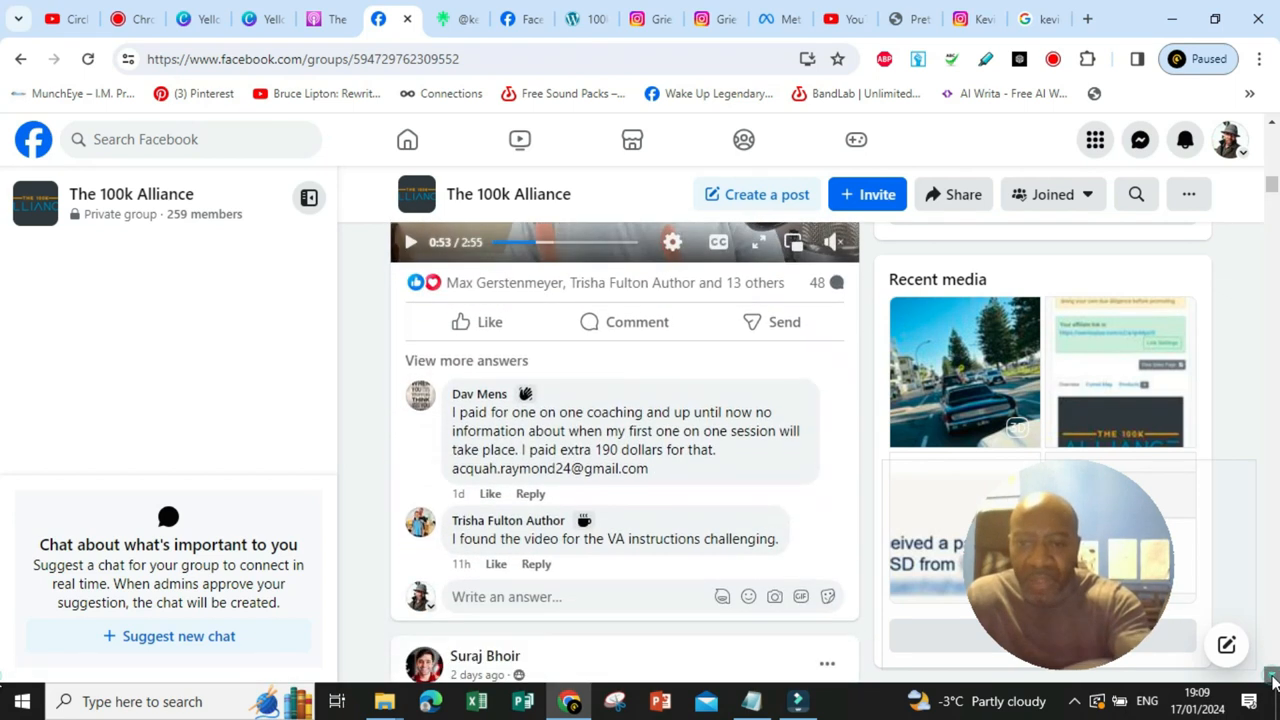
Scroll past the welcome and TikTok posts to the Fiverr VA briefing question and admin replies
scroll(down, 3)
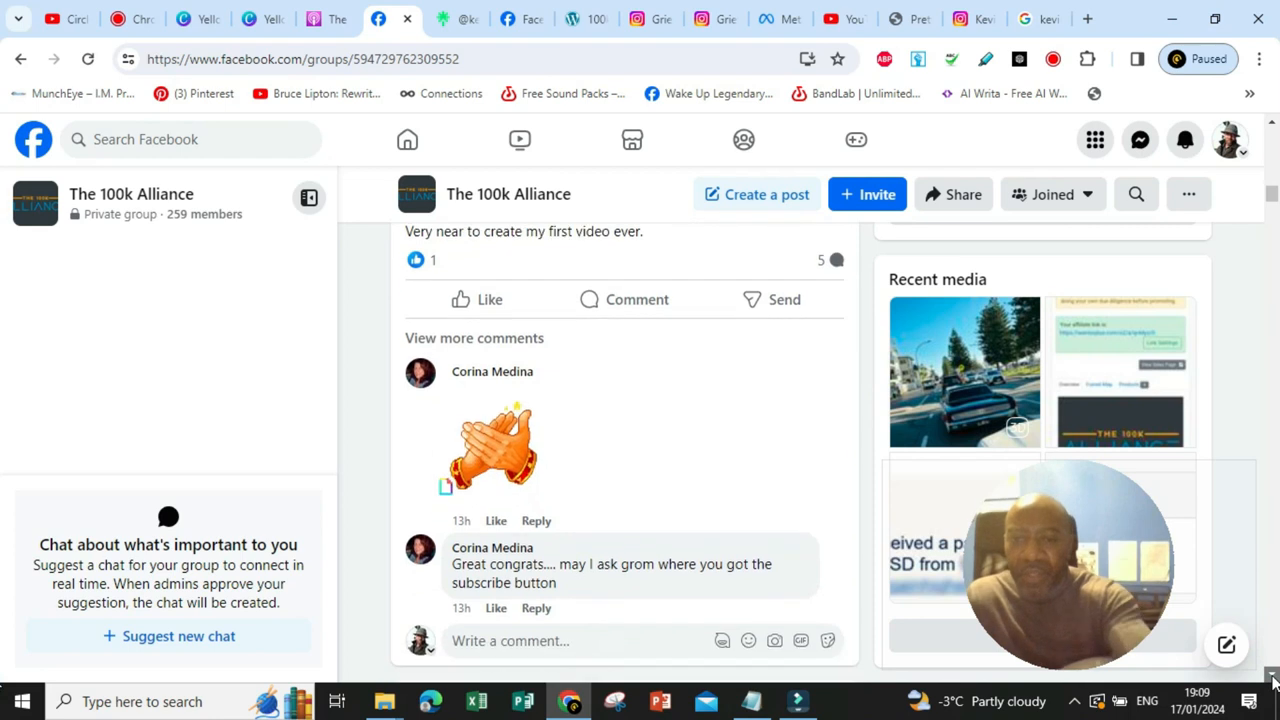
scroll(down, 3)
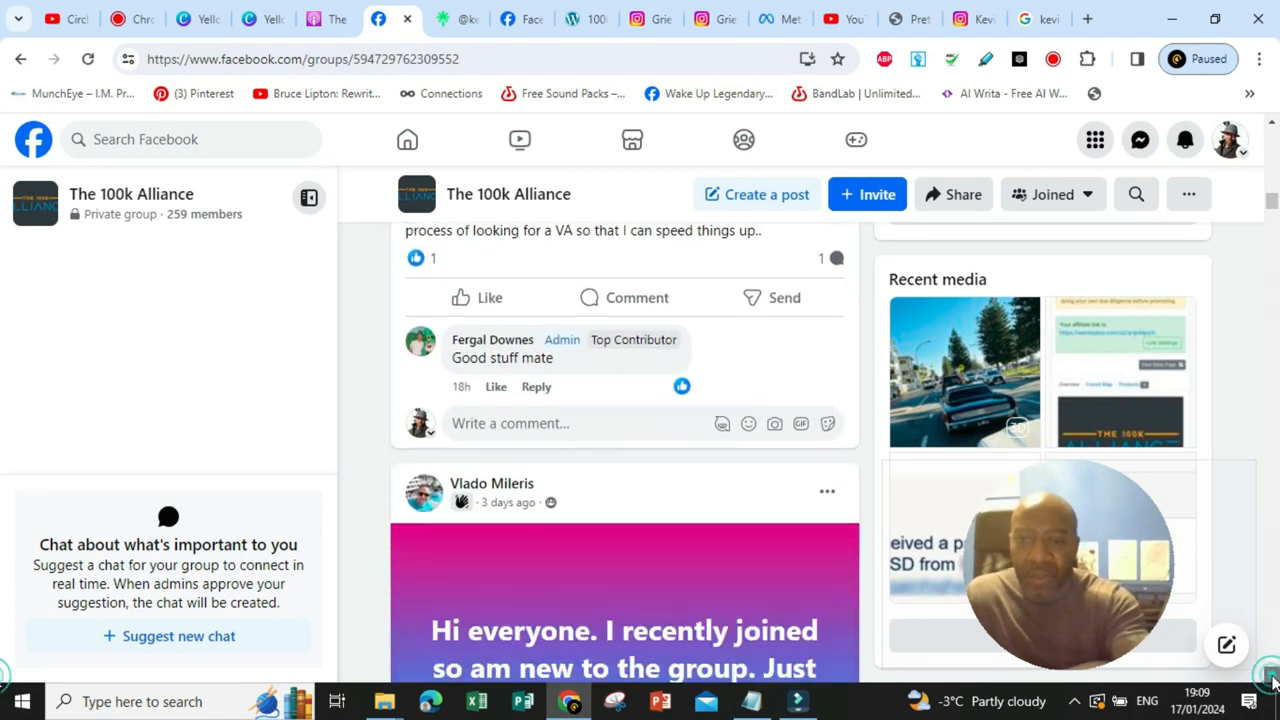
scroll(down, 3)
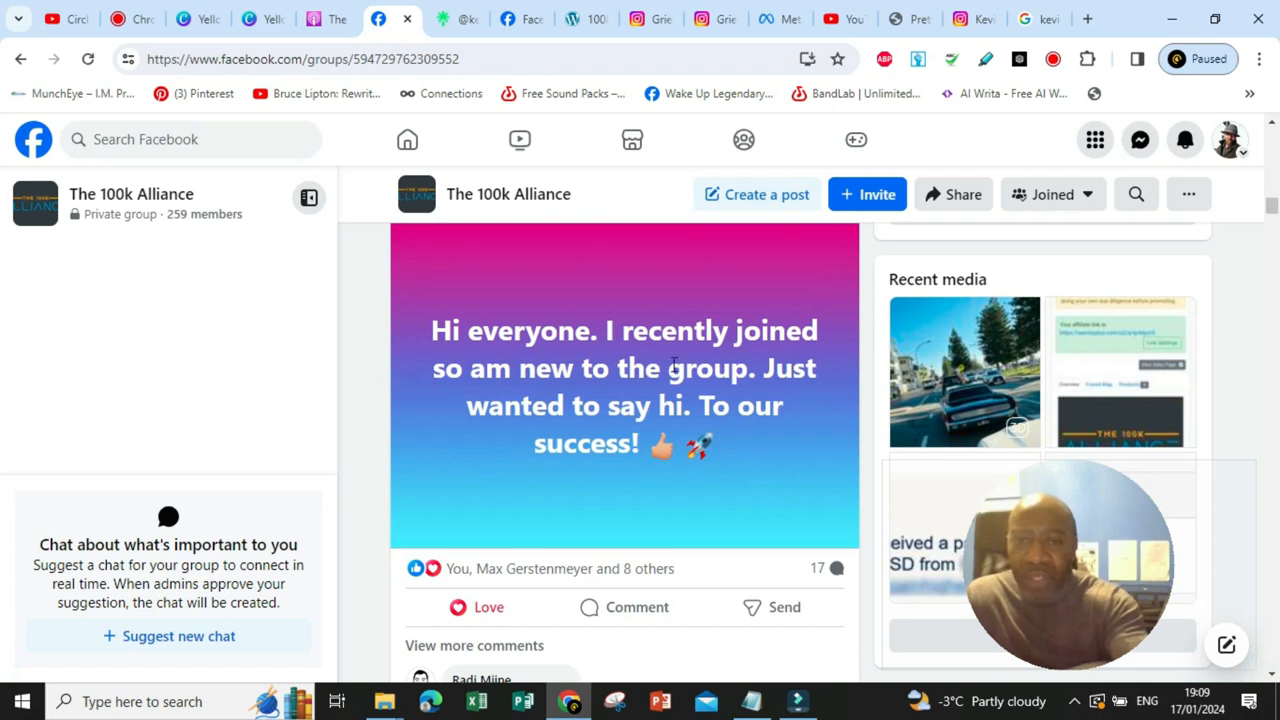
mouse_move(691, 370)
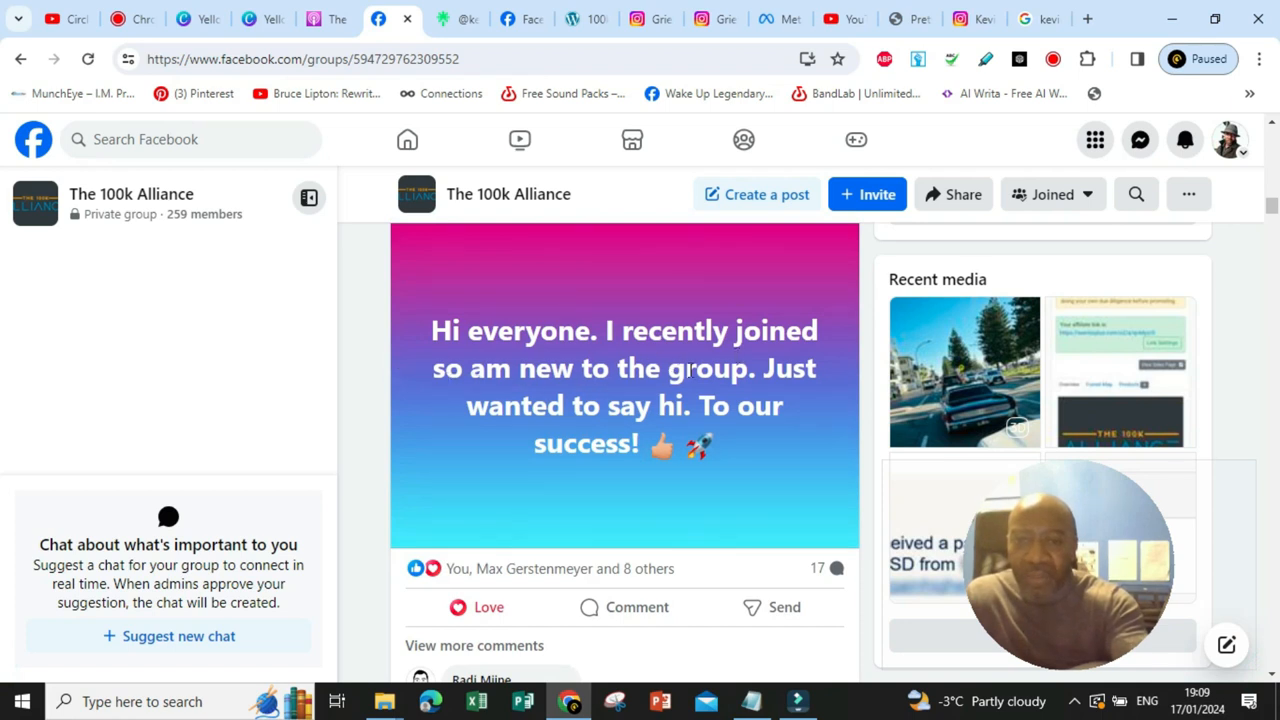
mouse_move(722, 410)
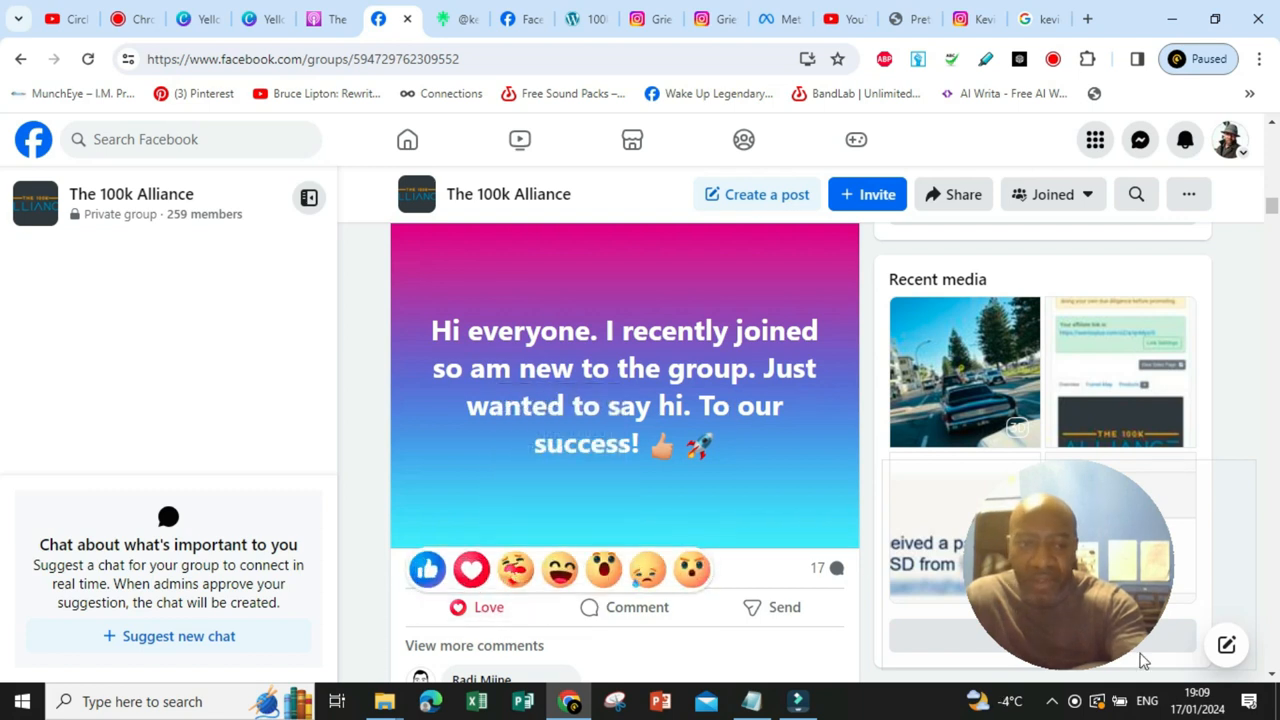
scroll(down, 3)
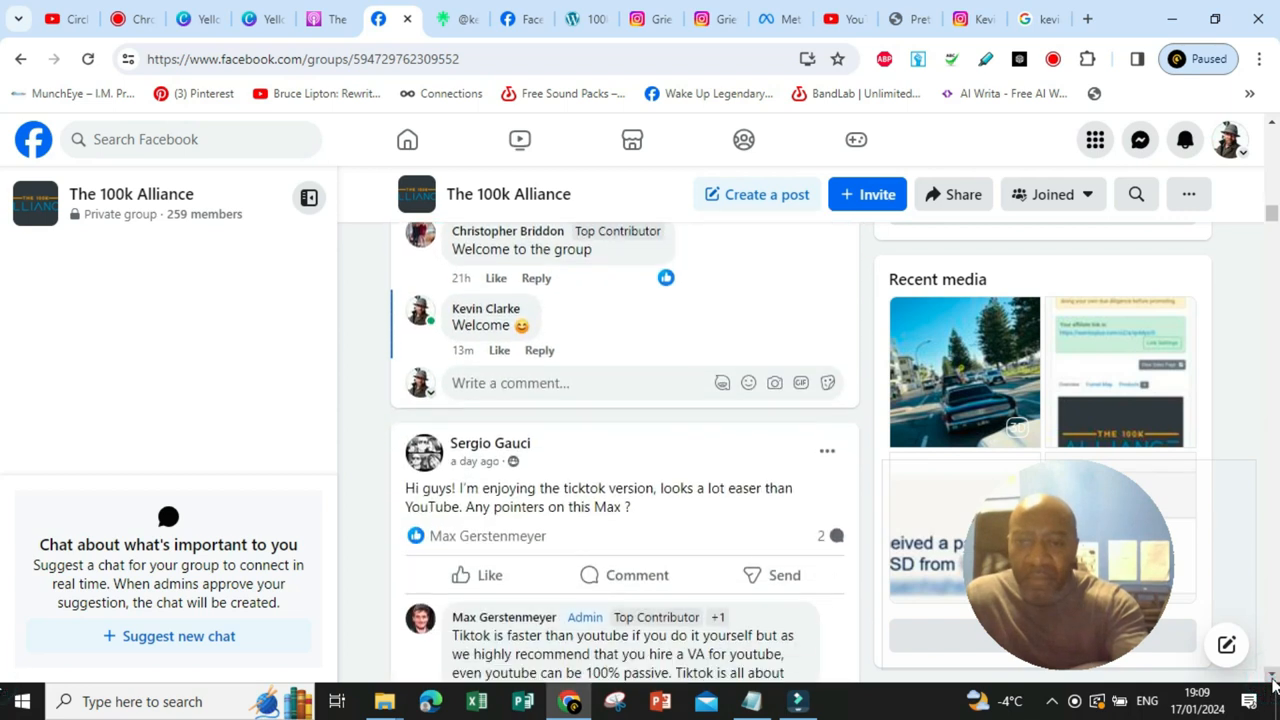
scroll(down, 3)
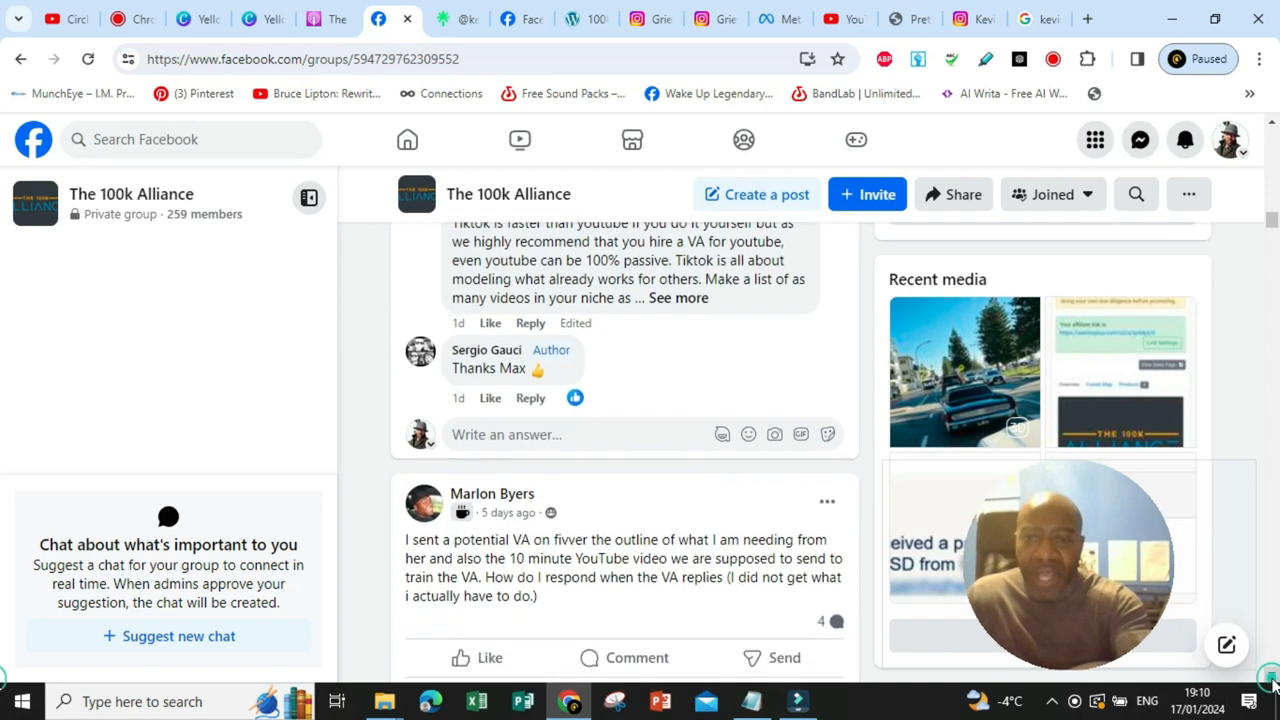
scroll(down, 3)
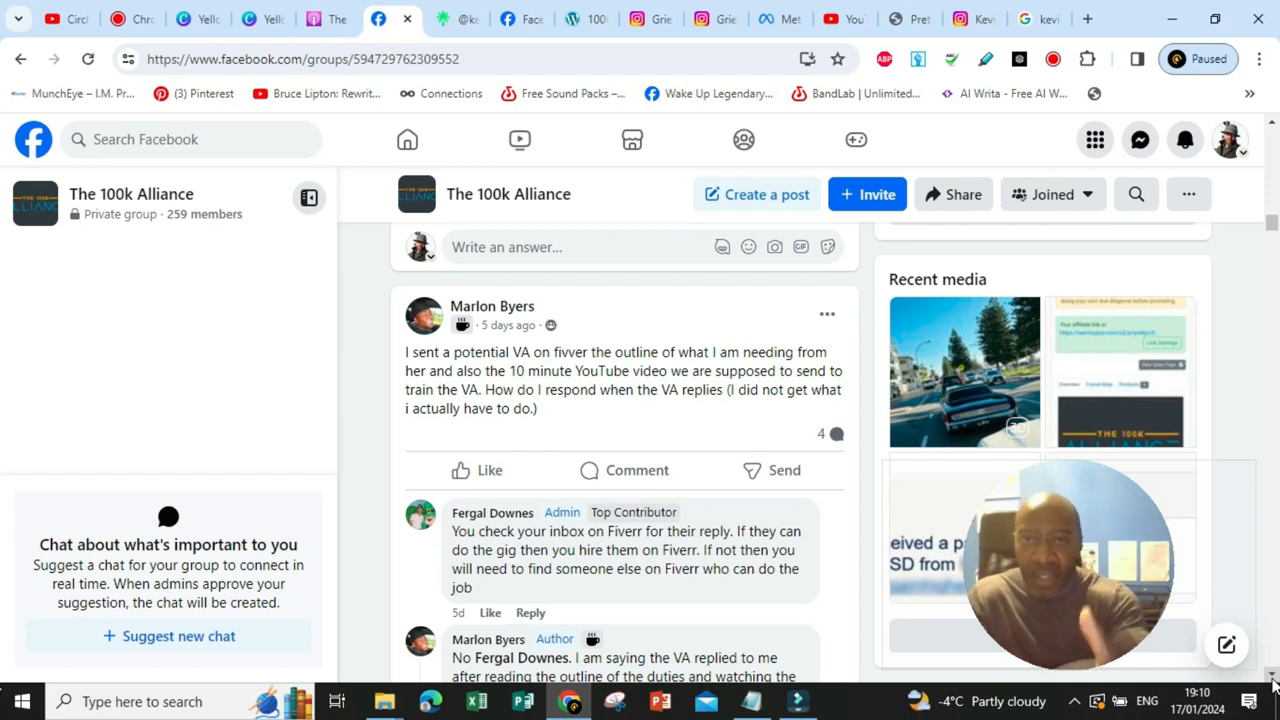
Scroll past the WarriorPlus earnings screenshot to the $497 sale, $311.85 commission congratulations post
scroll(down, 3)
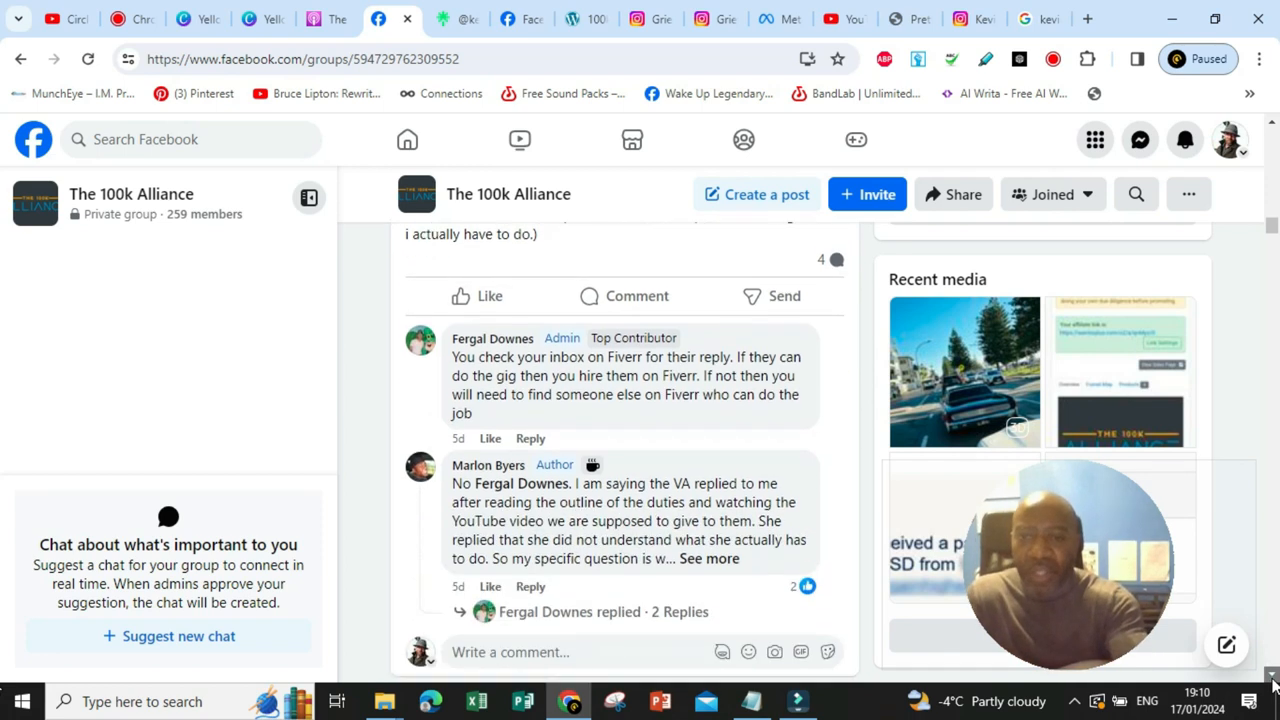
scroll(down, 3)
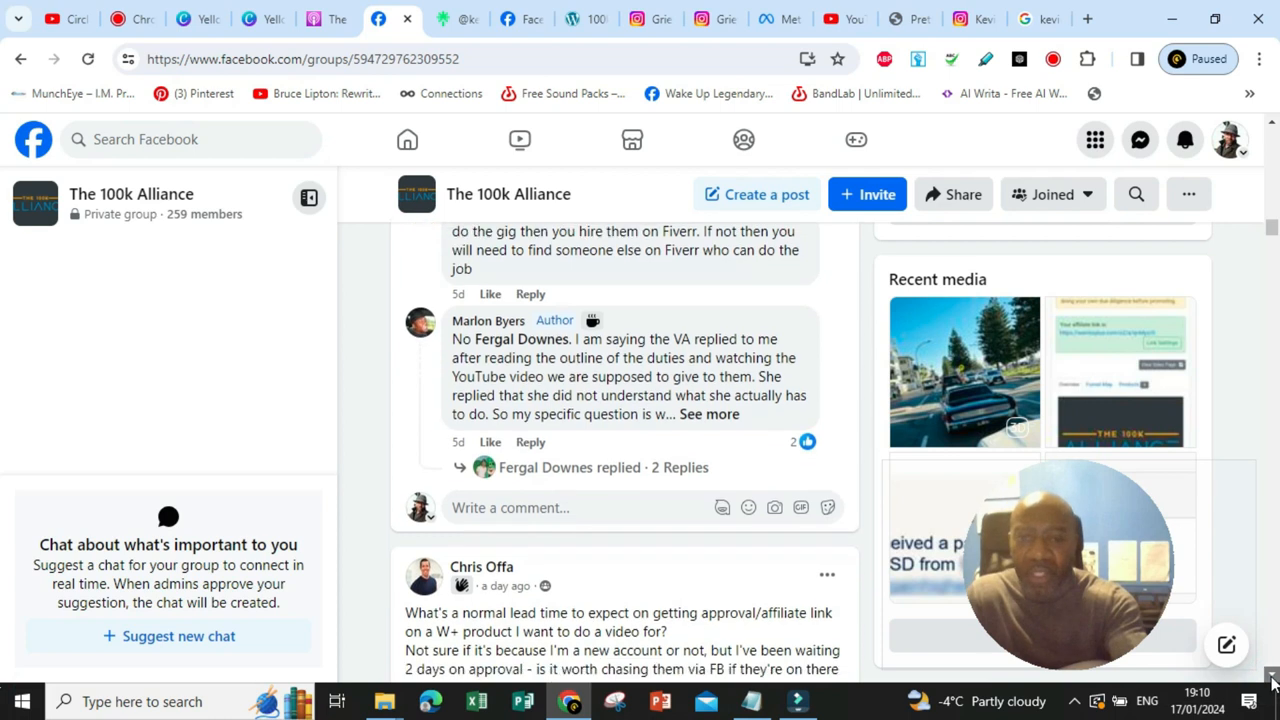
scroll(down, 3)
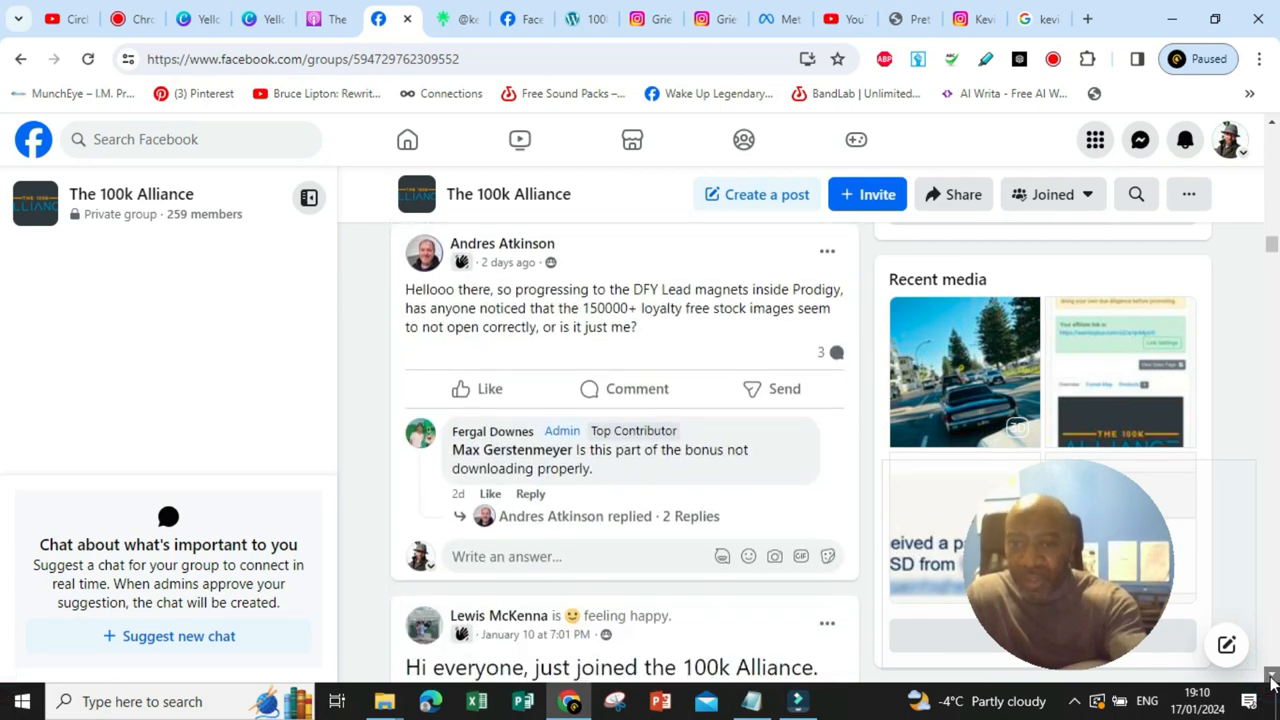
scroll(down, 3)
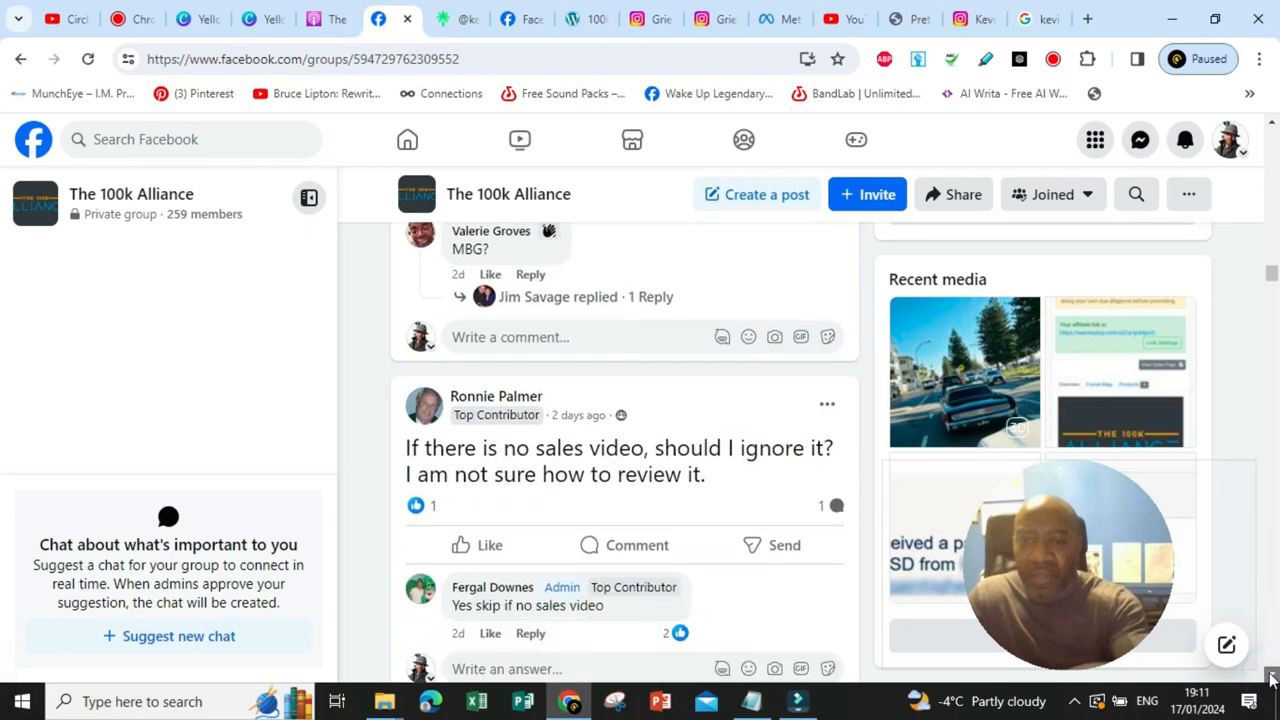
scroll(down, 3)
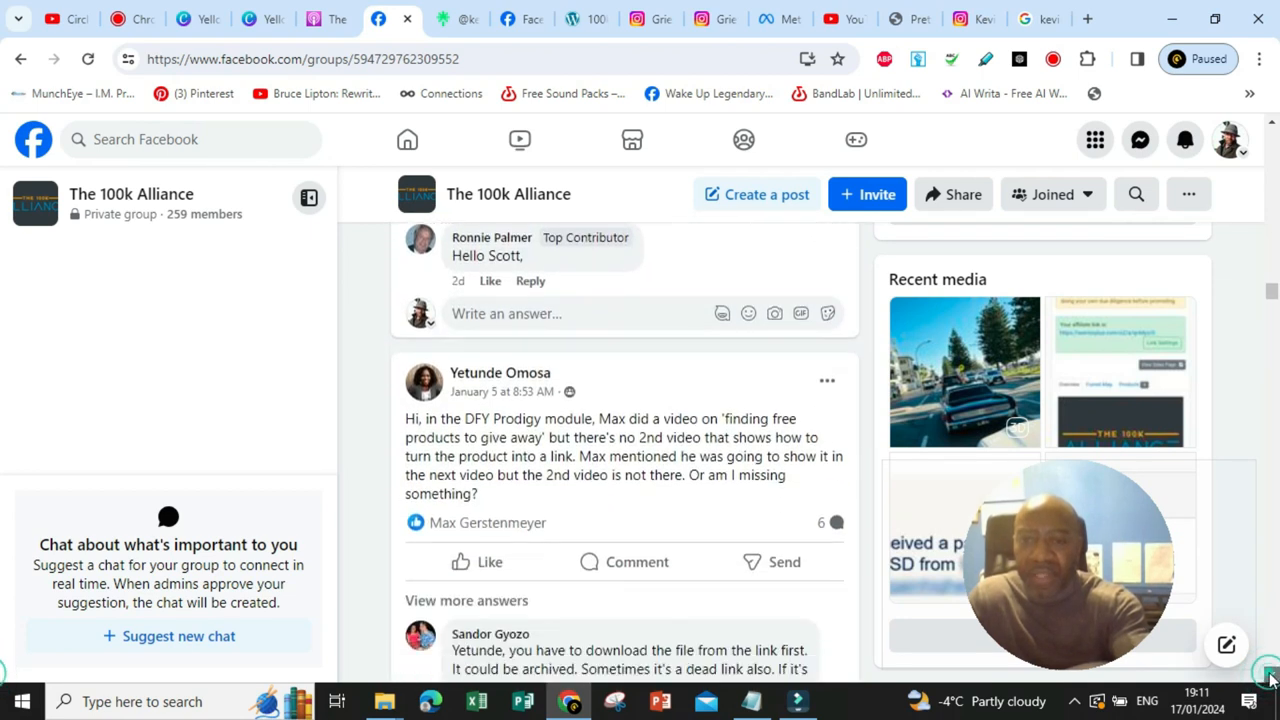
scroll(down, 3)
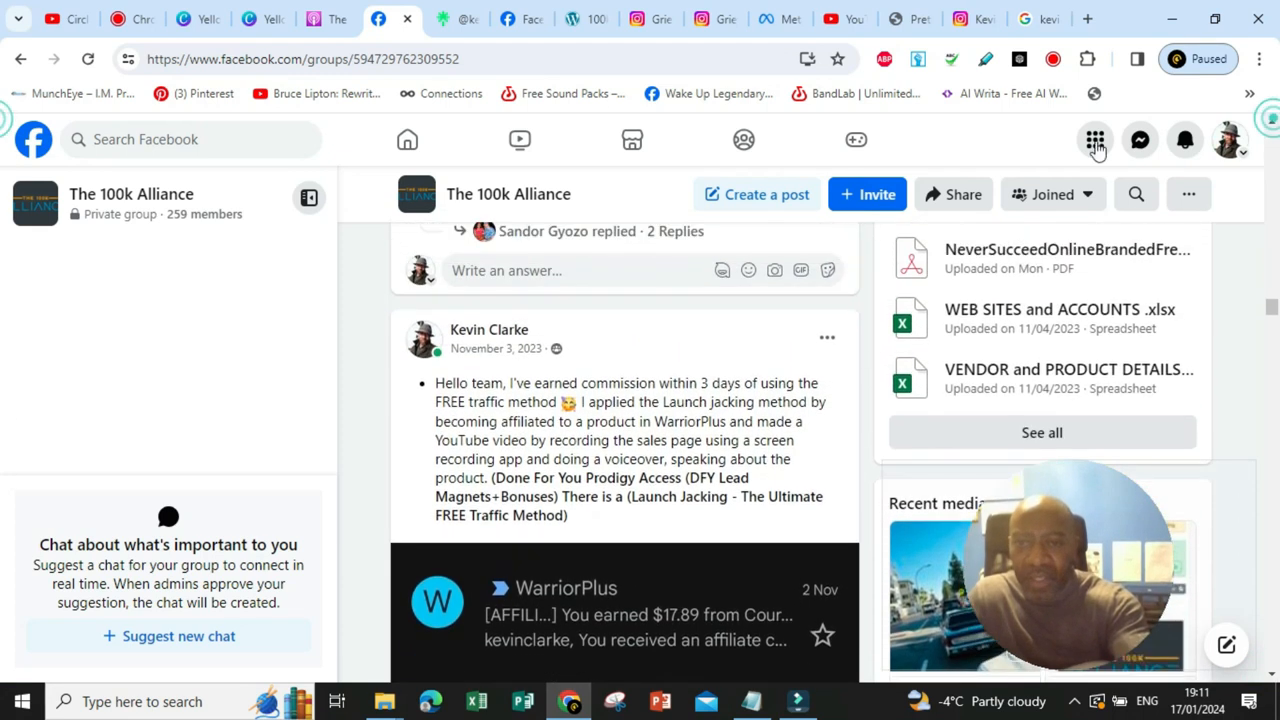
mouse_move(489, 330)
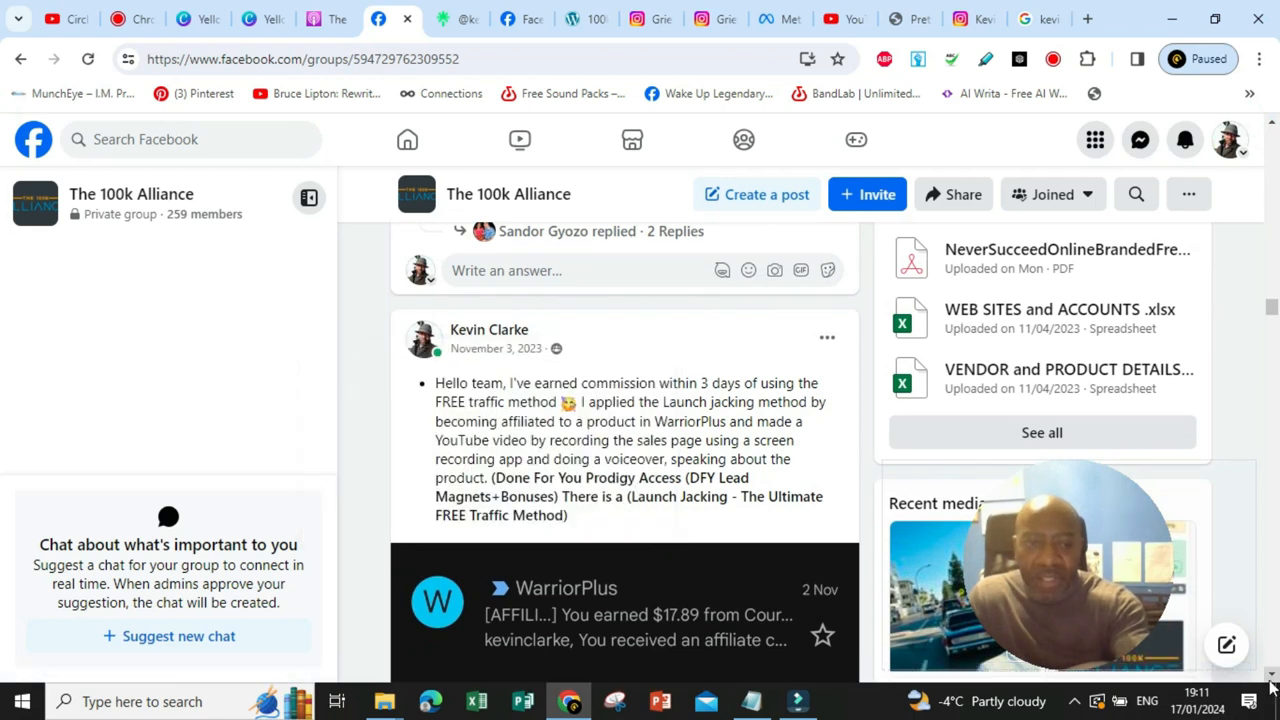
scroll(down, 3)
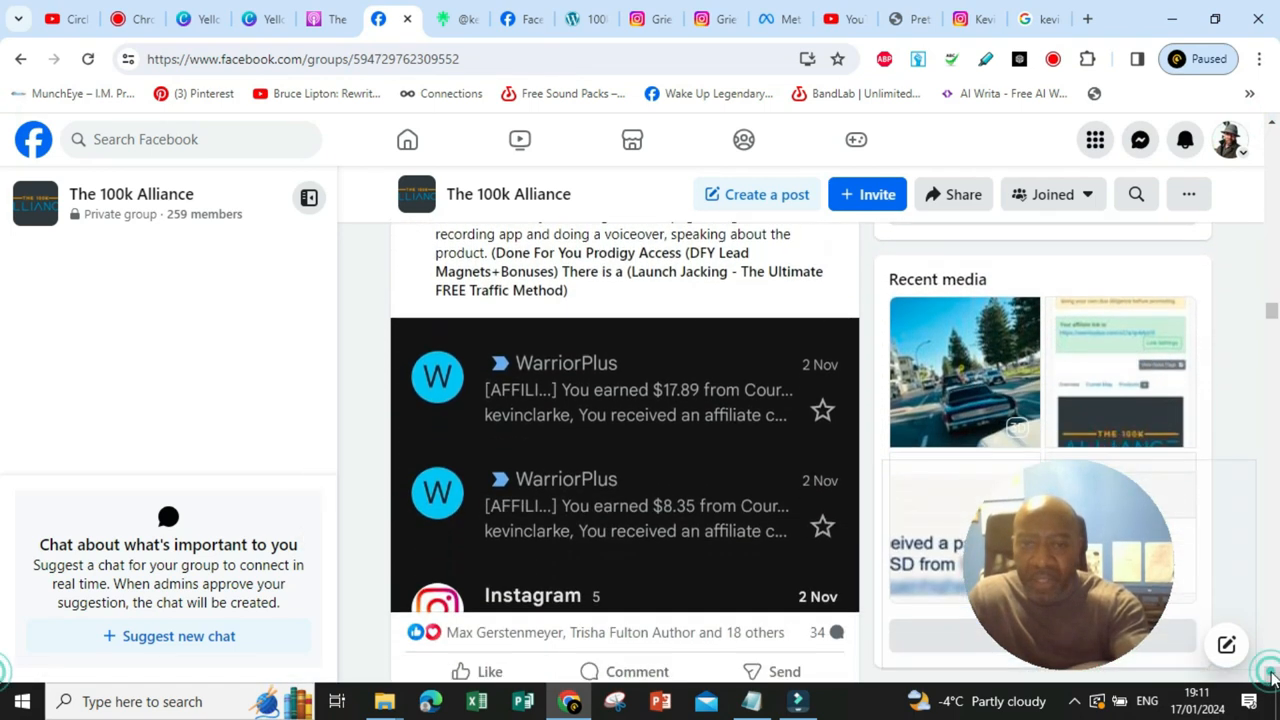
scroll(down, 3)
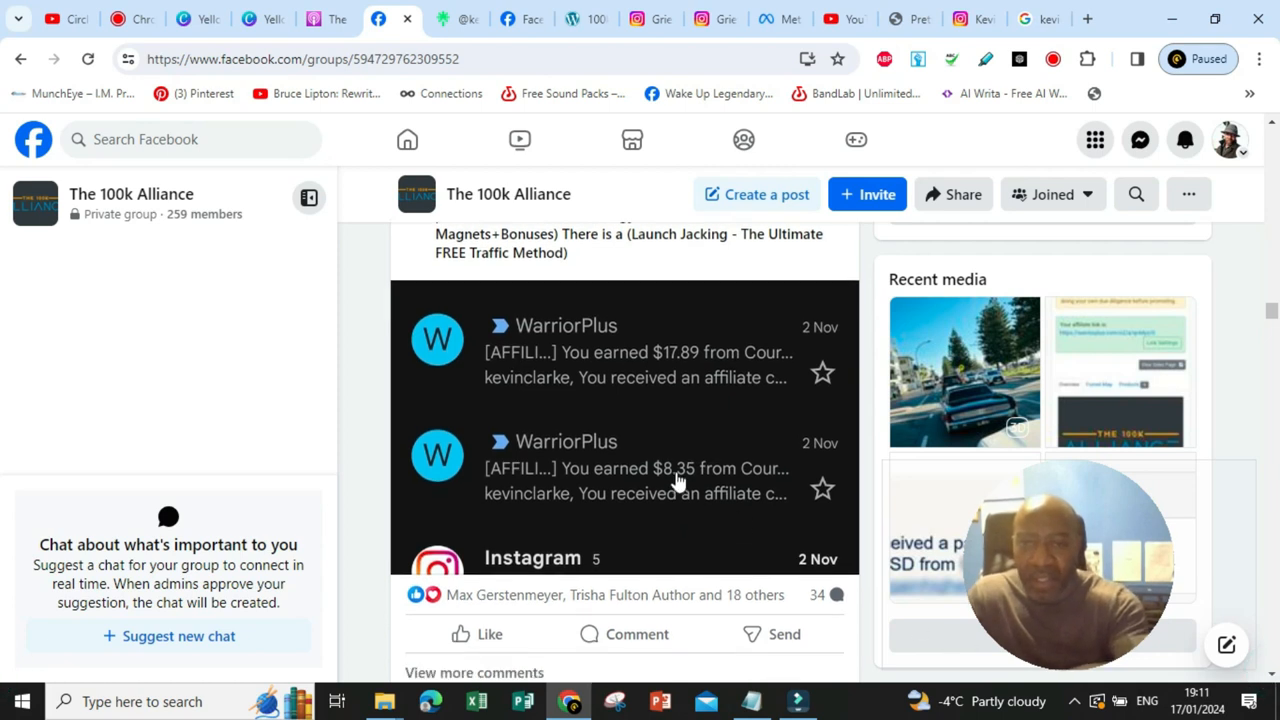
mouse_move(683, 373)
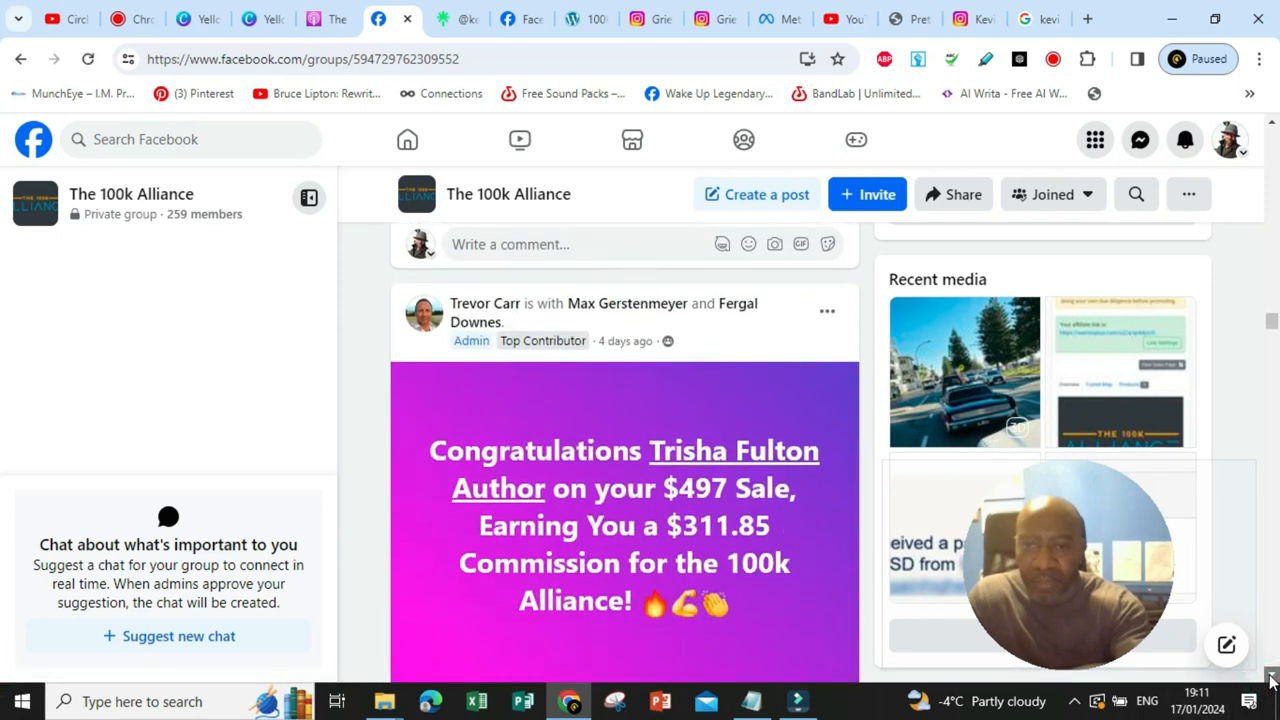
Scroll down past the $197 commission announcement and its comments
scroll(down, 3)
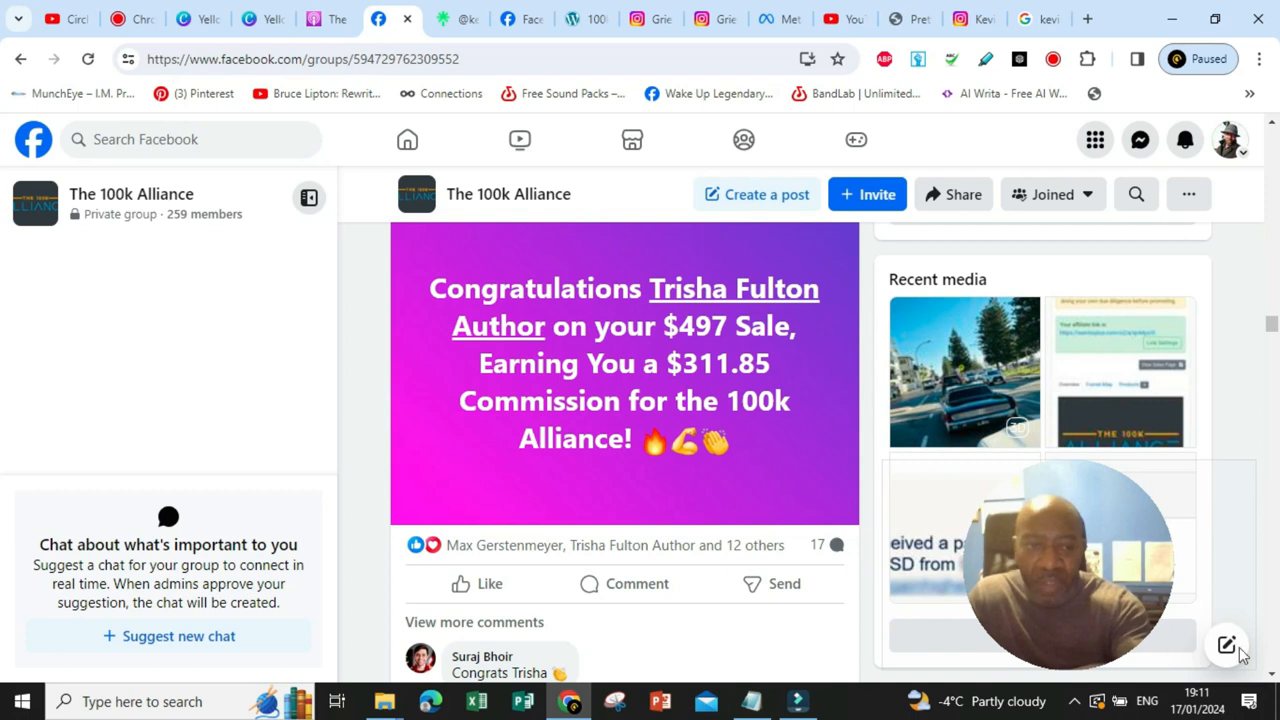
scroll(down, 3)
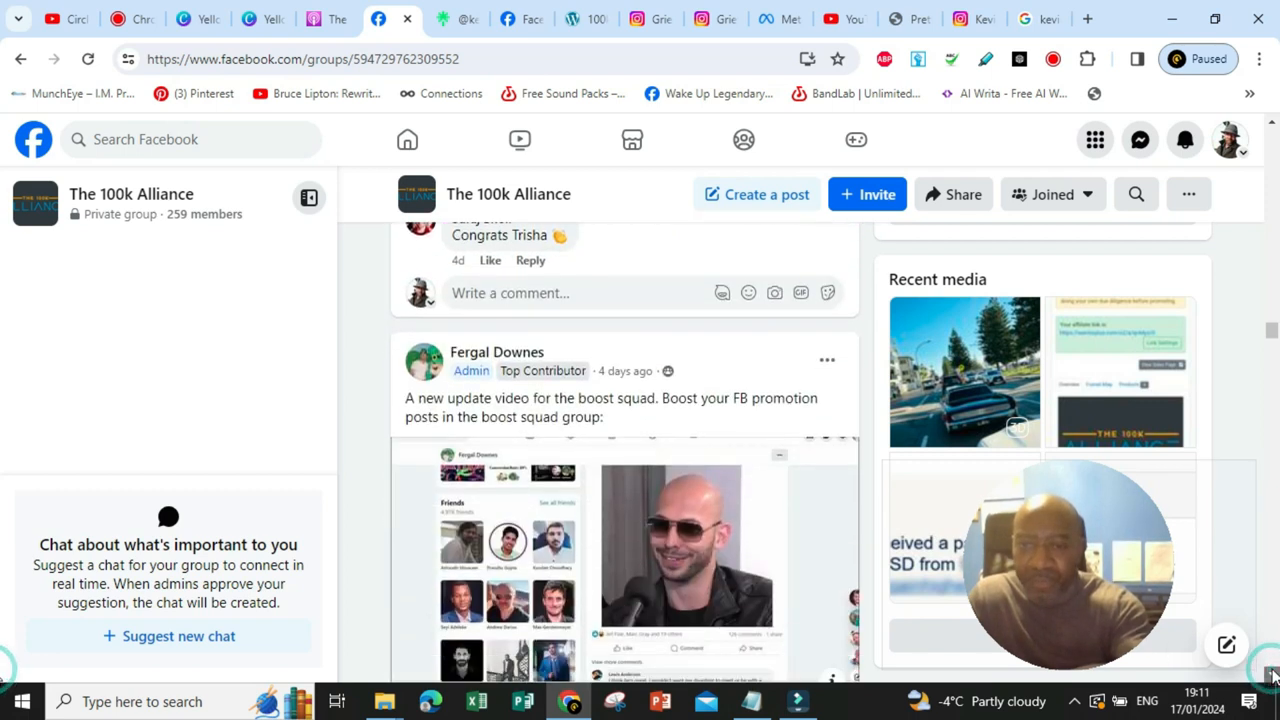
scroll(down, 3)
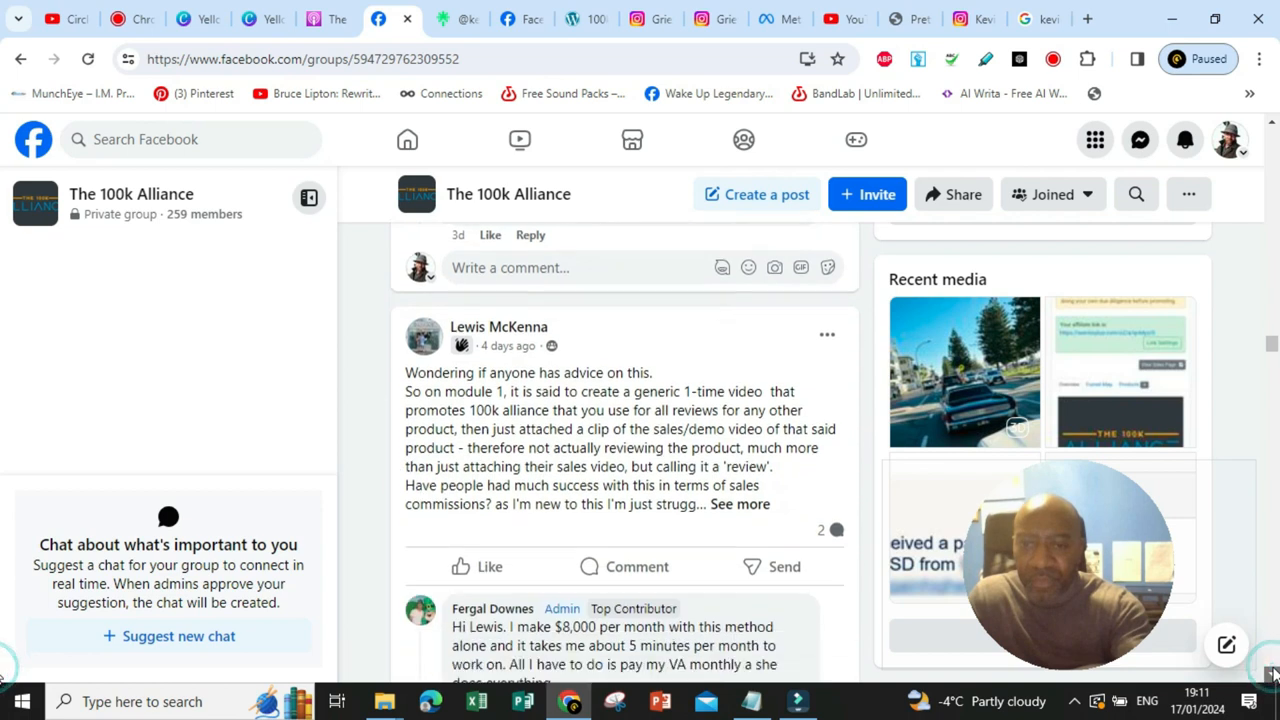
scroll(down, 3)
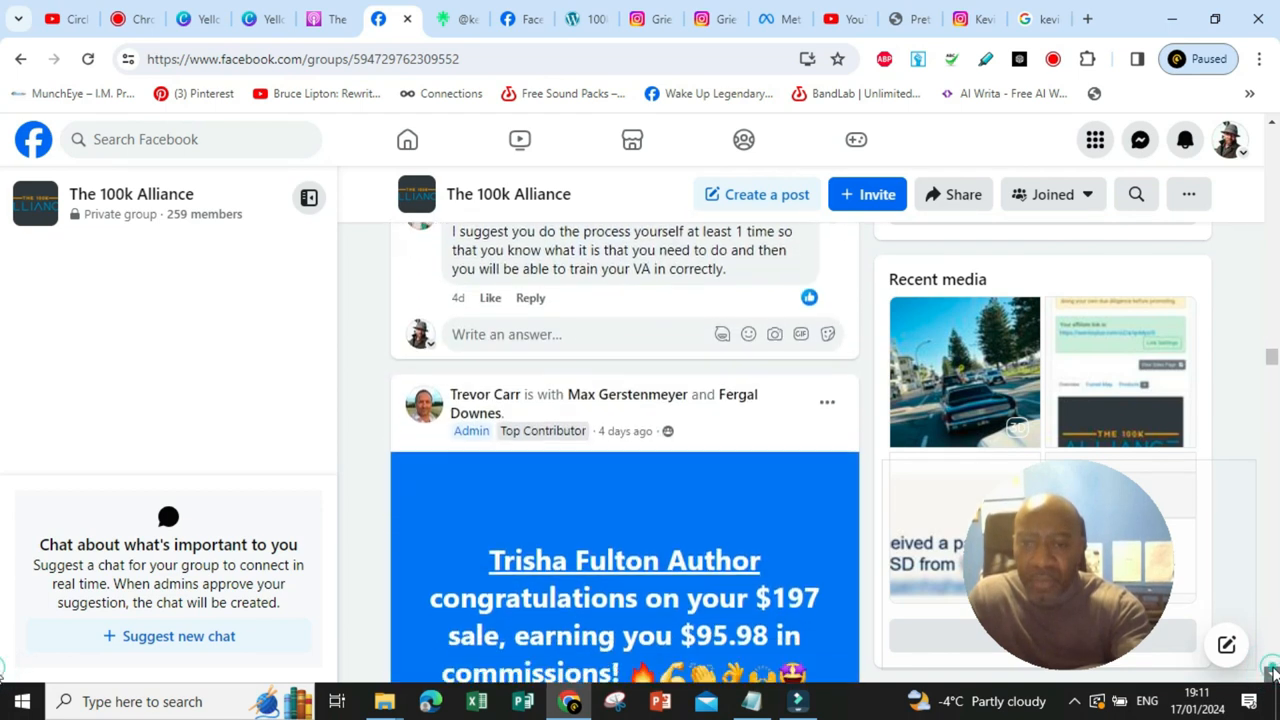
scroll(down, 3)
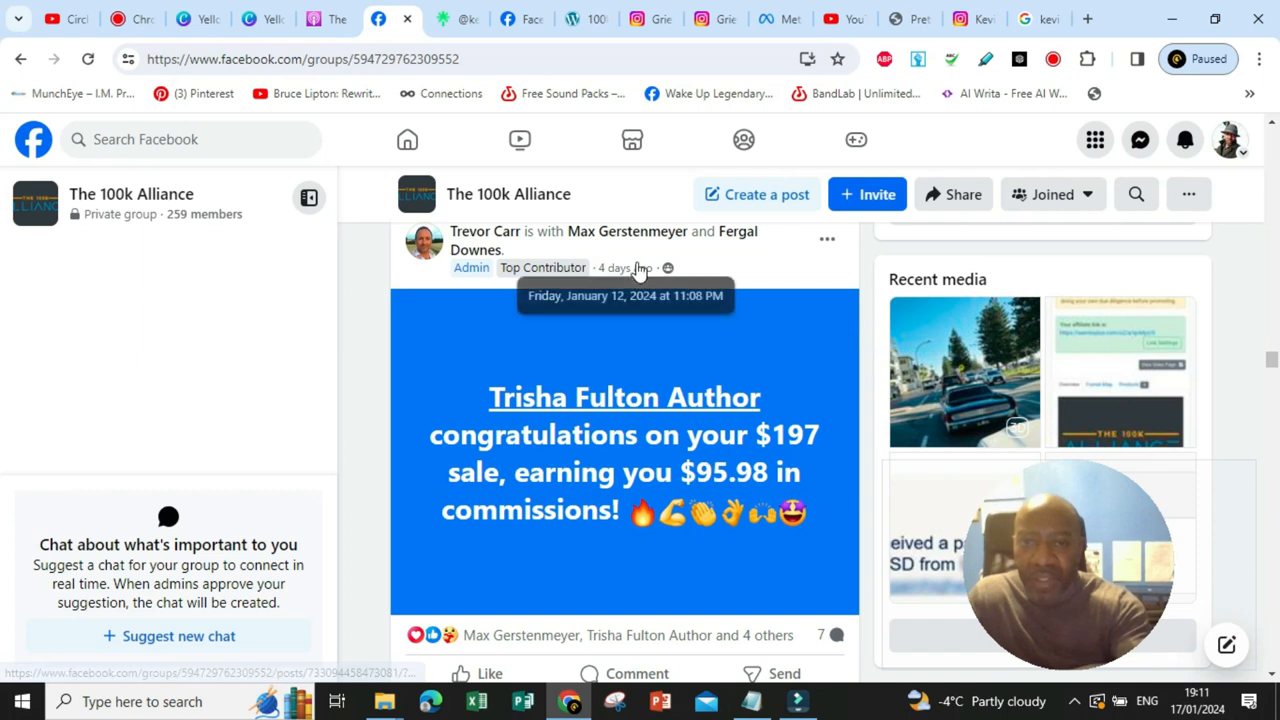
mouse_move(580, 275)
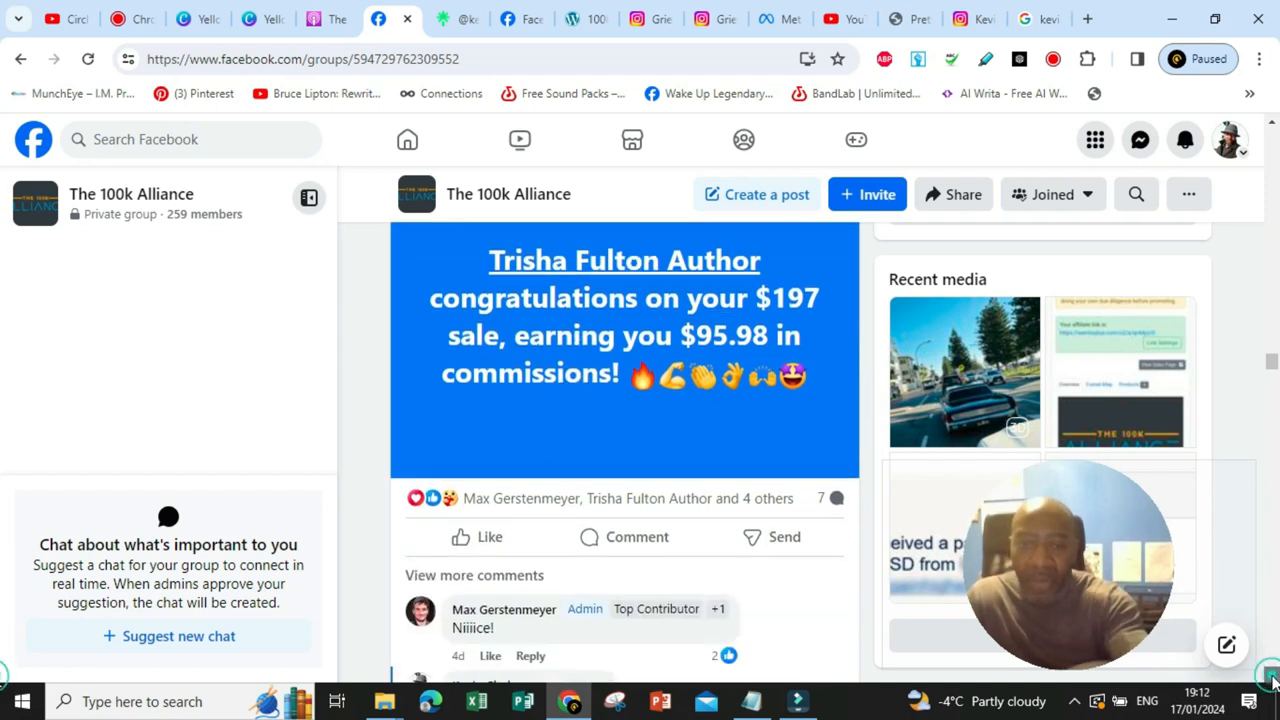
Continue past the $497 sale, $241.24 commission post to the member's AWeber email-swipes question
scroll(down, 3)
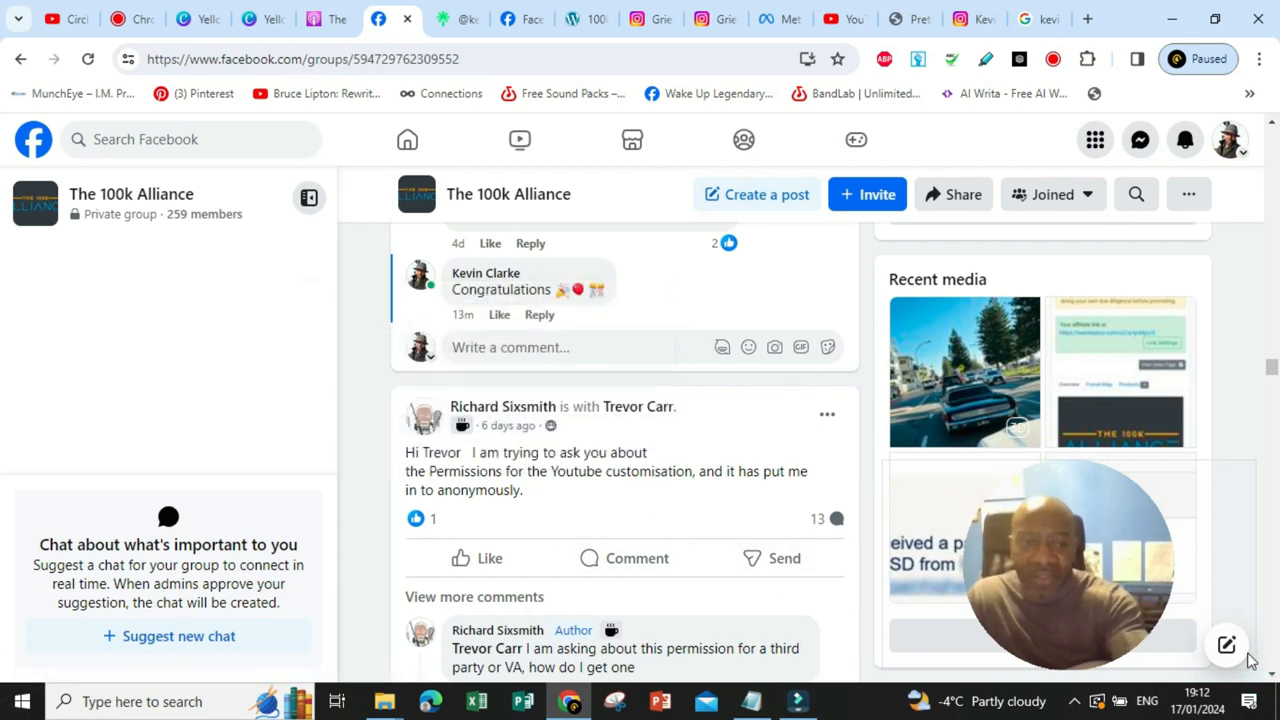
scroll(down, 3)
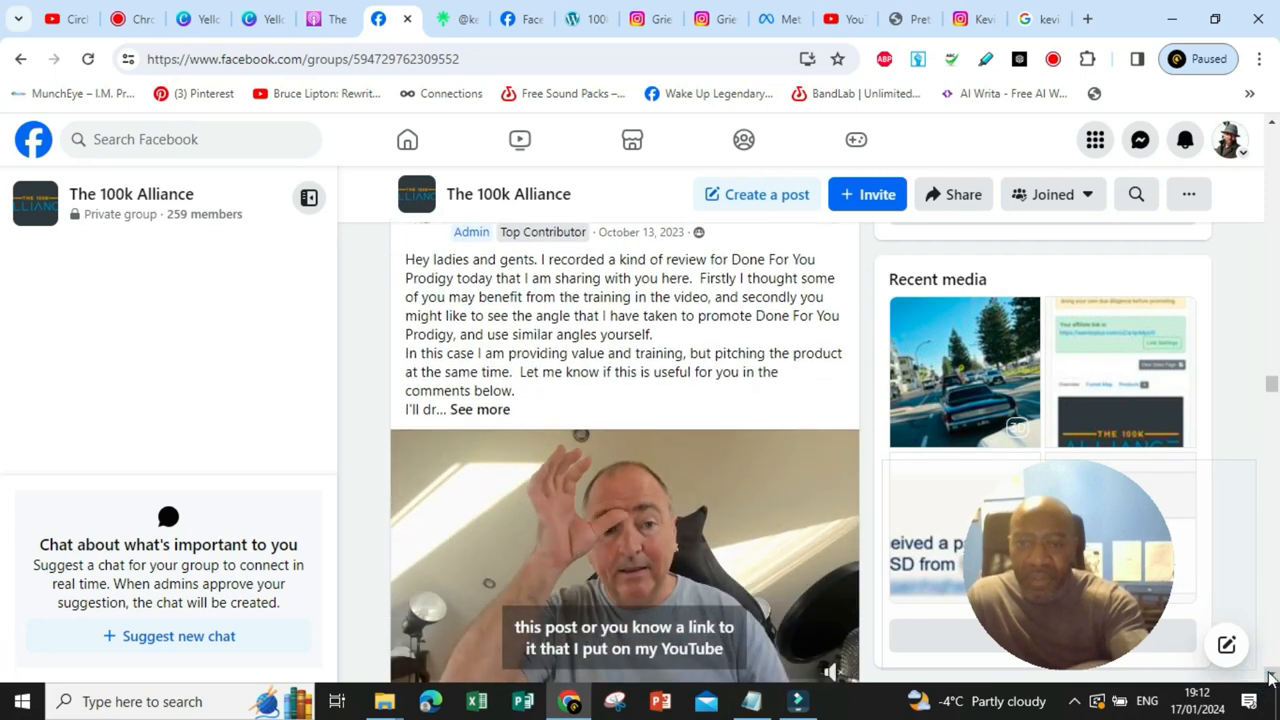
scroll(down, 3)
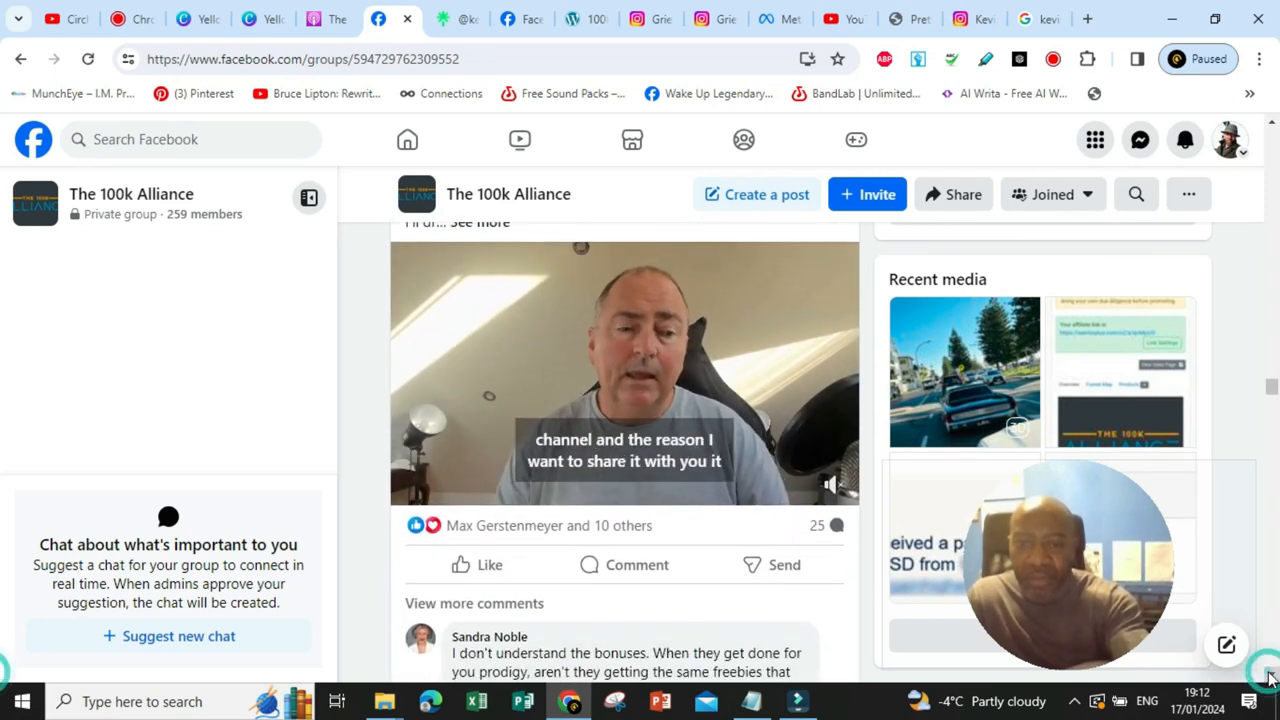
scroll(down, 3)
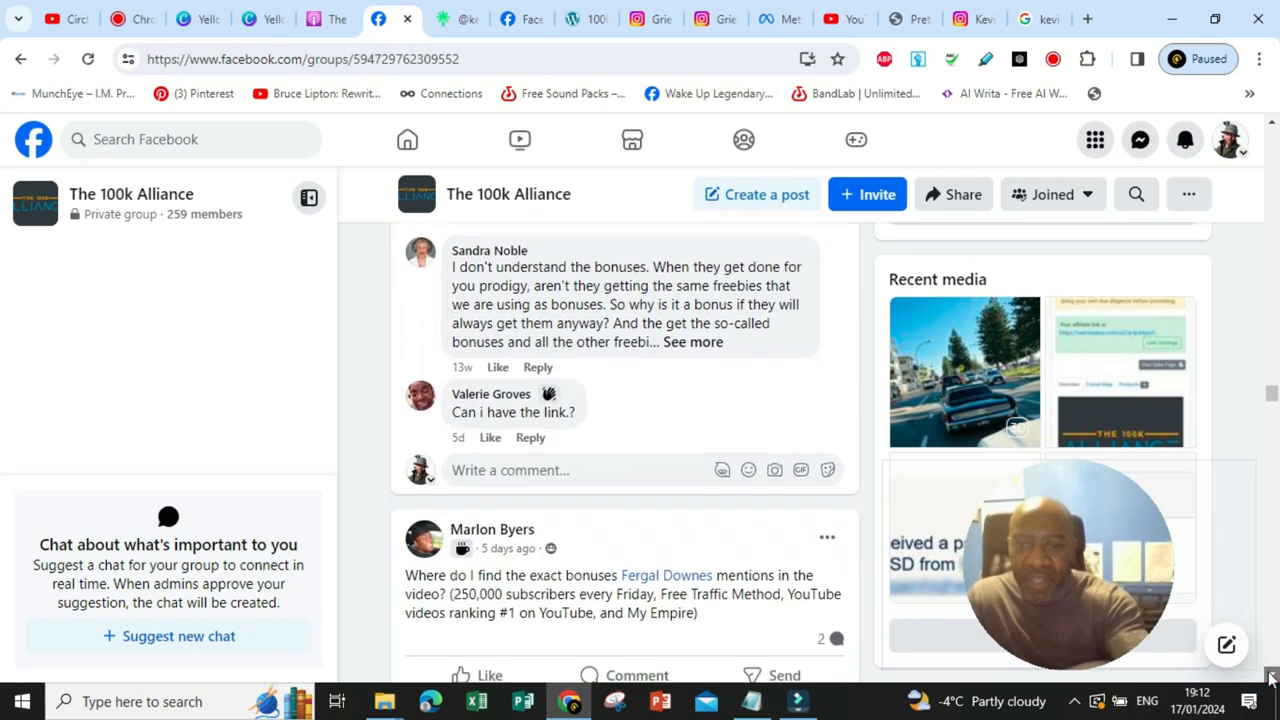
scroll(down, 3)
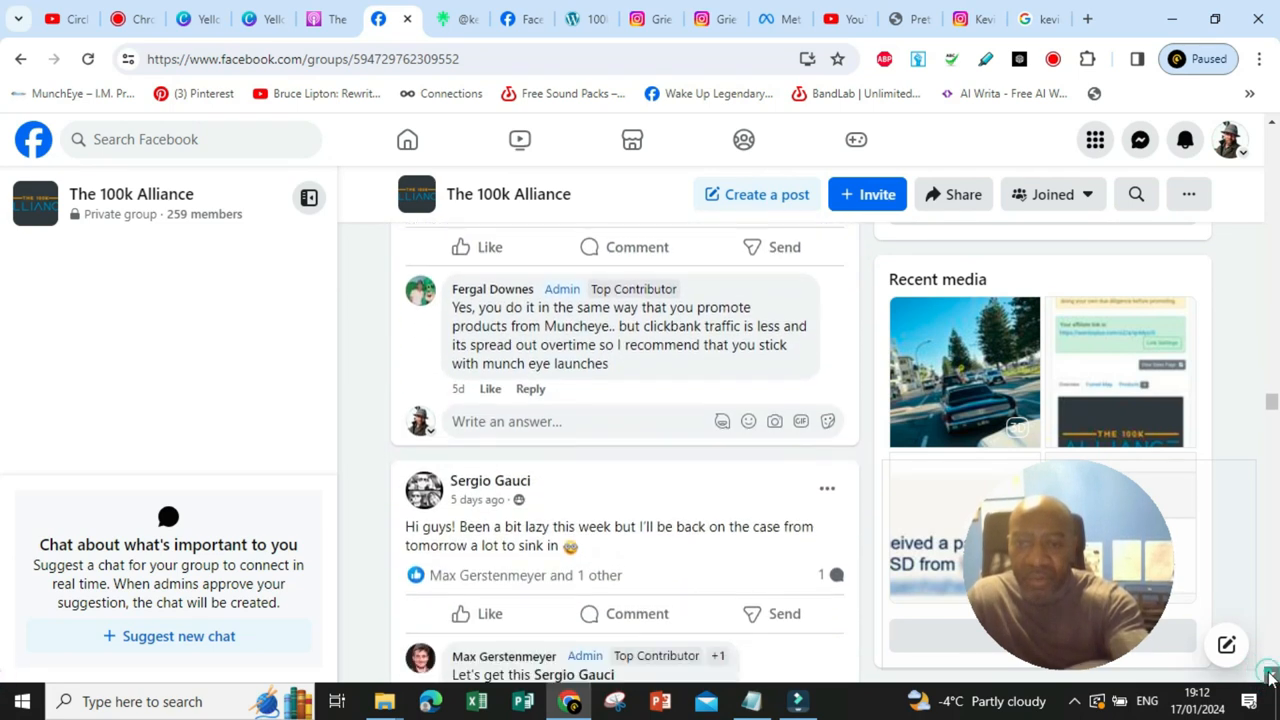
scroll(down, 3)
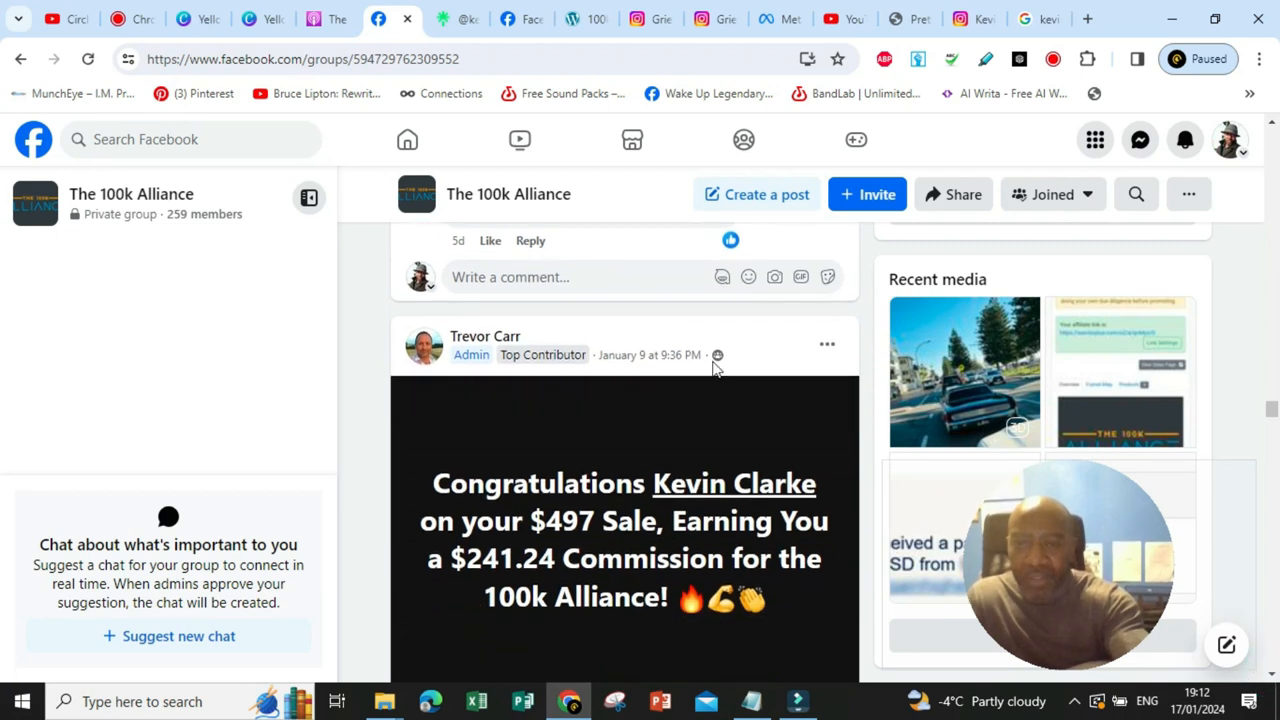
mouse_move(788, 348)
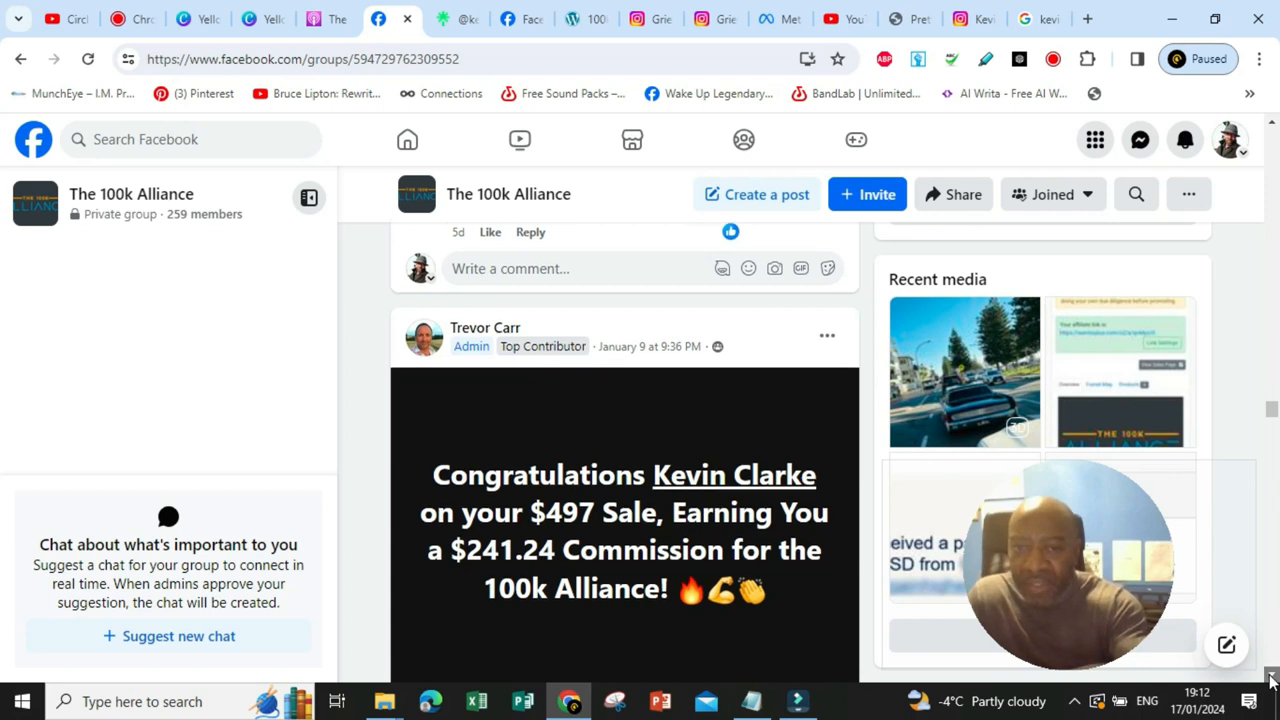
scroll(down, 3)
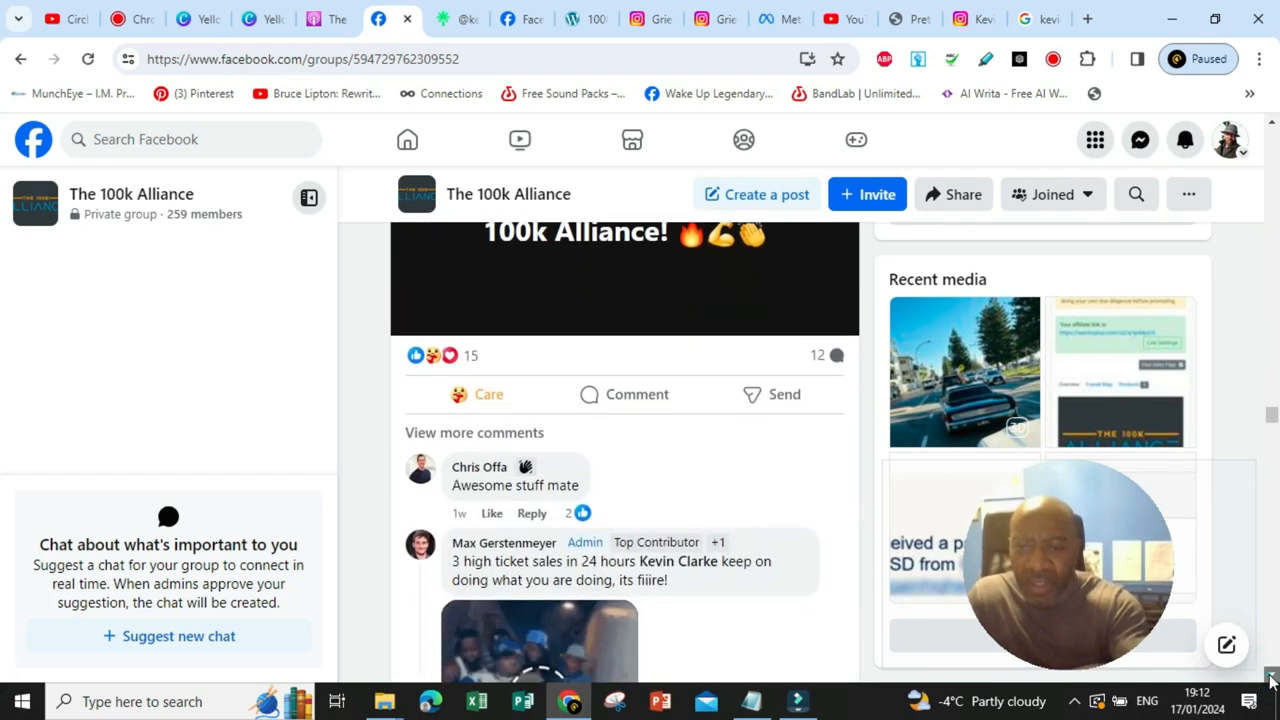
scroll(down, 3)
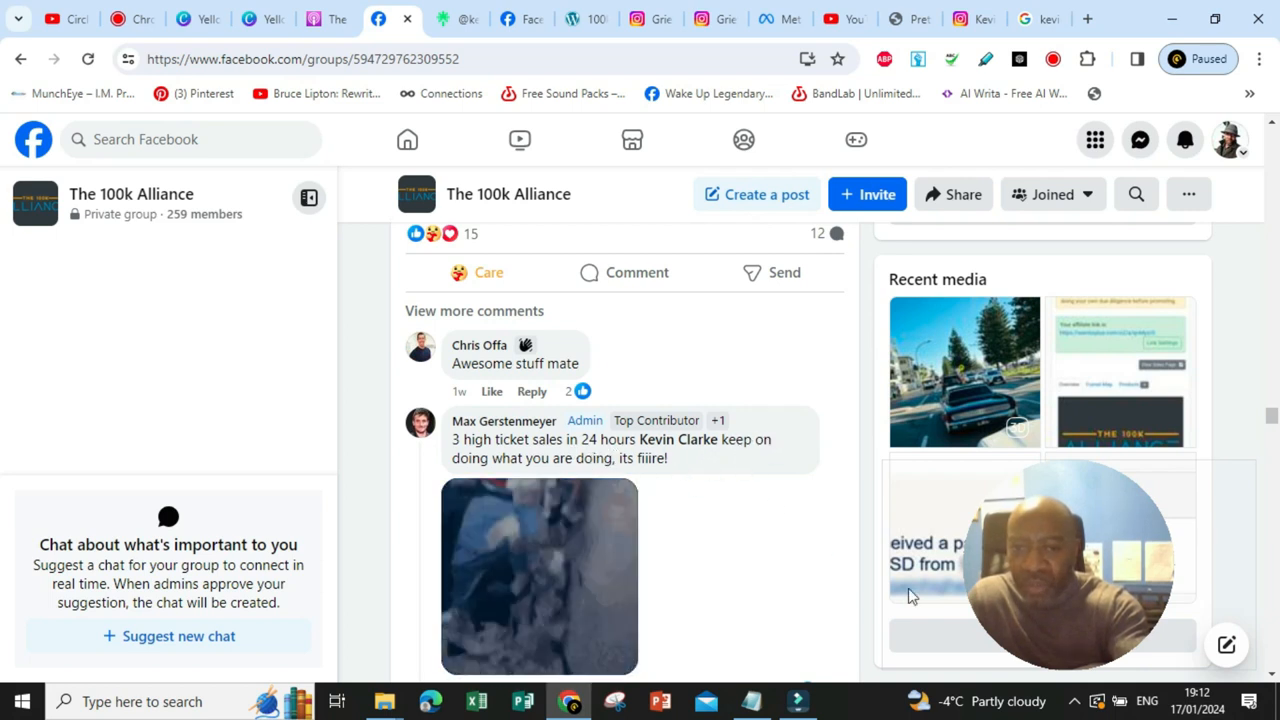
scroll(down, 3)
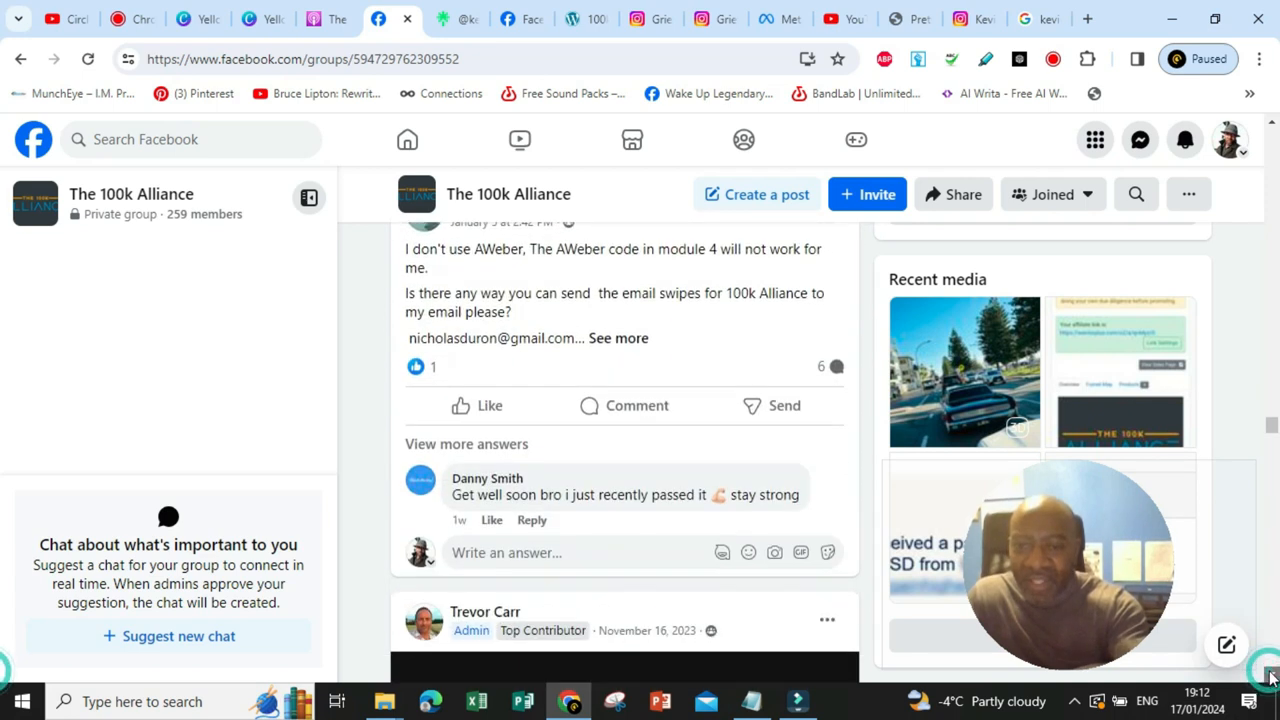
Scroll past the $242.23 commission posts to Max Gerstenmeyer's JVZoo and WarriorPlus sales update
scroll(down, 3)
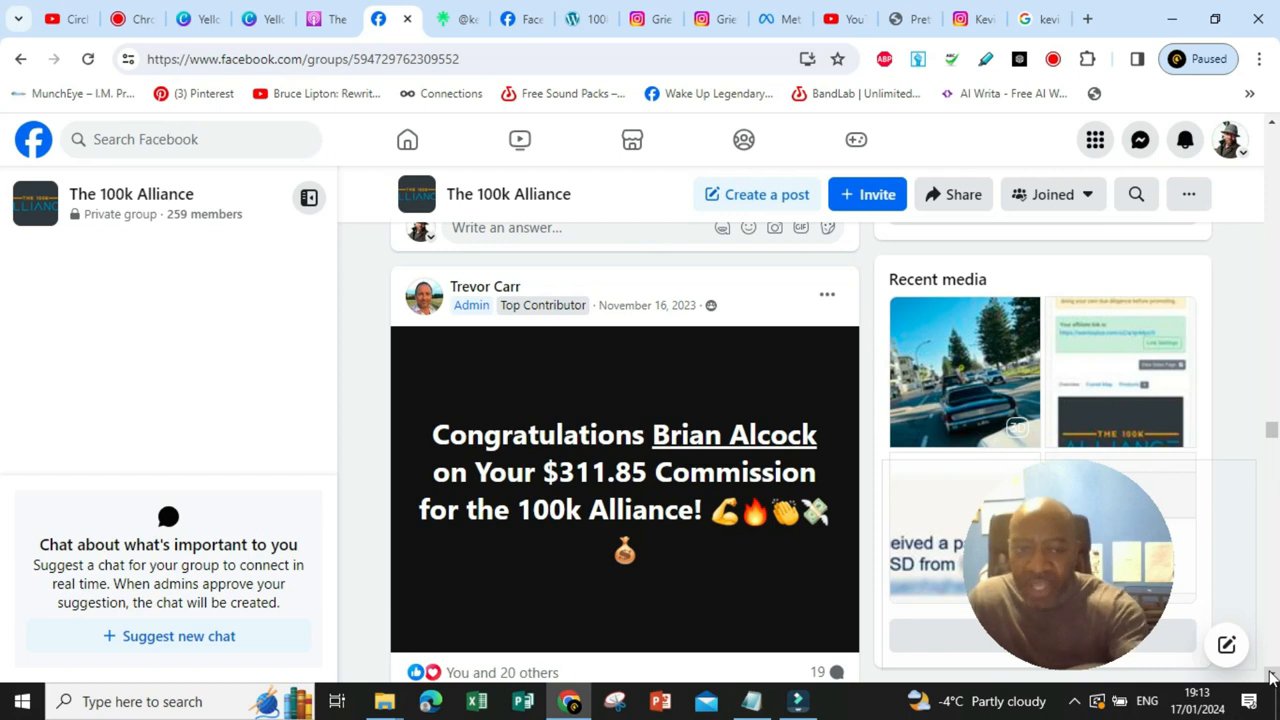
scroll(down, 3)
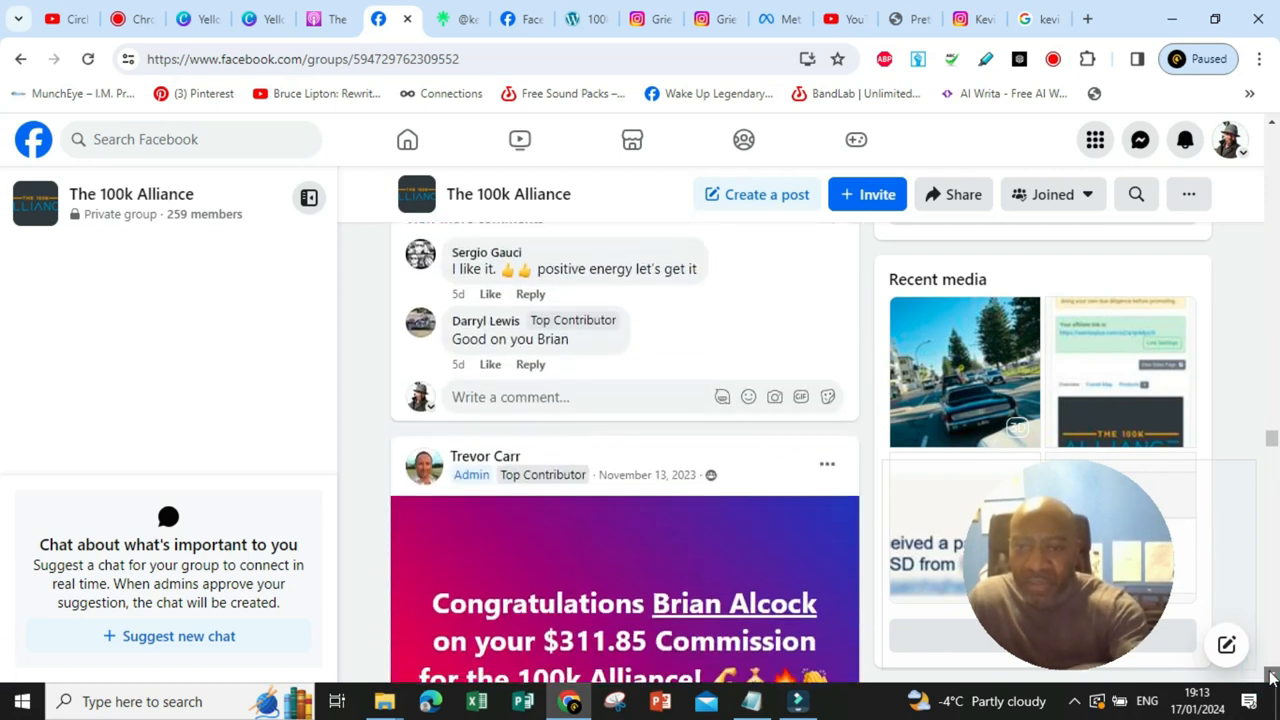
scroll(down, 3)
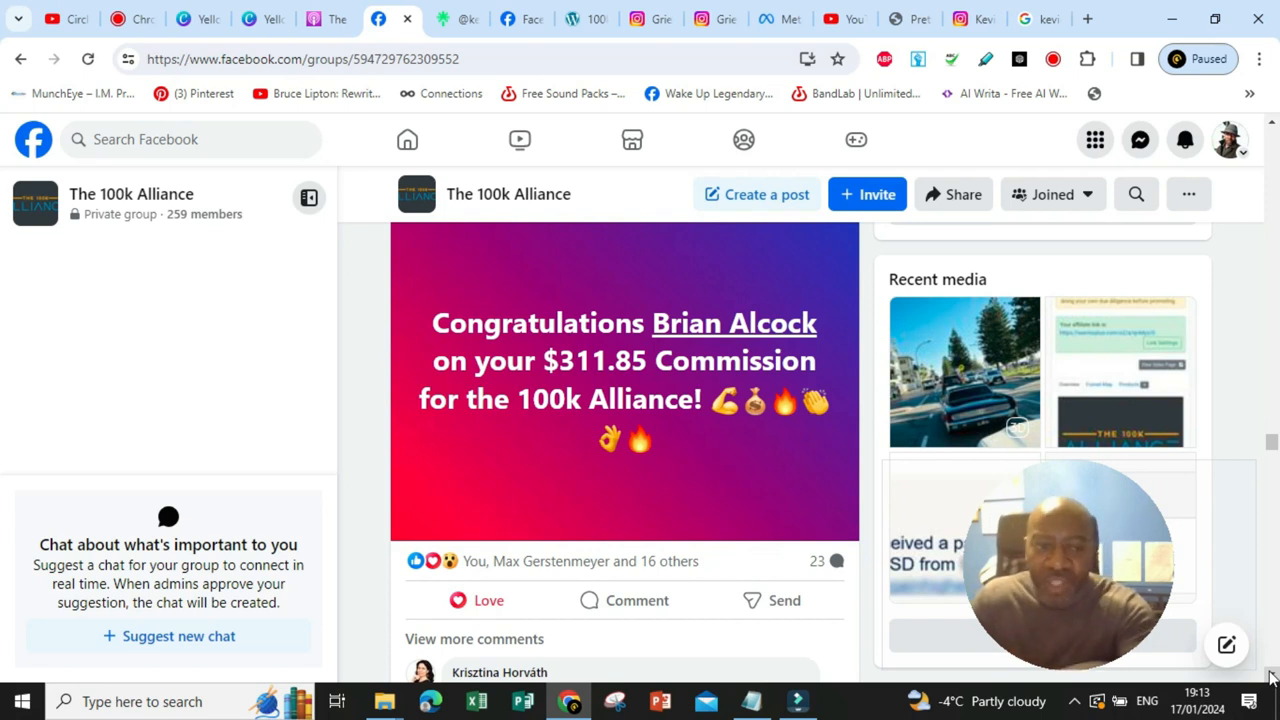
scroll(down, 3)
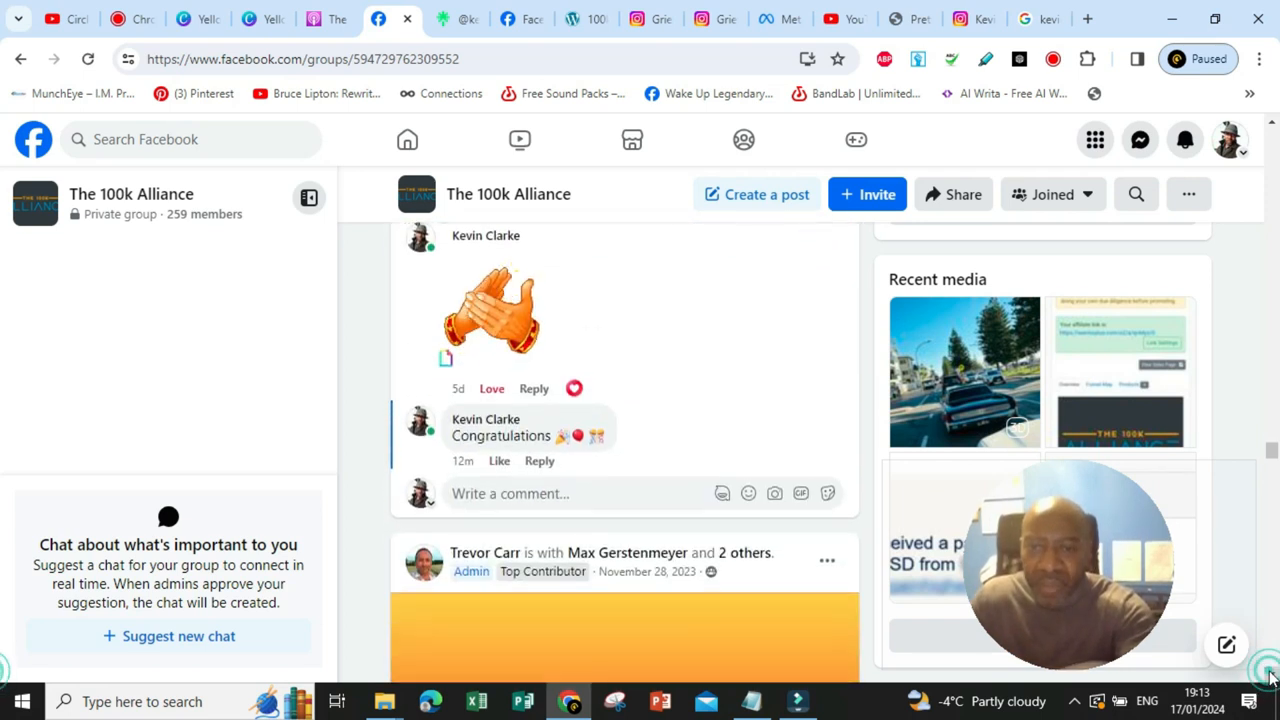
scroll(down, 3)
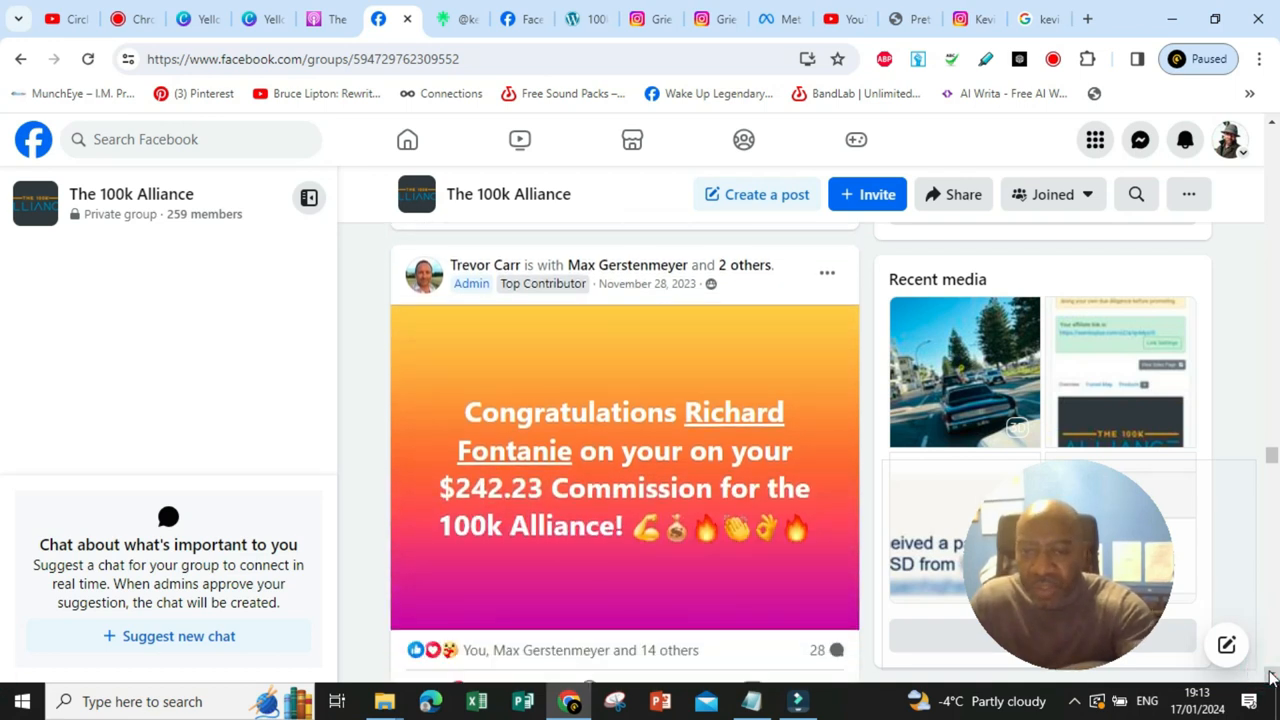
scroll(down, 3)
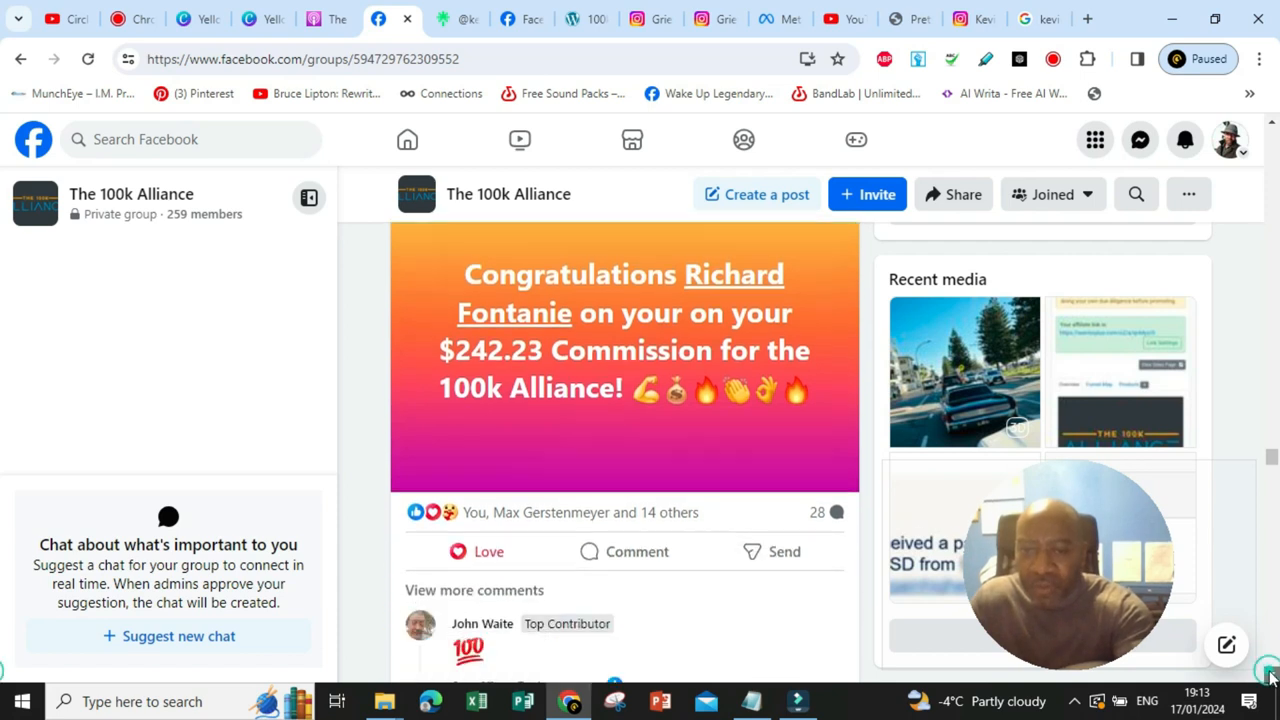
scroll(down, 3)
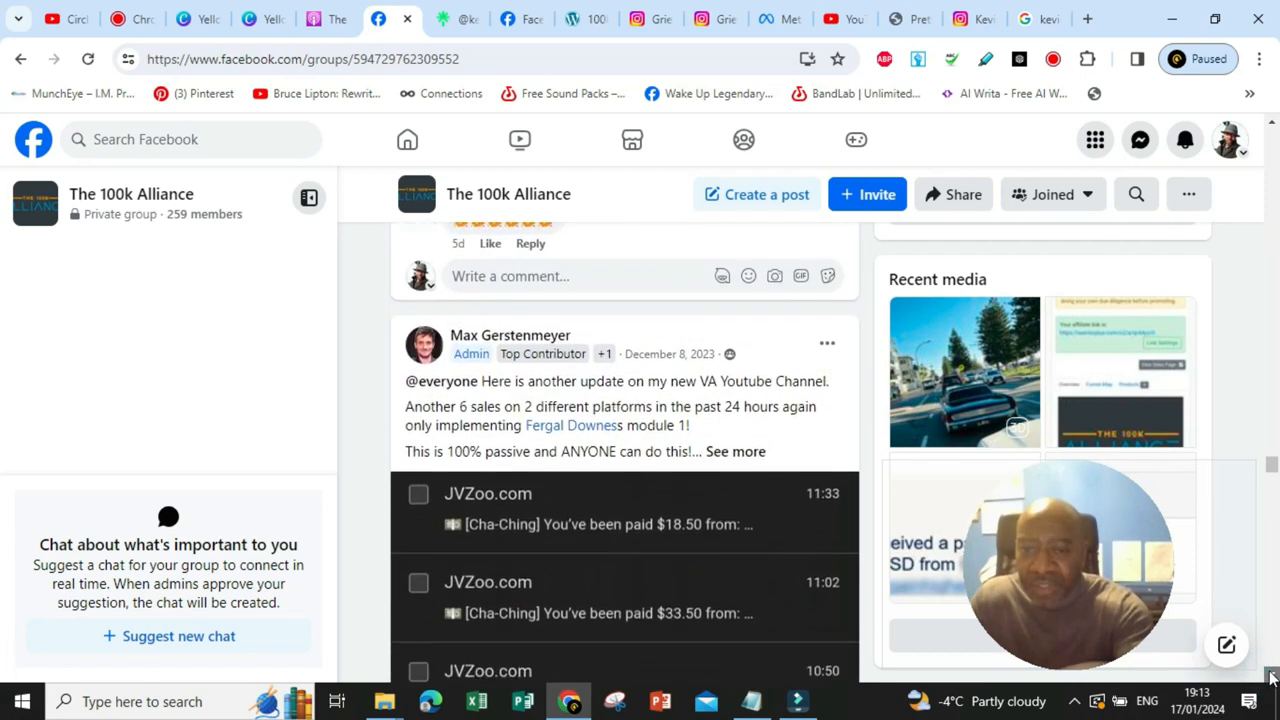
scroll(down, 3)
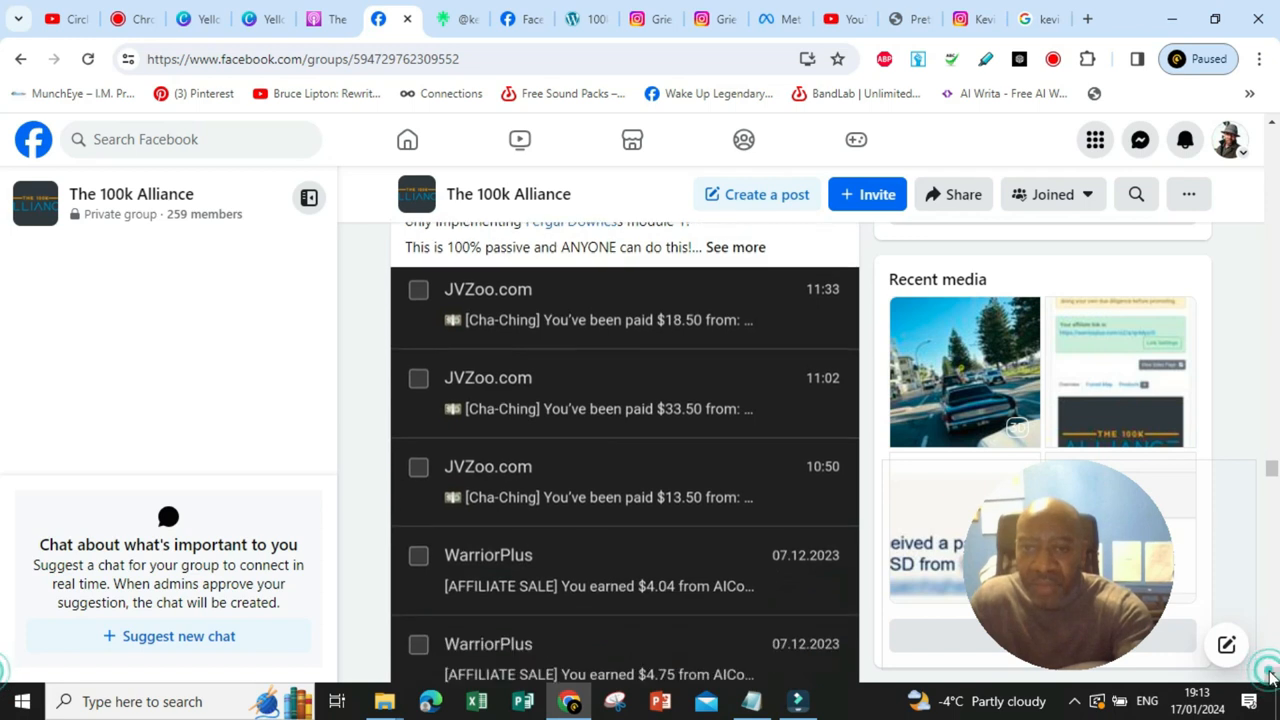
Scroll past the $240.52 commission and first-sale-of-the-year posts to the YouTube permissions question
scroll(down, 3)
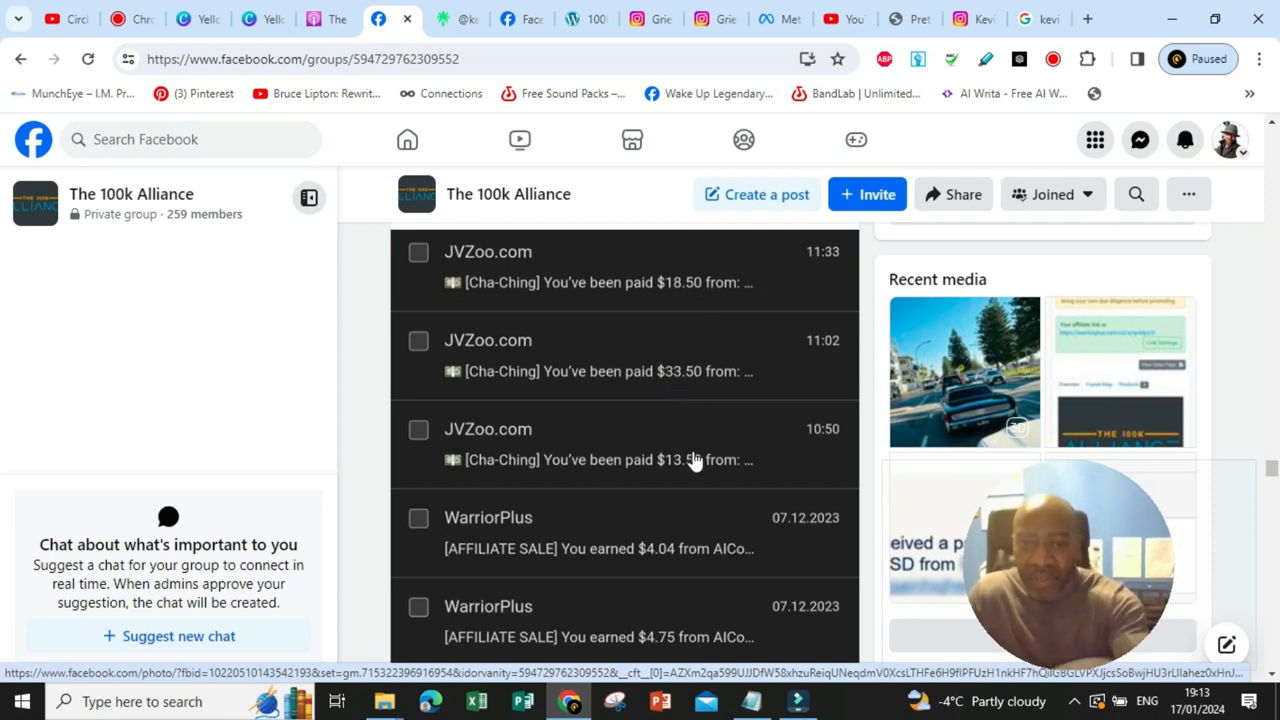
mouse_move(672, 628)
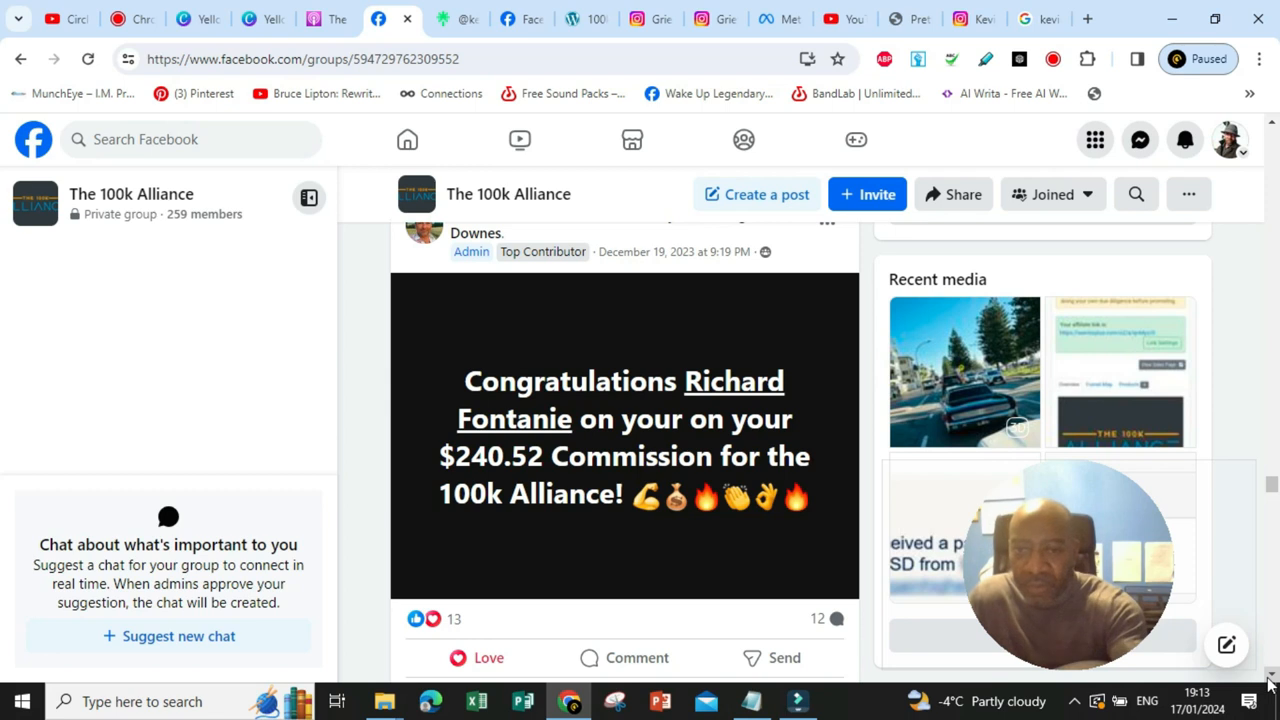
scroll(down, 3)
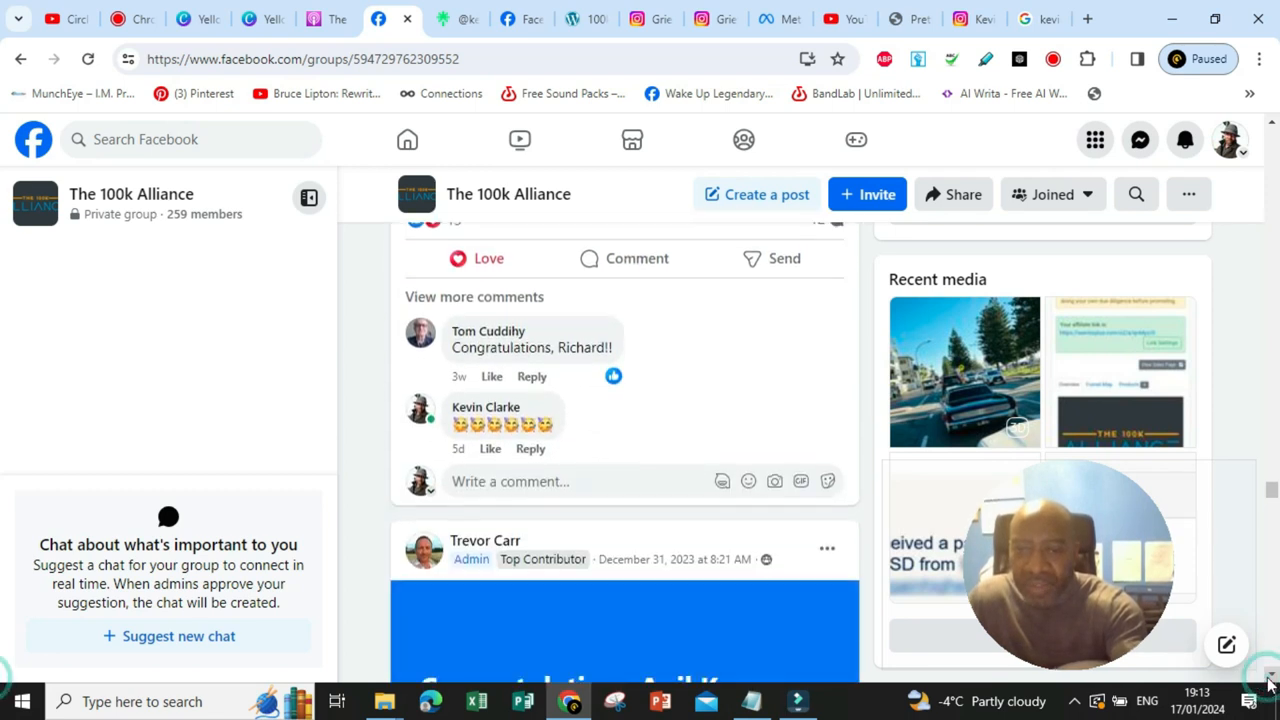
scroll(down, 3)
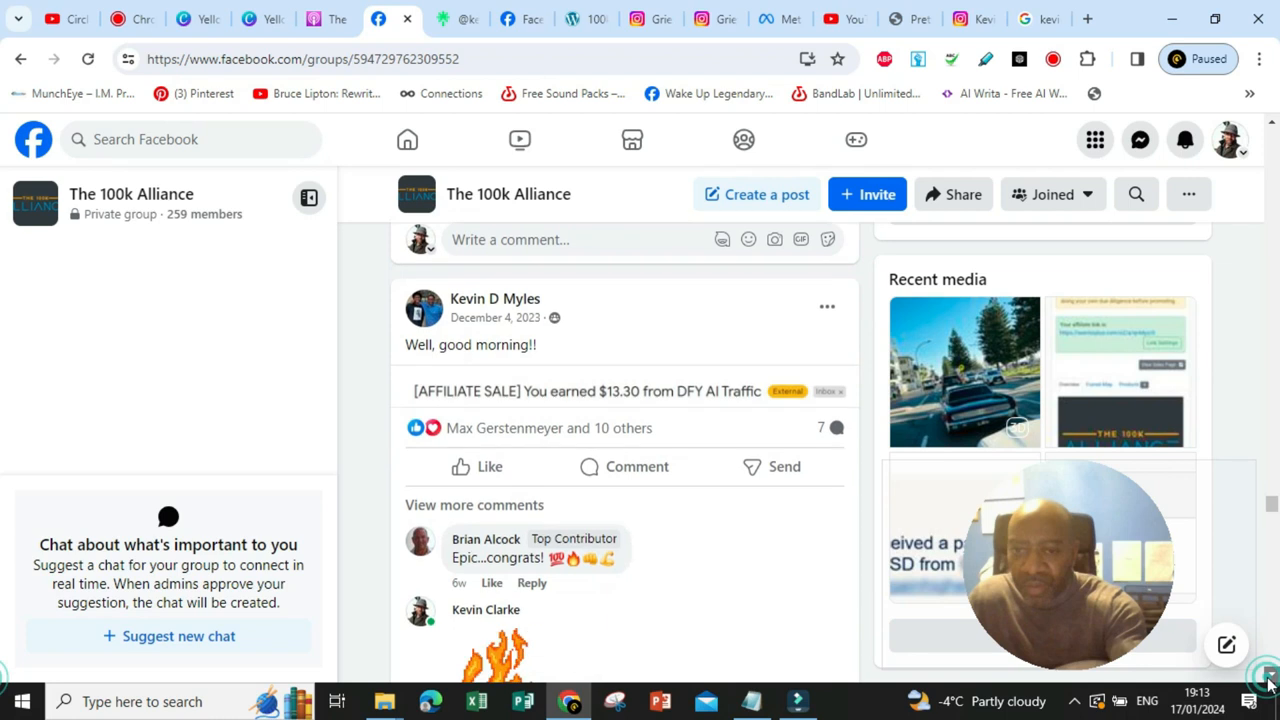
scroll(down, 3)
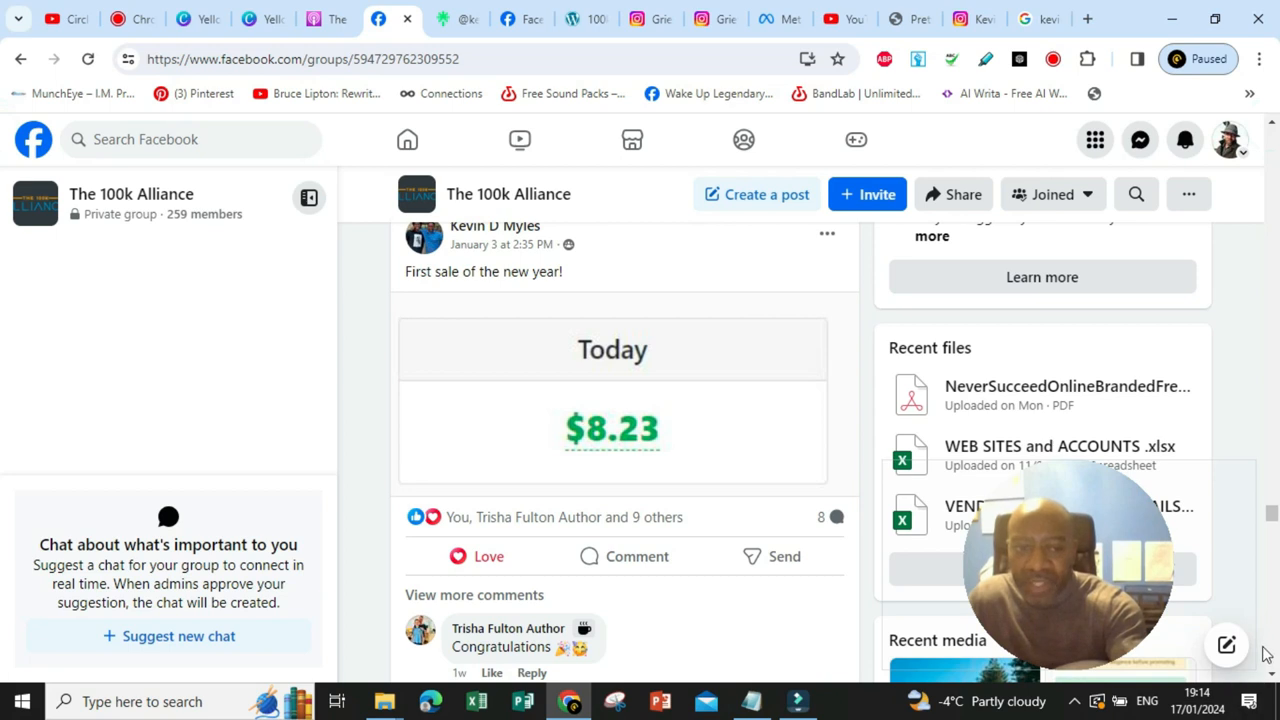
scroll(down, 3)
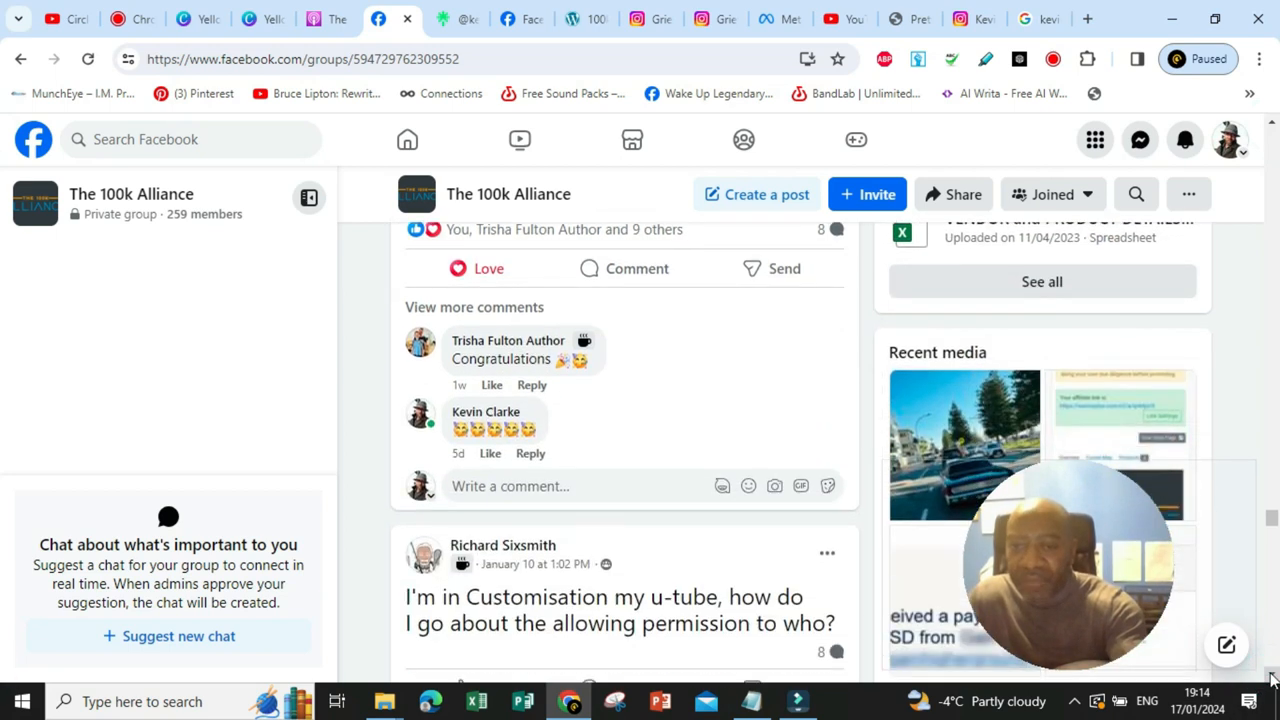
scroll(down, 3)
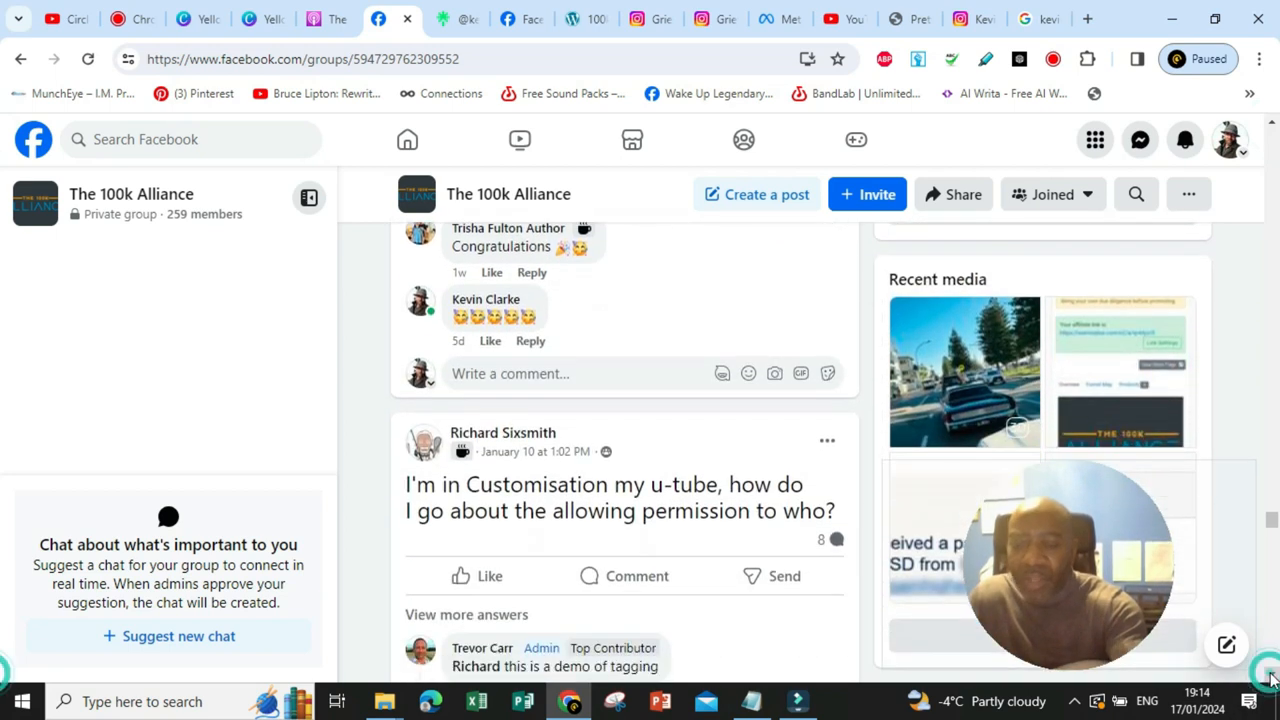
Scroll past the question and review-video posts to the $297 sale, $144.14 commission congratulations post
scroll(down, 3)
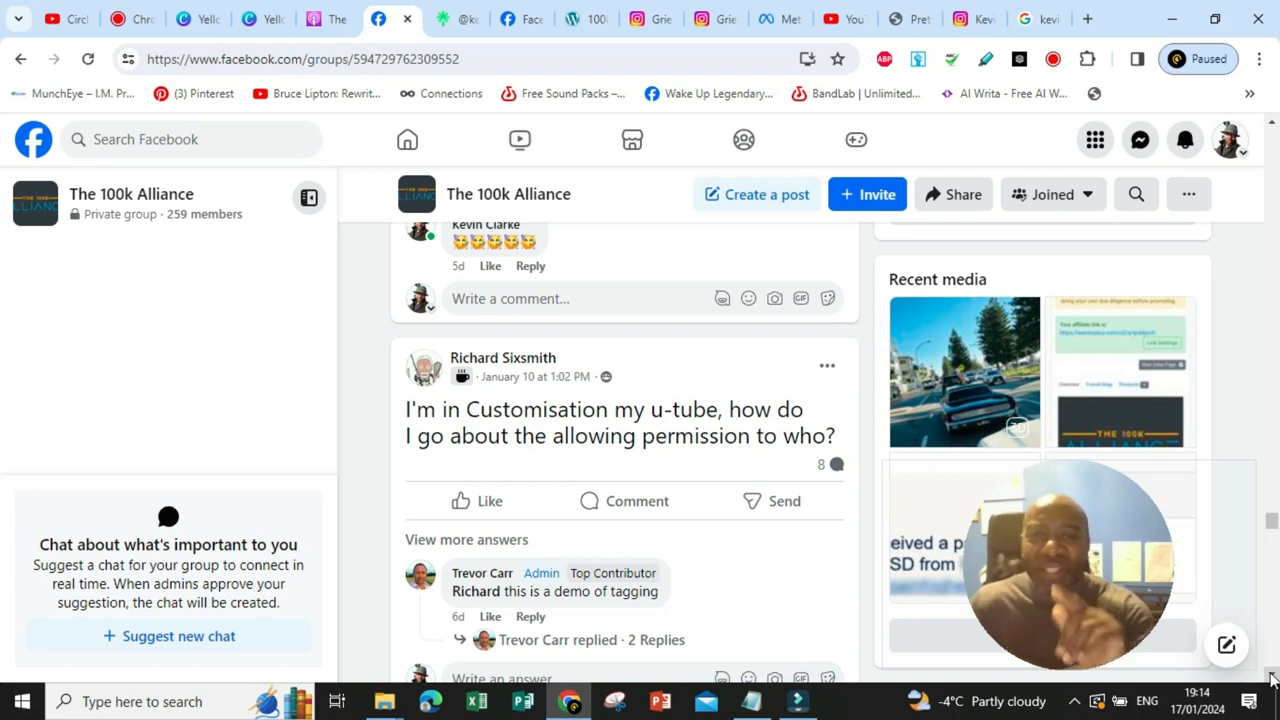
scroll(down, 3)
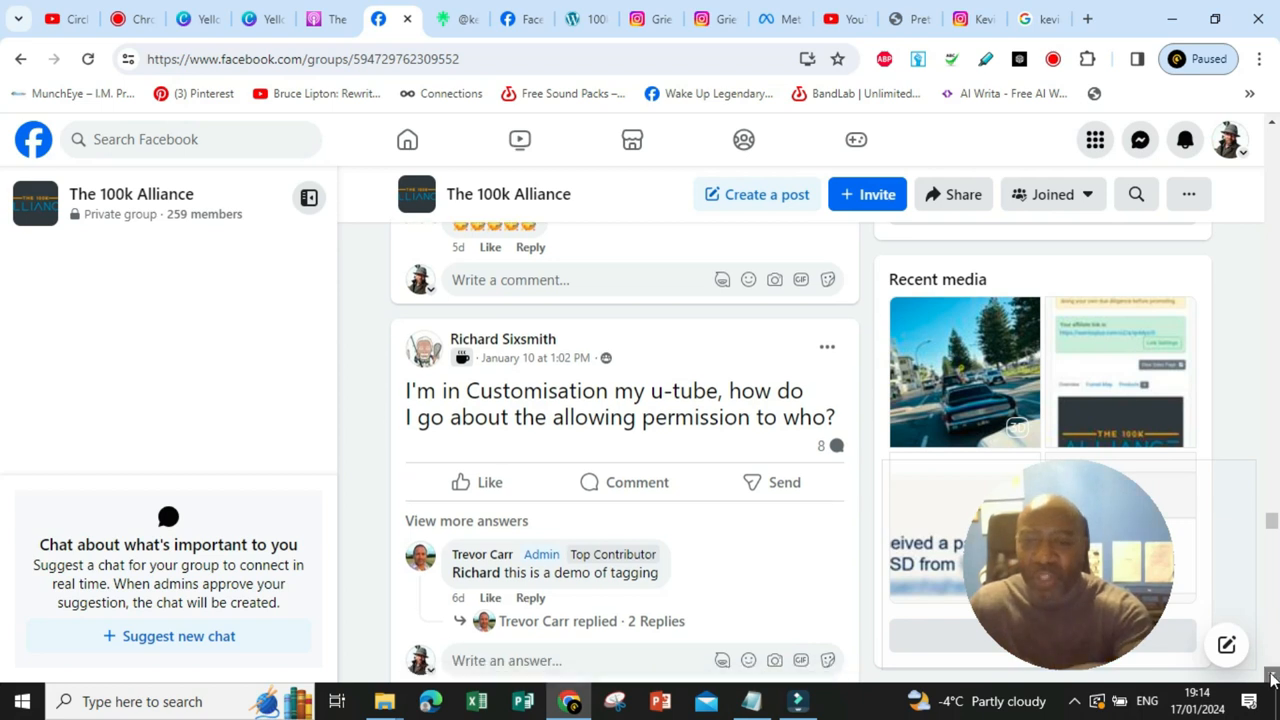
scroll(down, 3)
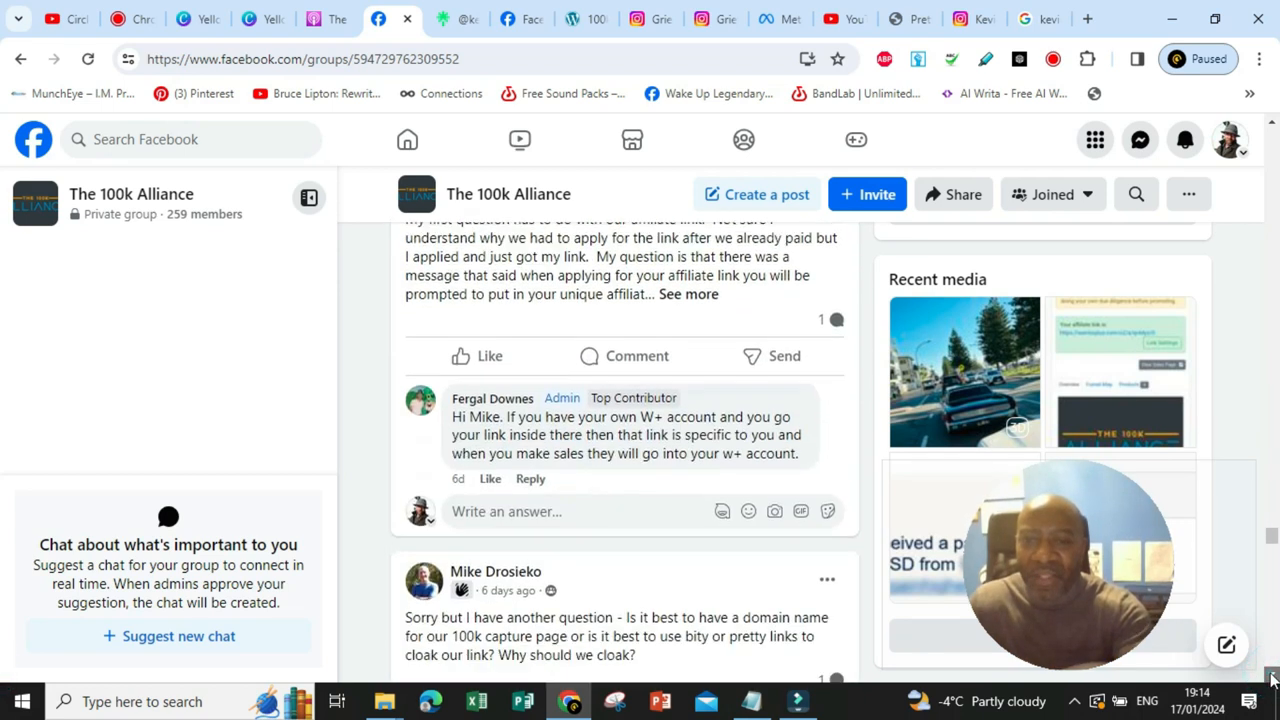
scroll(down, 3)
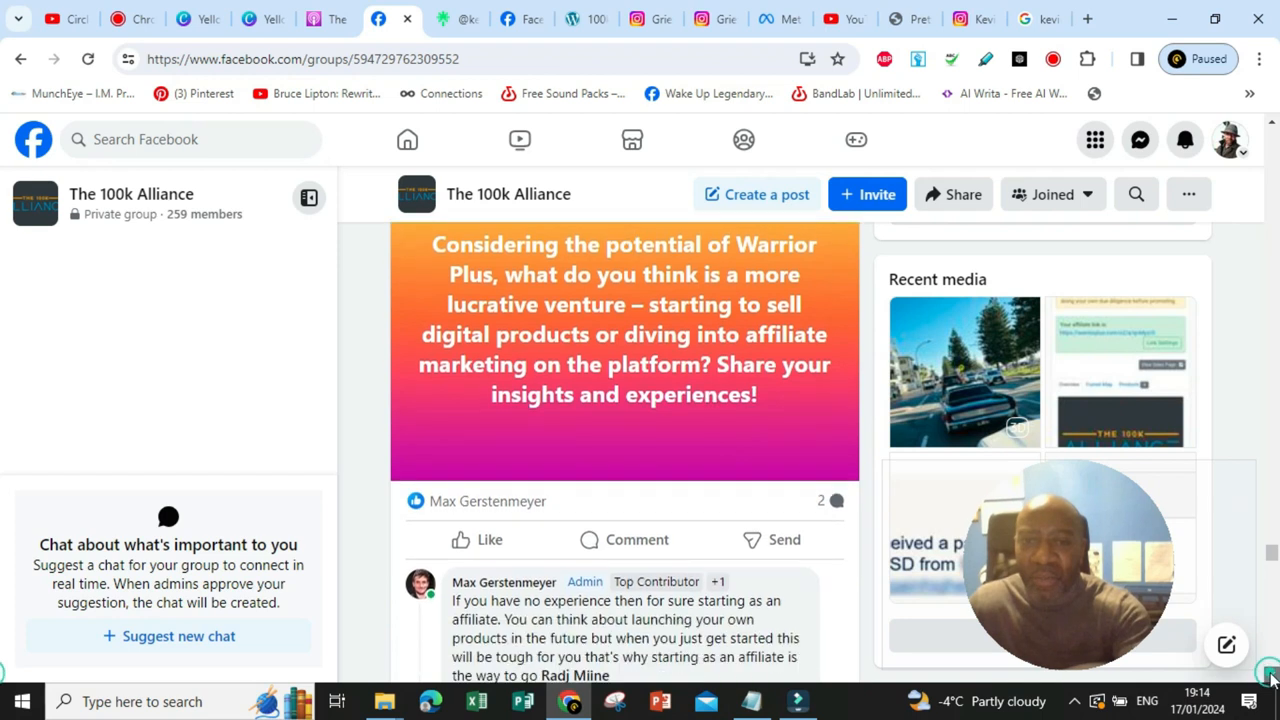
scroll(down, 3)
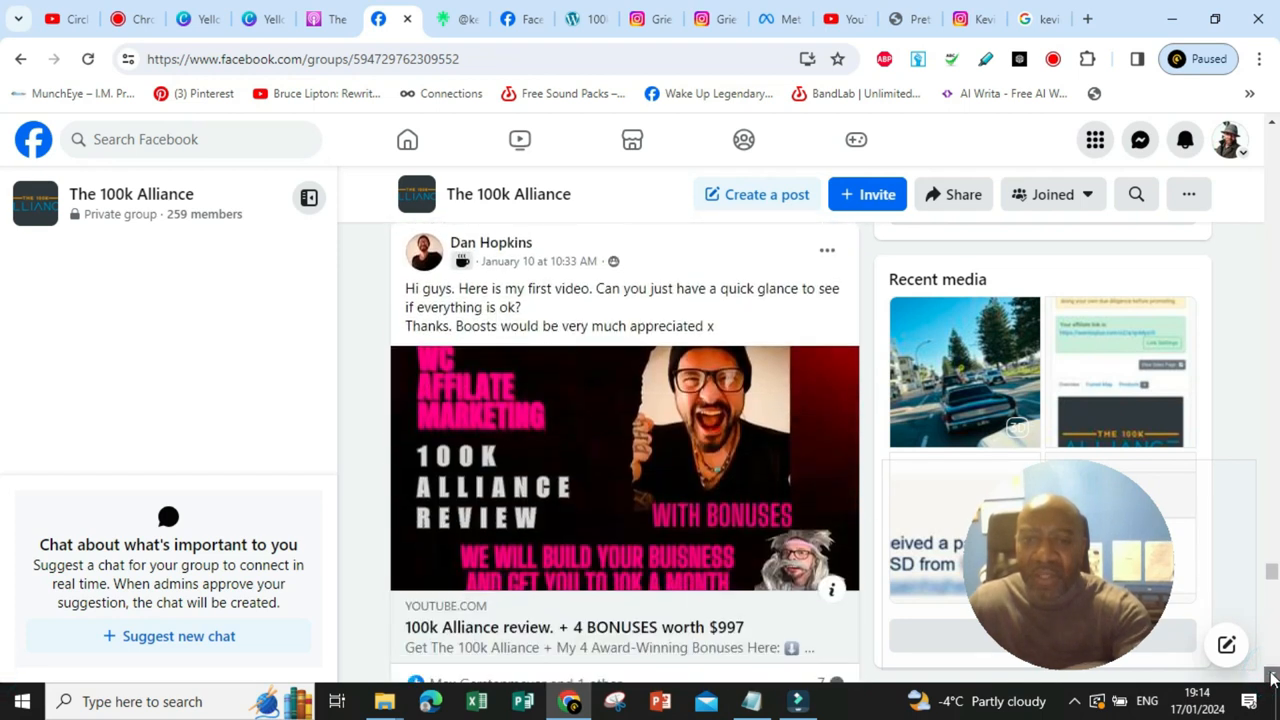
scroll(down, 3)
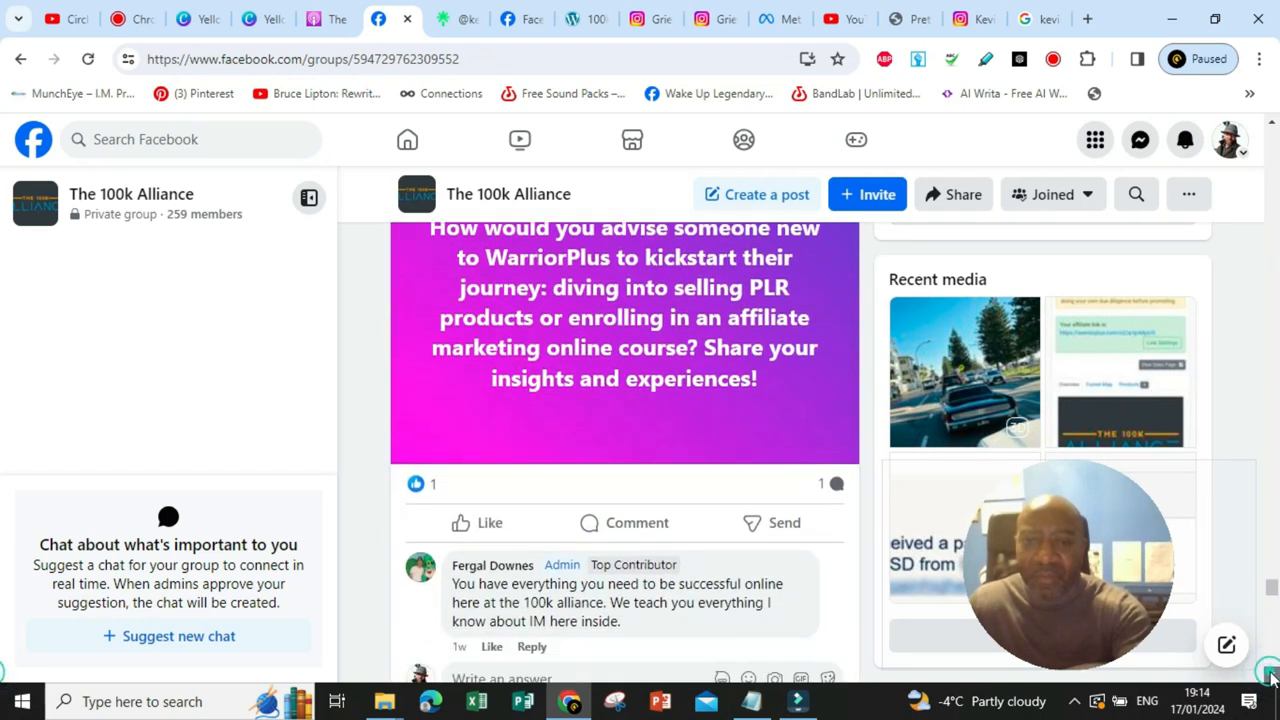
scroll(down, 3)
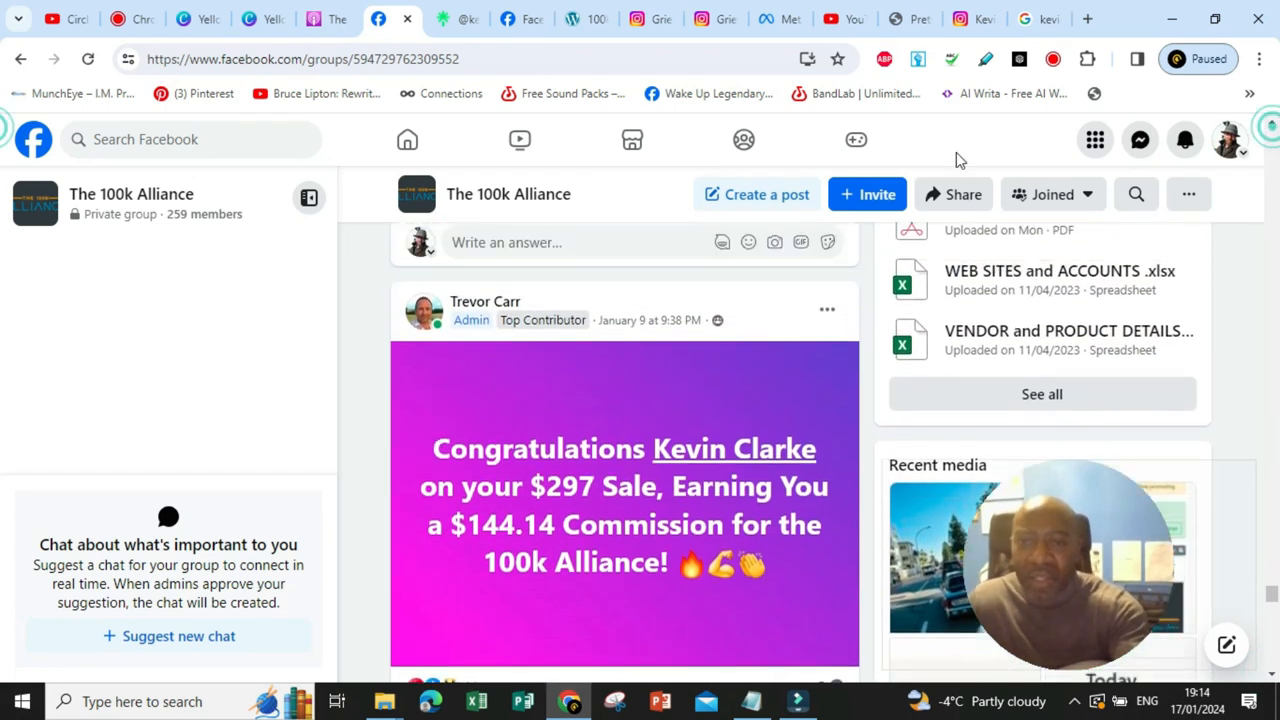
mouse_move(484, 301)
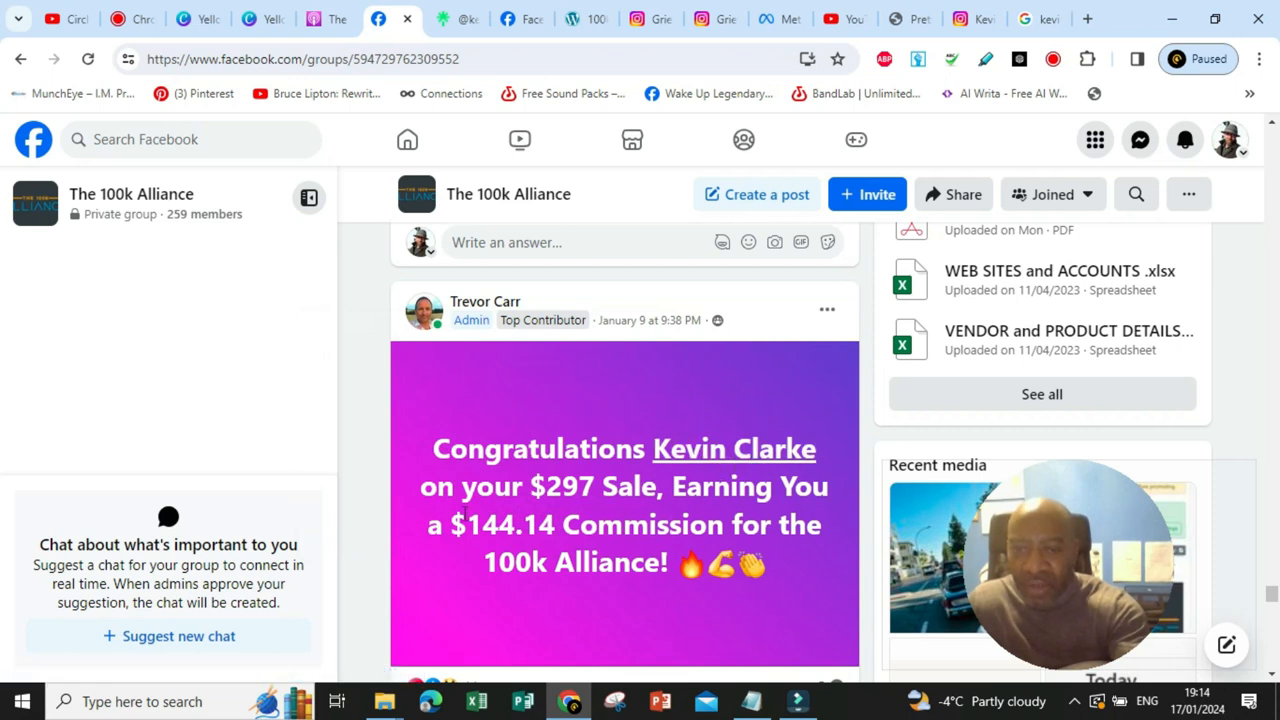
mouse_move(679, 635)
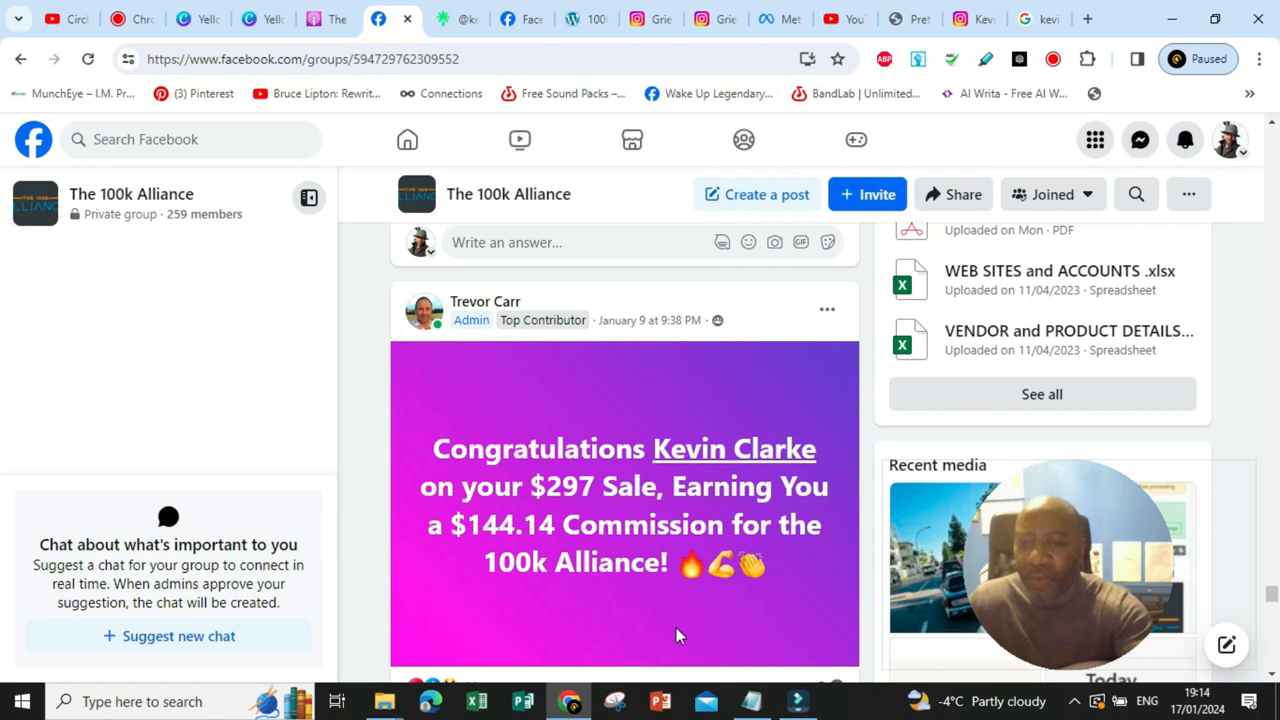
mouse_move(690, 636)
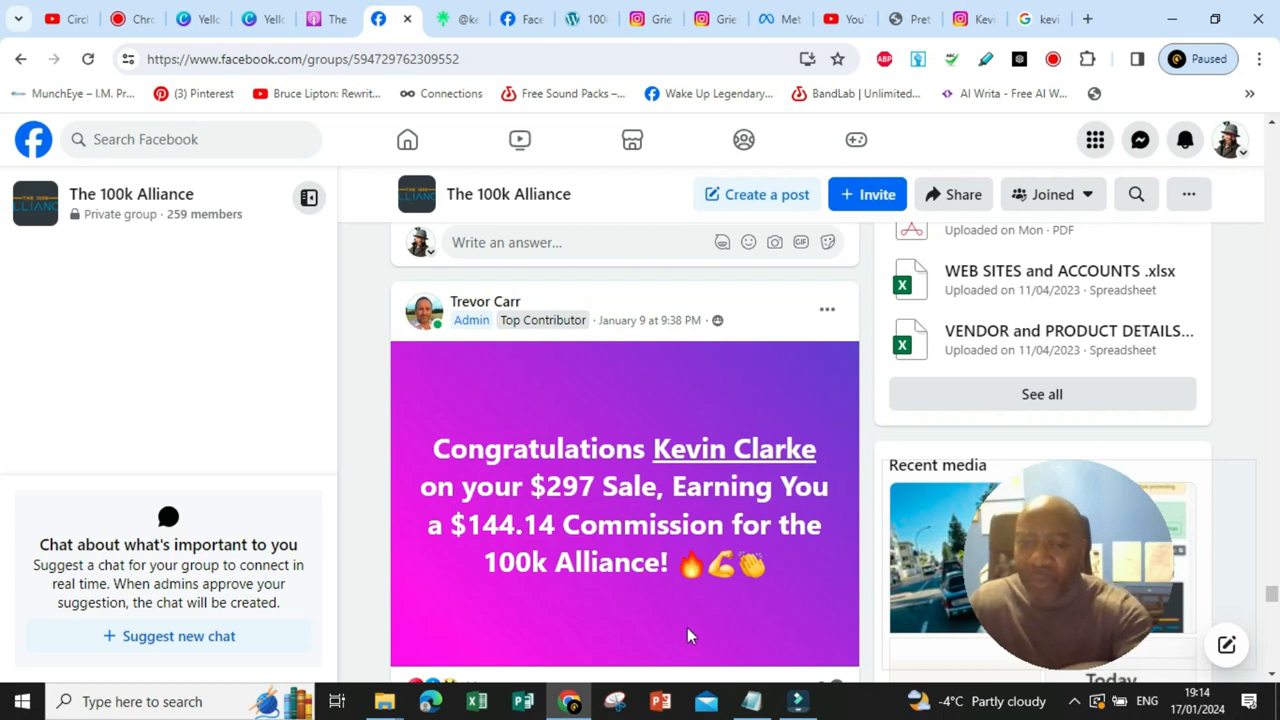
Scroll below the $144.14 commission banner to its comments, including the $650-in-24-hours reply
scroll(down, 3)
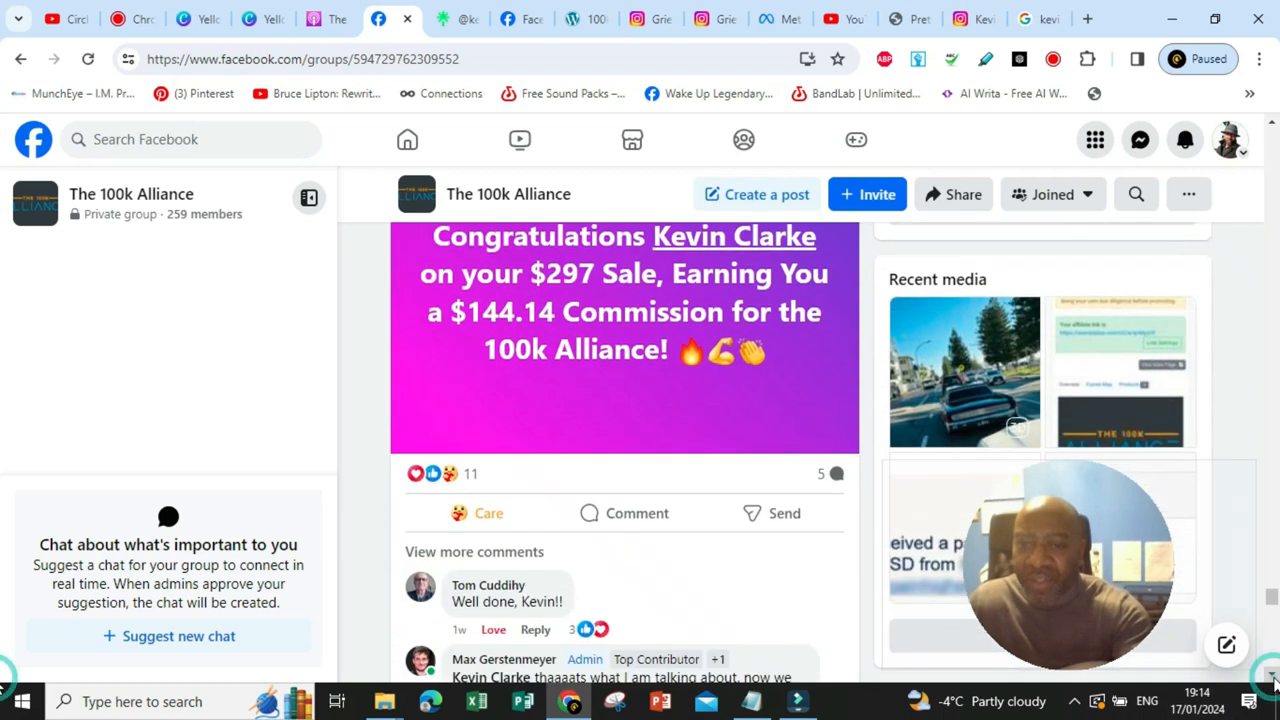
scroll(down, 3)
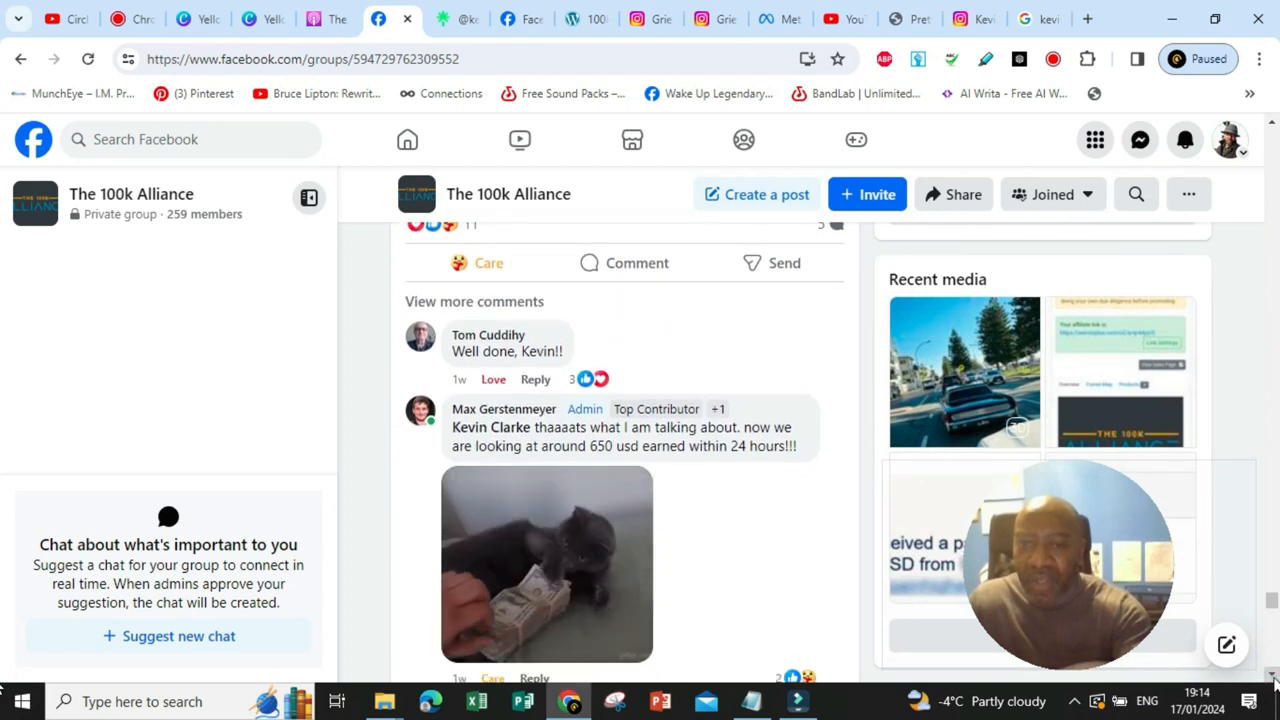
scroll(down, 3)
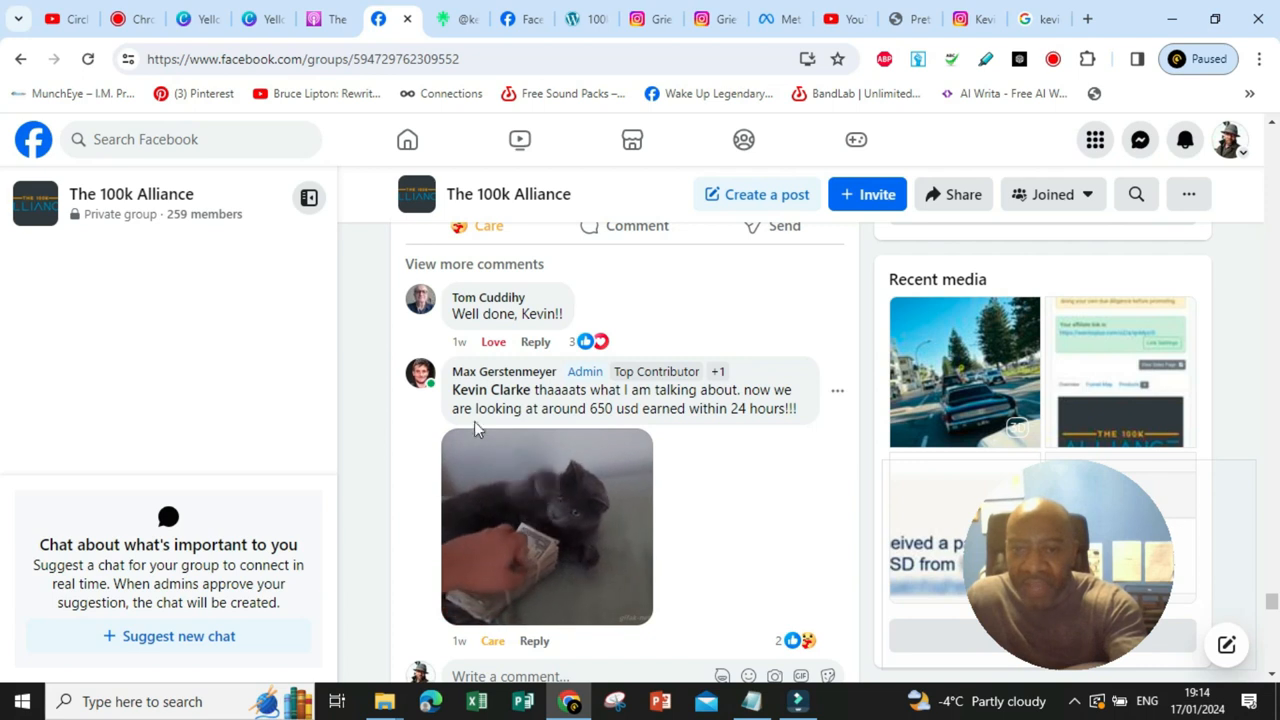
mouse_move(745, 432)
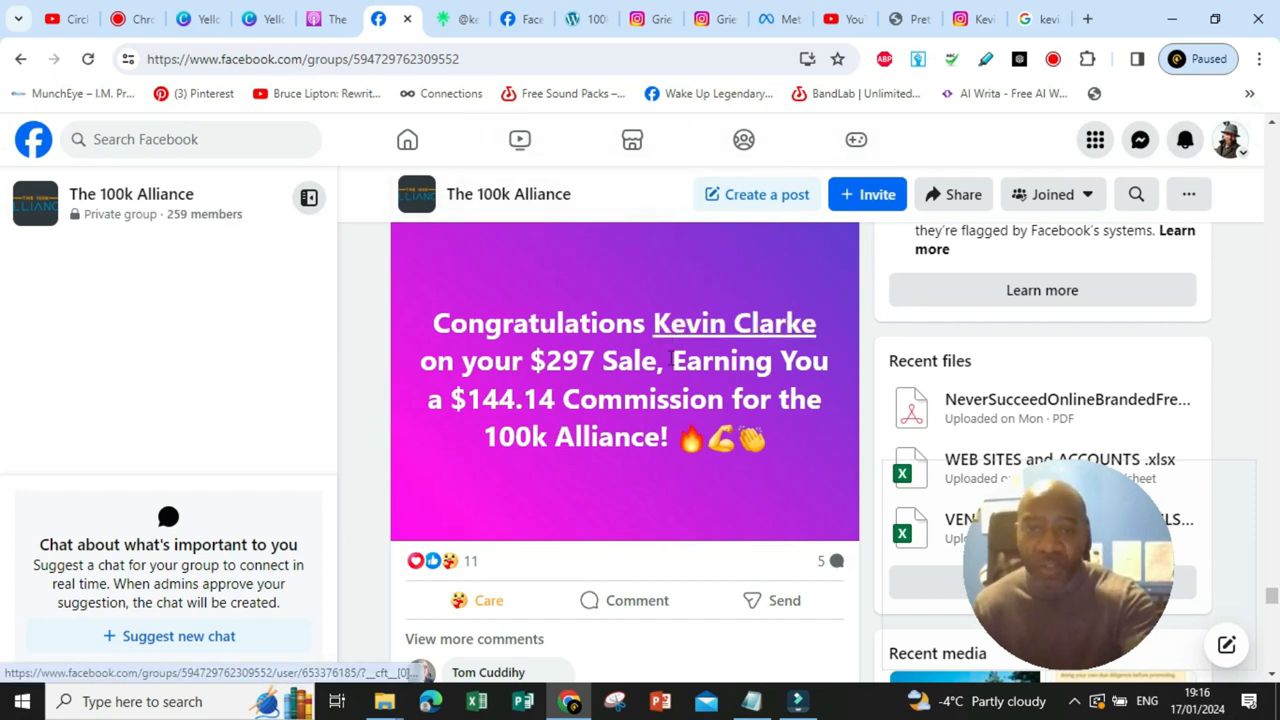
mouse_move(668, 332)
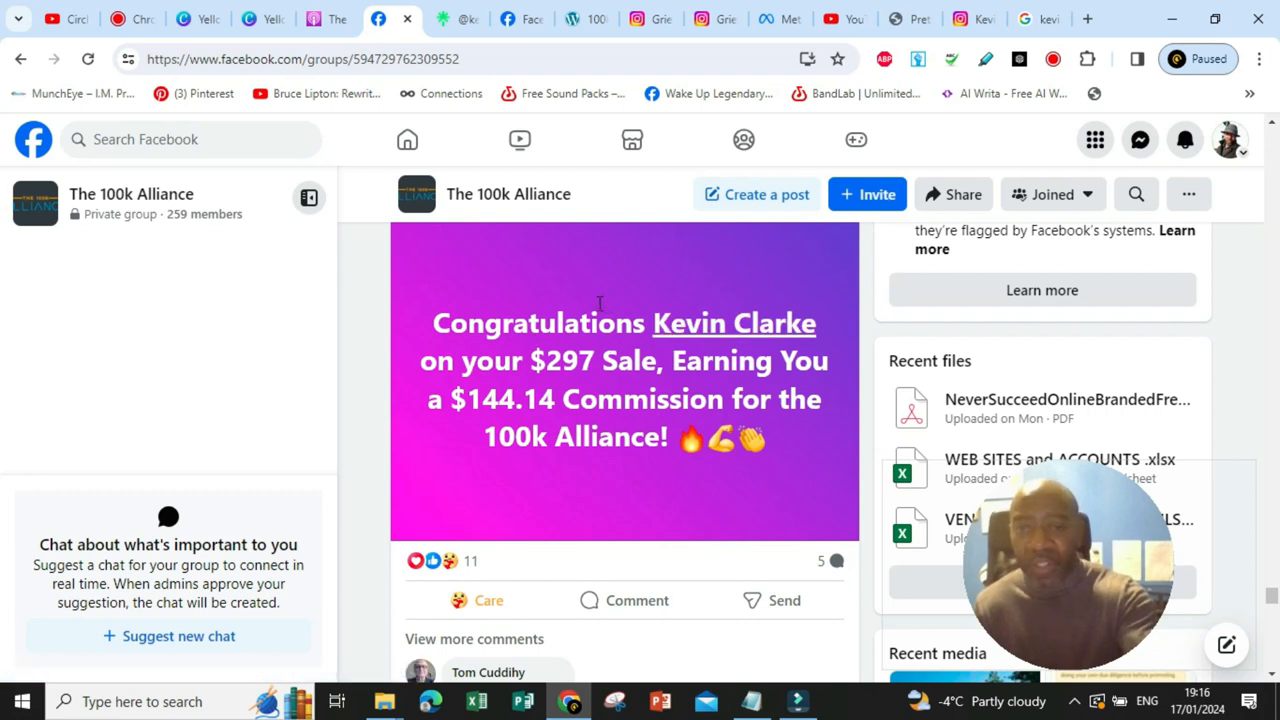
mouse_move(667, 320)
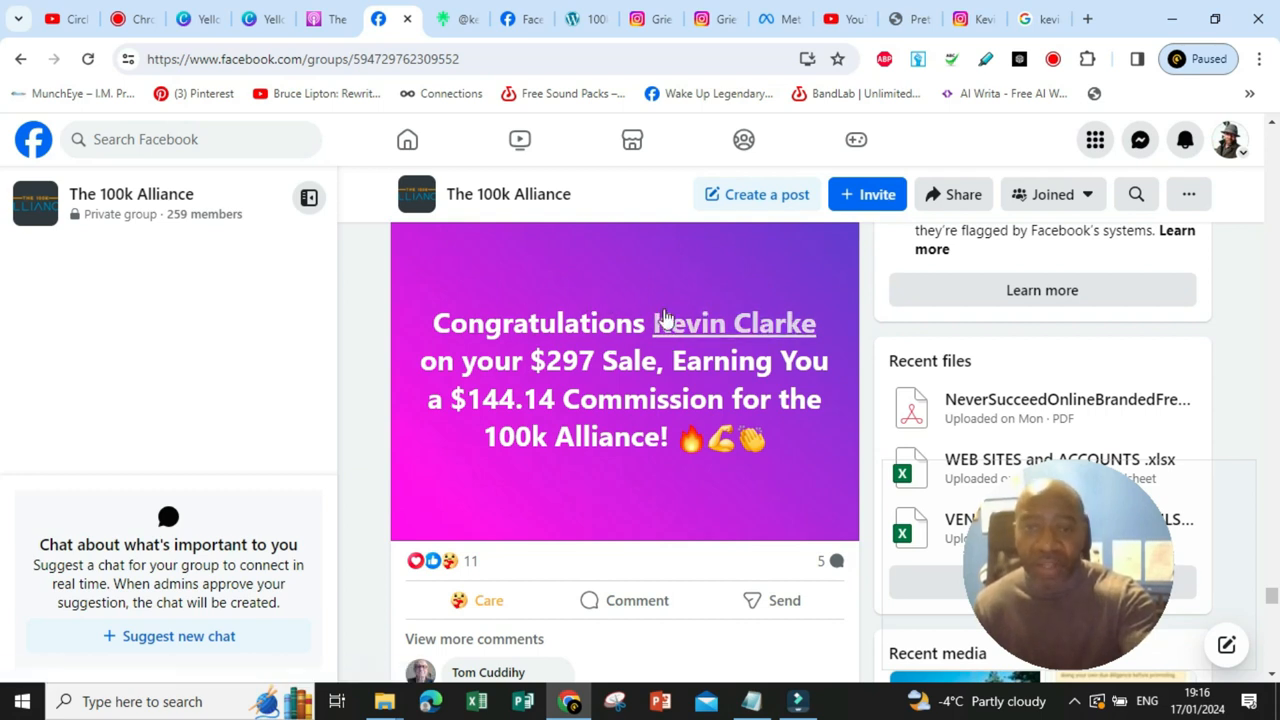
mouse_move(727, 345)
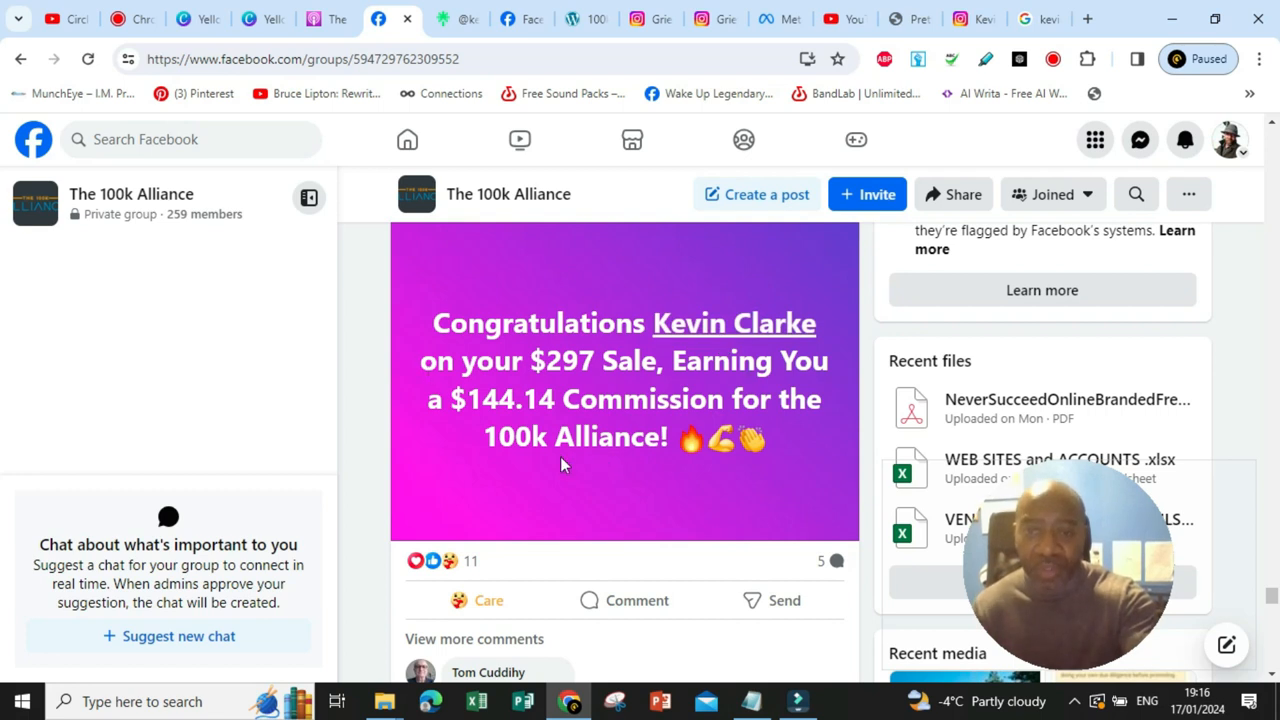
mouse_move(803, 483)
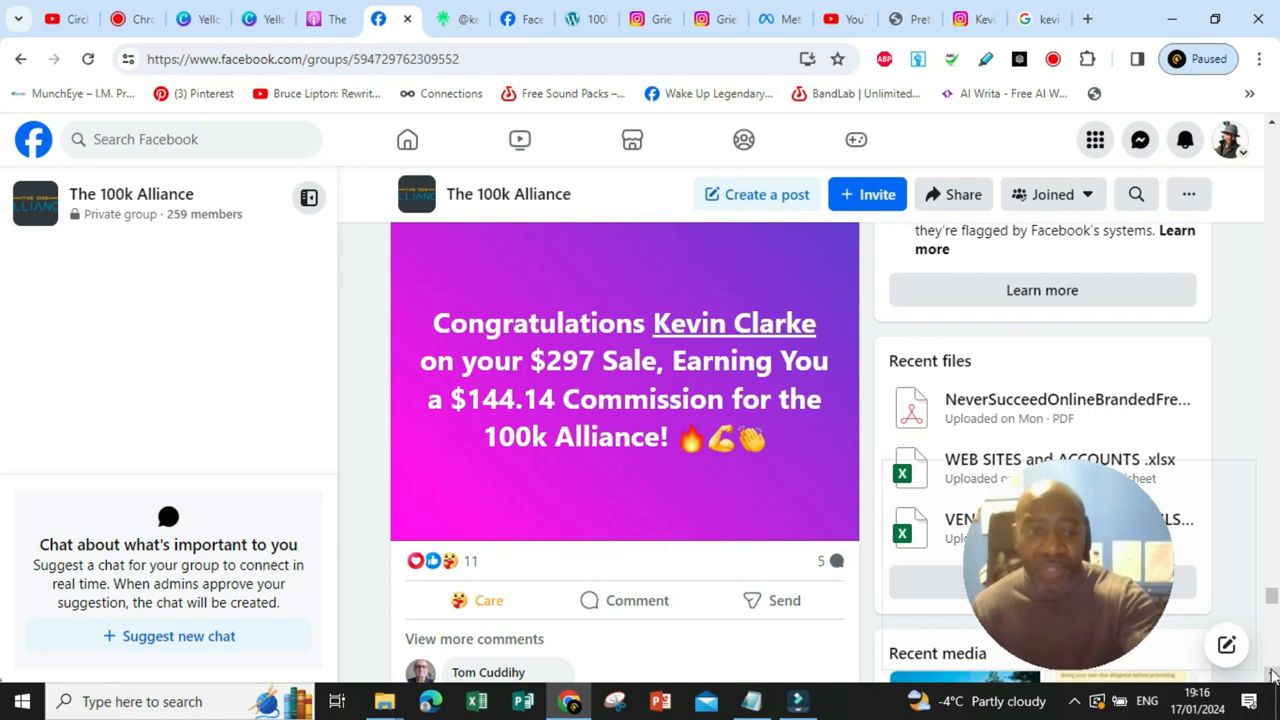
scroll(down, 3)
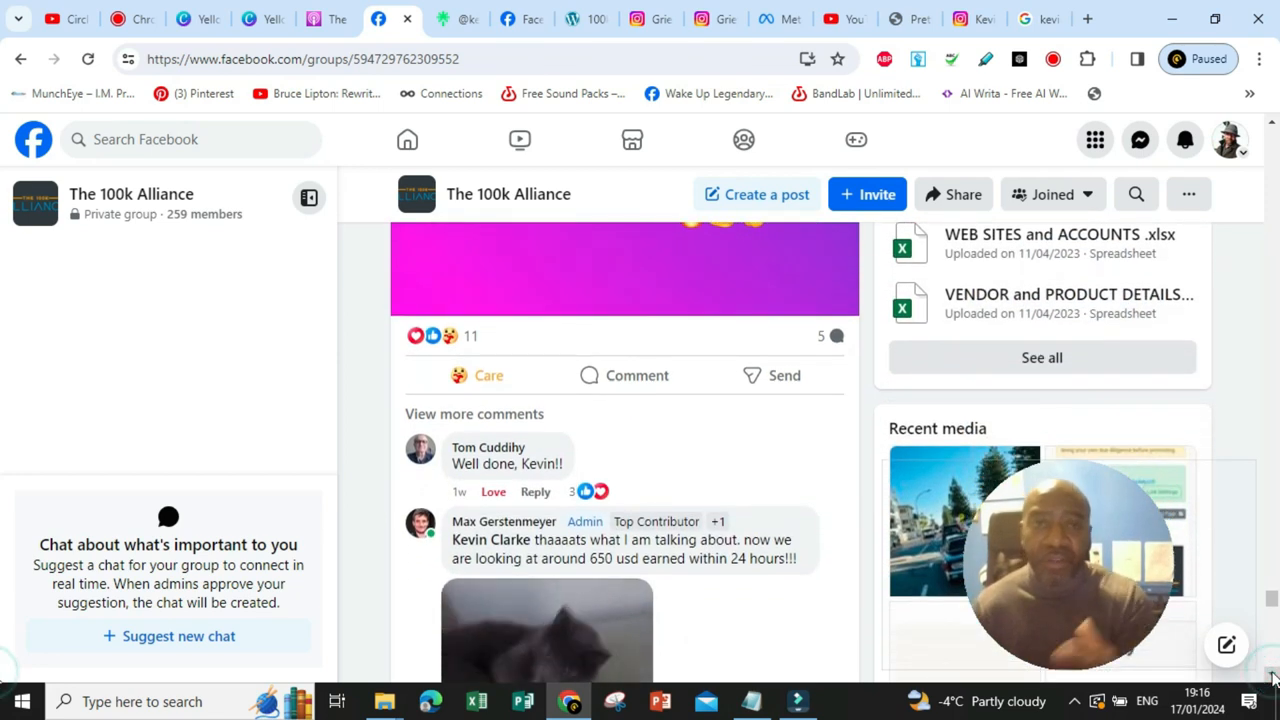